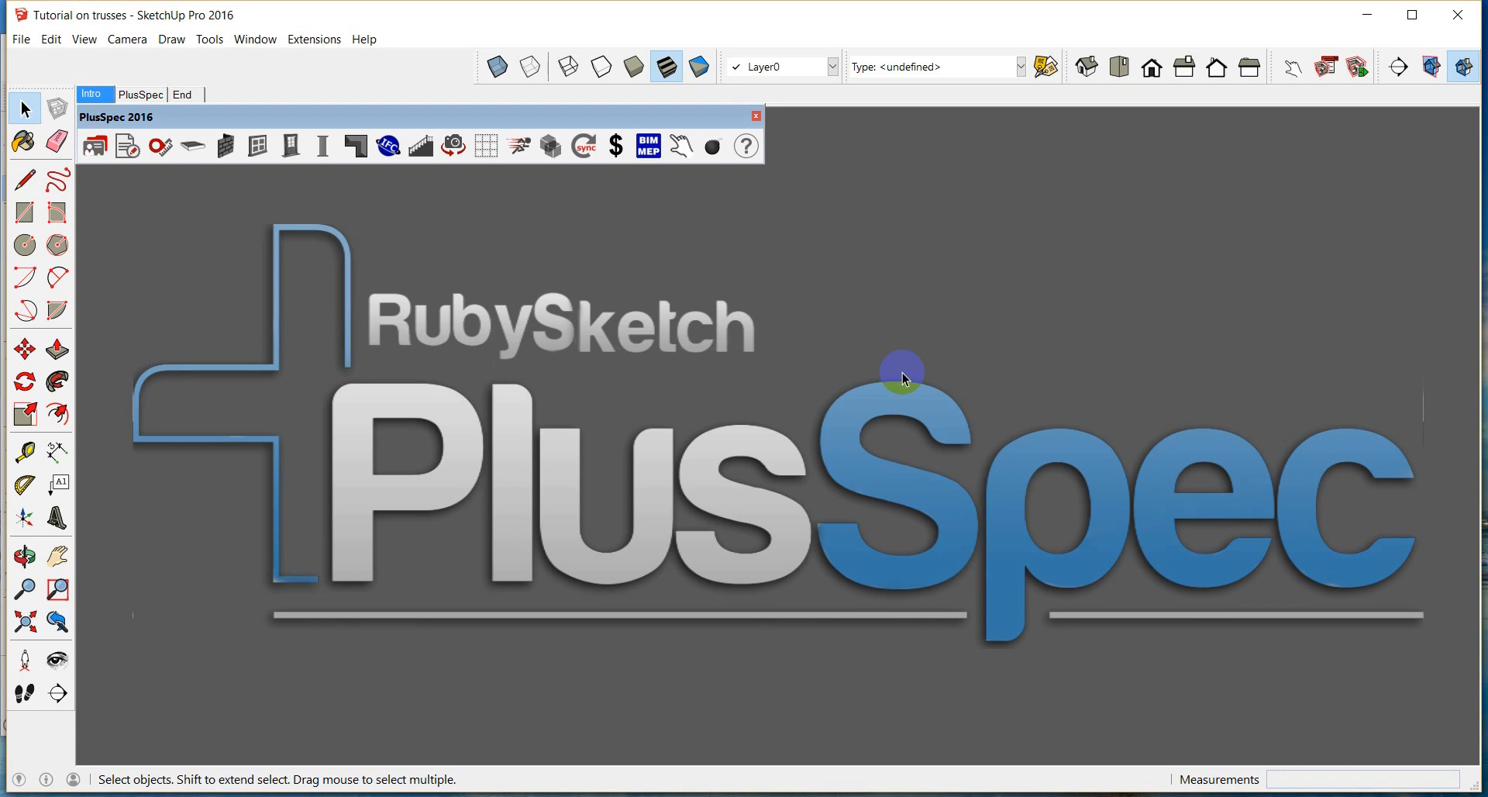
{"action": "mouse_move", "coordinate": [330, 102]}
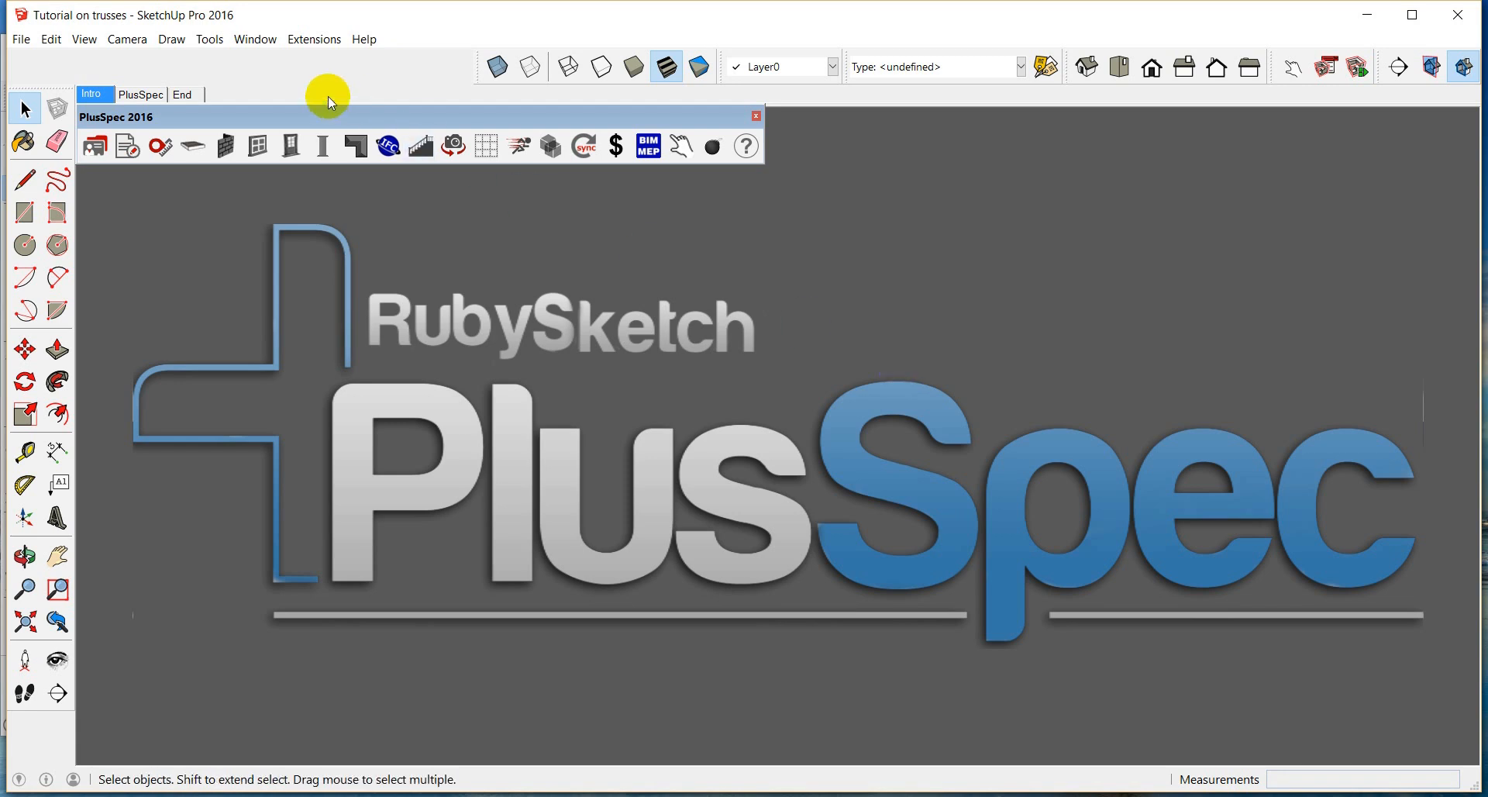
- Bring up the Clarendon home with MEP presentation 15 model with its framed walls and truss roof
{"action": "left_click", "coordinate": [140, 94]}
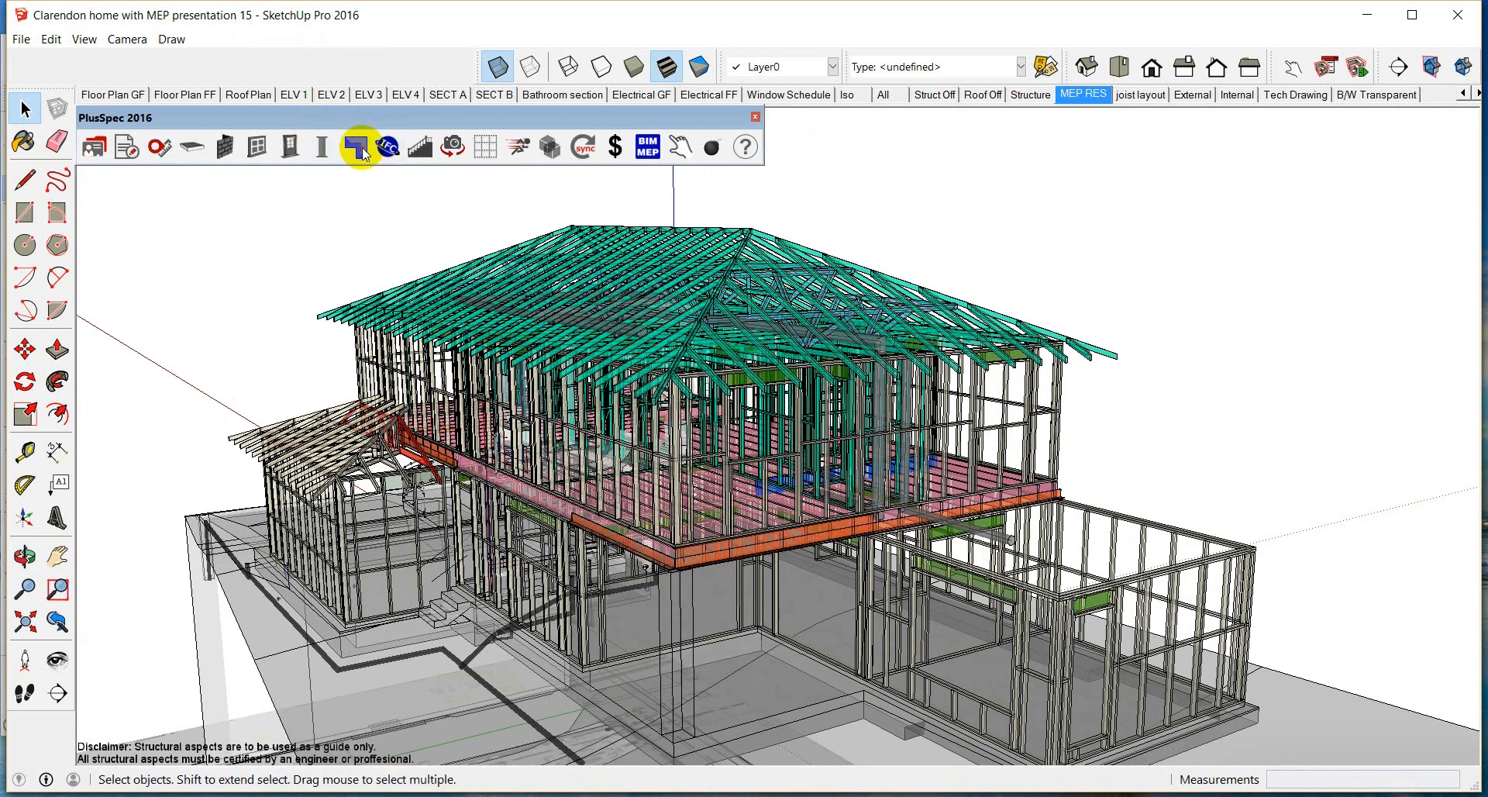
{"action": "left_click", "coordinate": [360, 147]}
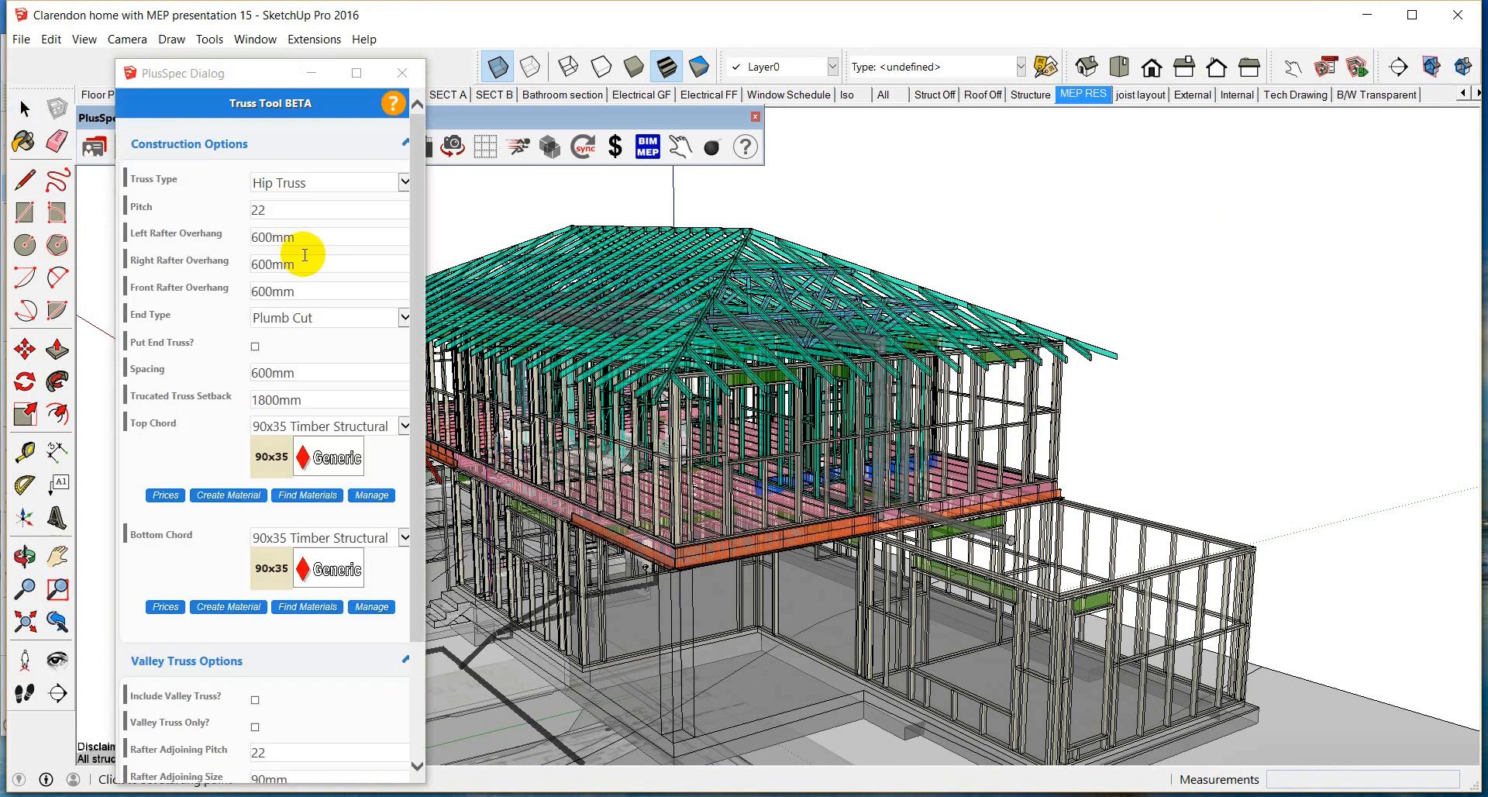
{"action": "scroll", "scroll_direction": "down", "scroll_amount": 3}
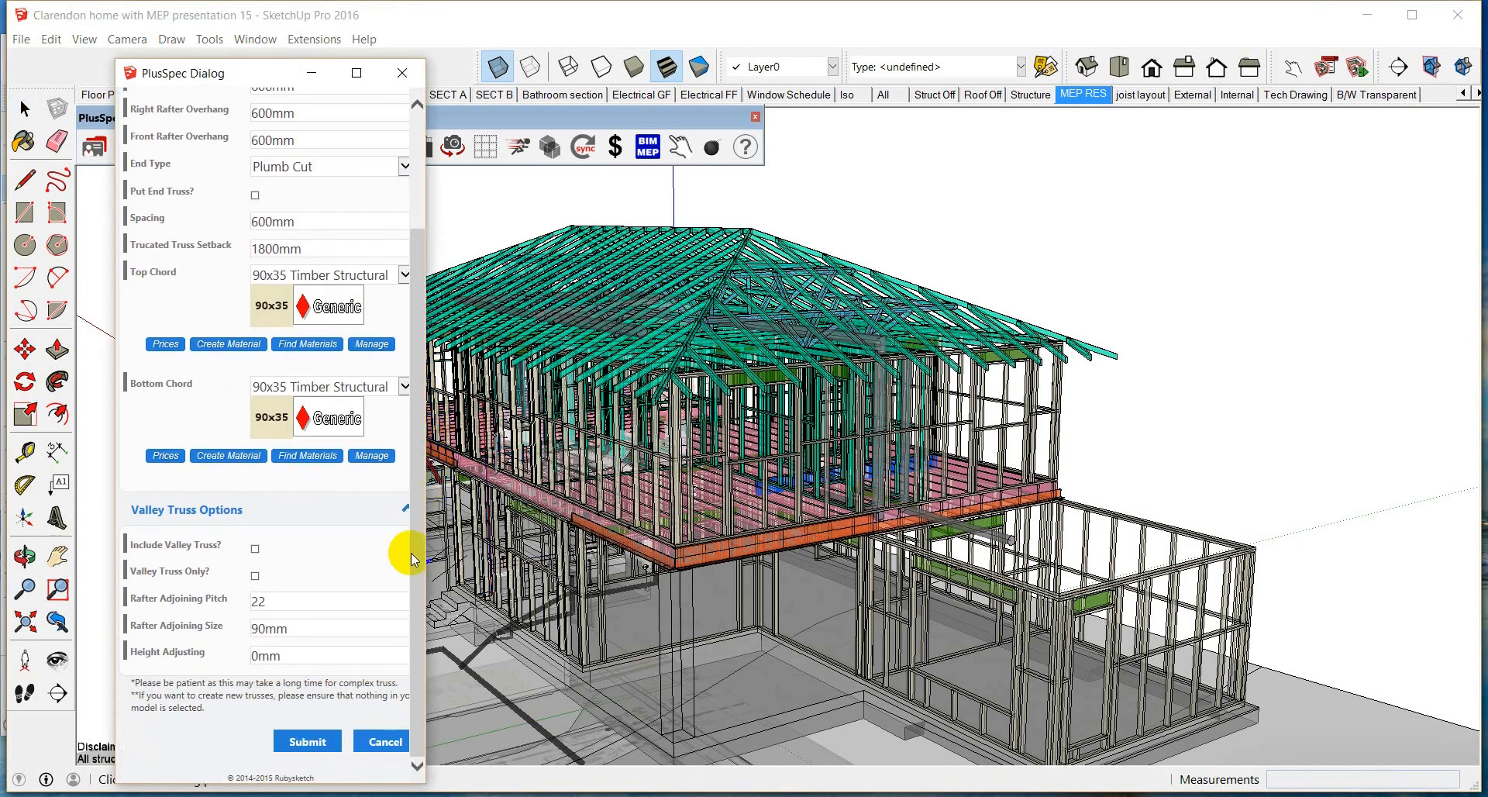
{"action": "left_click", "coordinate": [307, 740]}
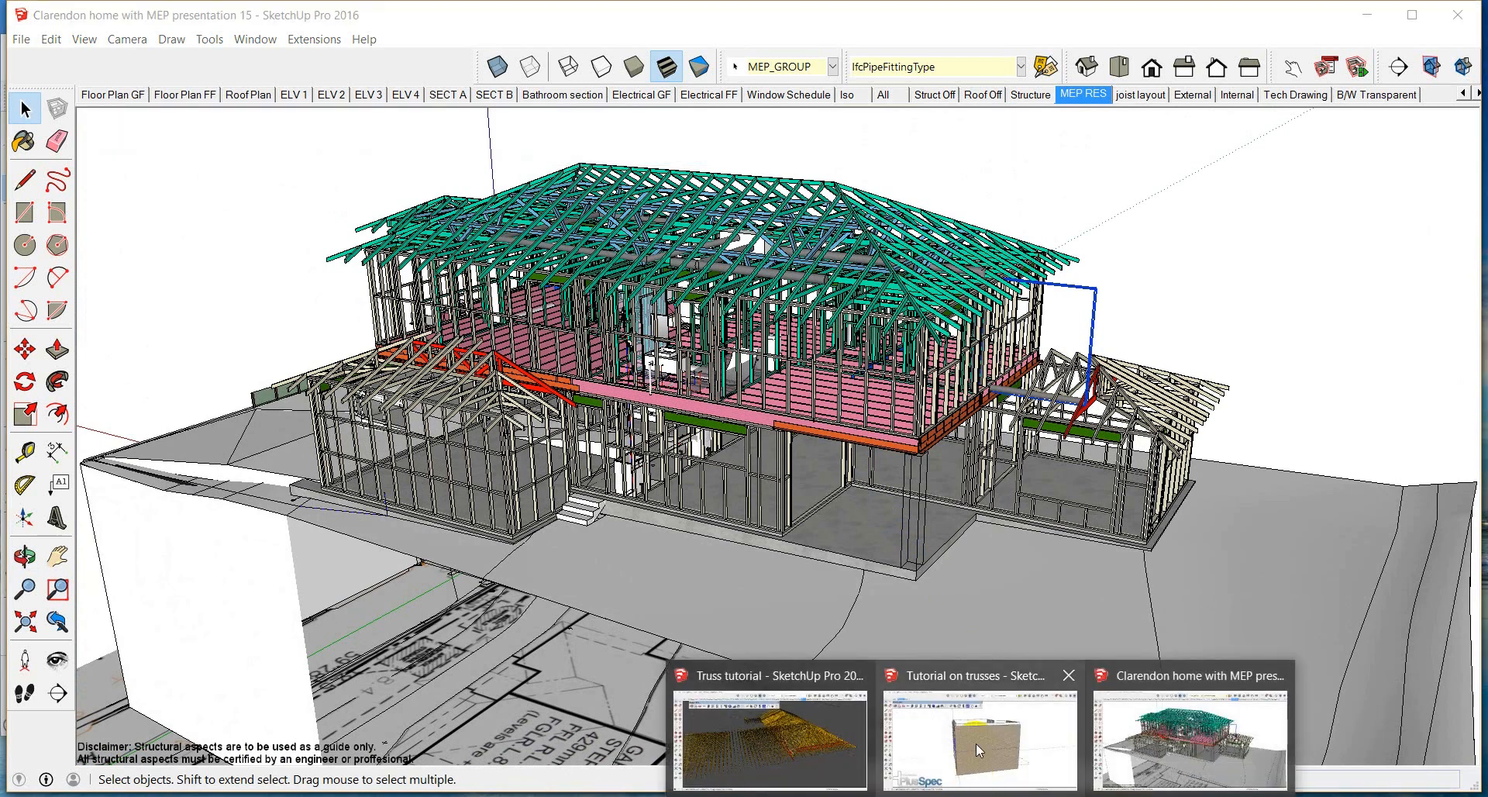
- Switch to the Tutorial on trusses brick house and bring up the PlusSpec Truss Tool settings
{"action": "left_click", "coordinate": [978, 743]}
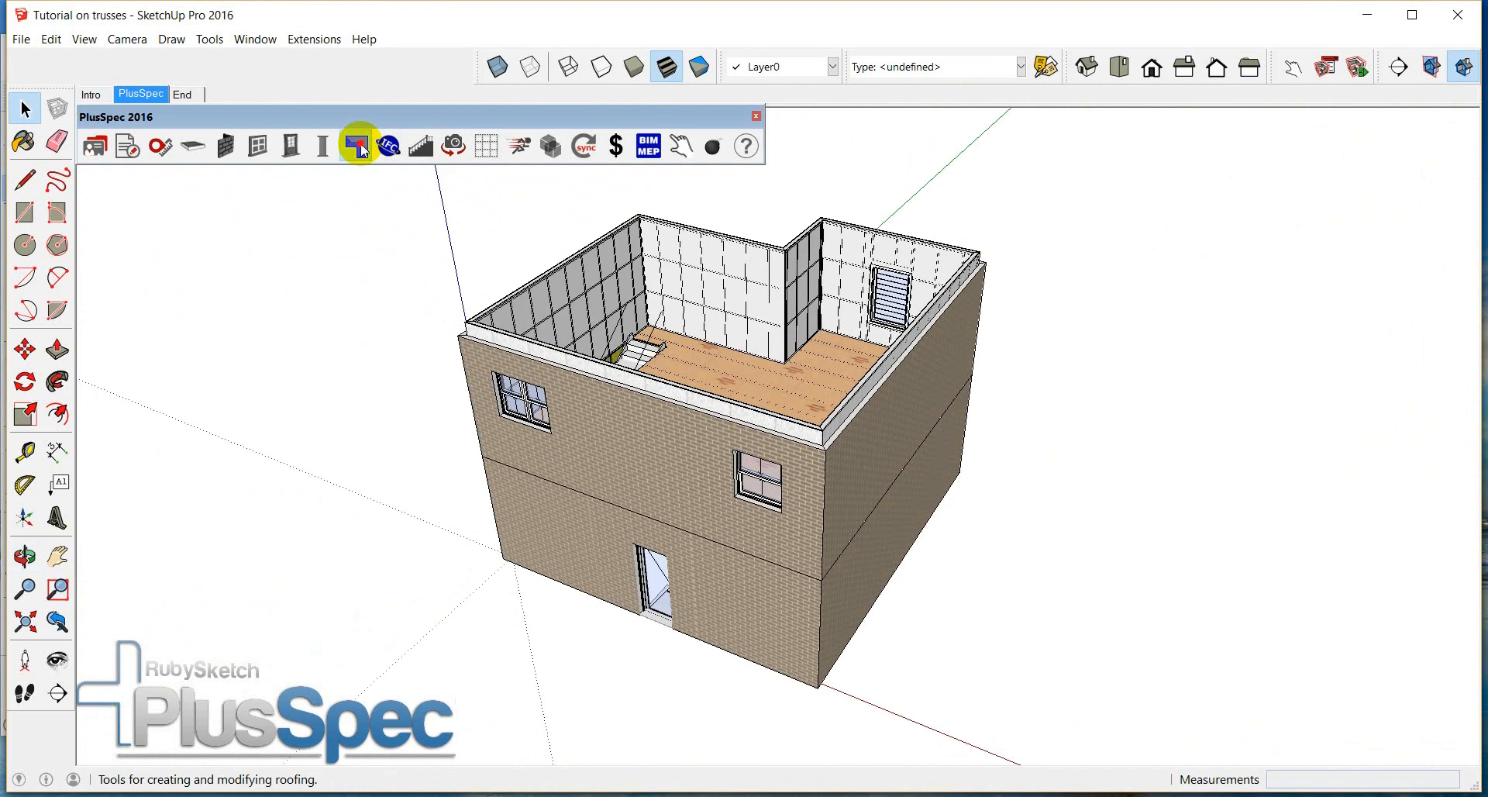
{"action": "left_click", "coordinate": [356, 145]}
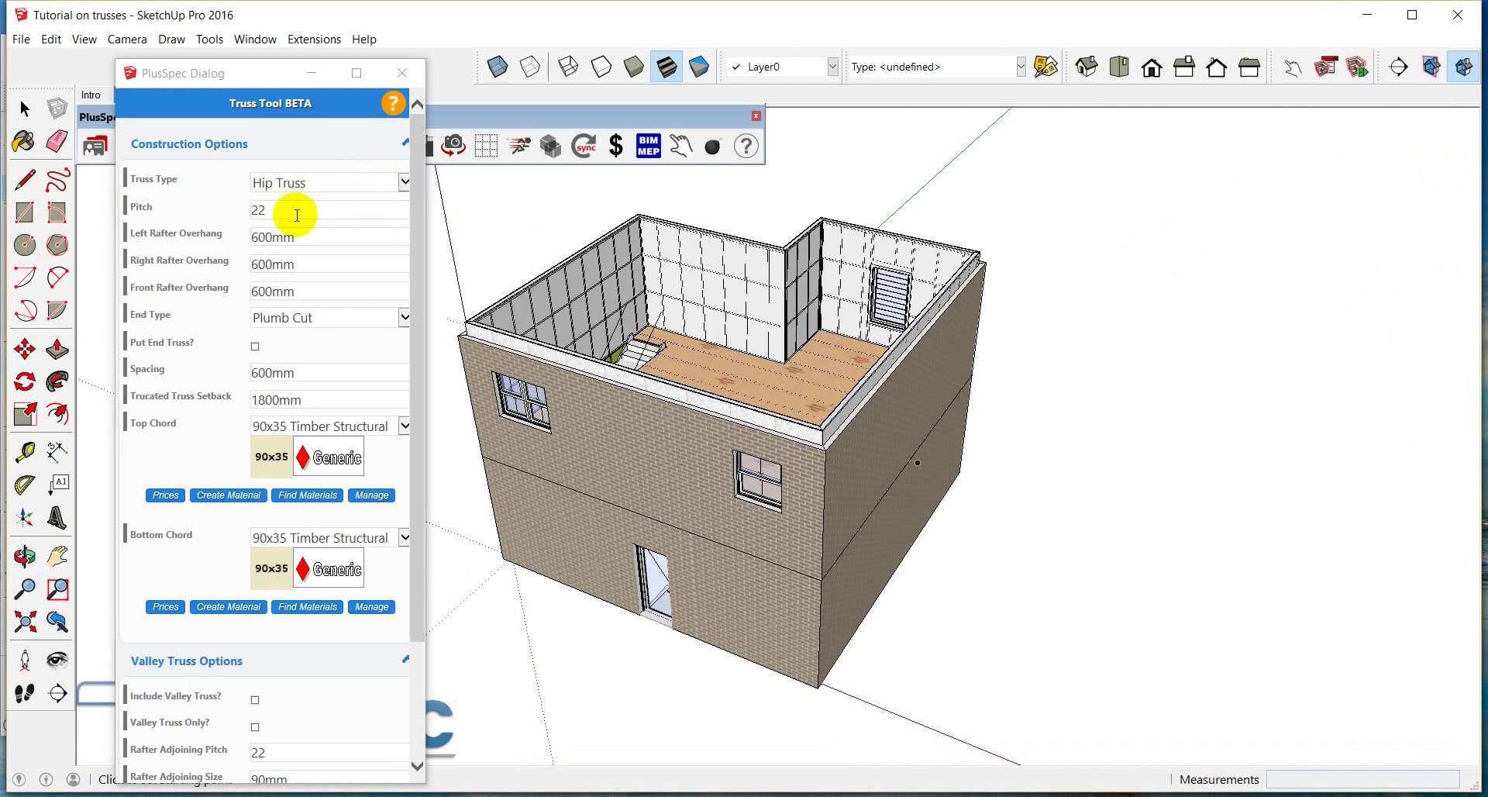
{"action": "mouse_move", "coordinate": [302, 255]}
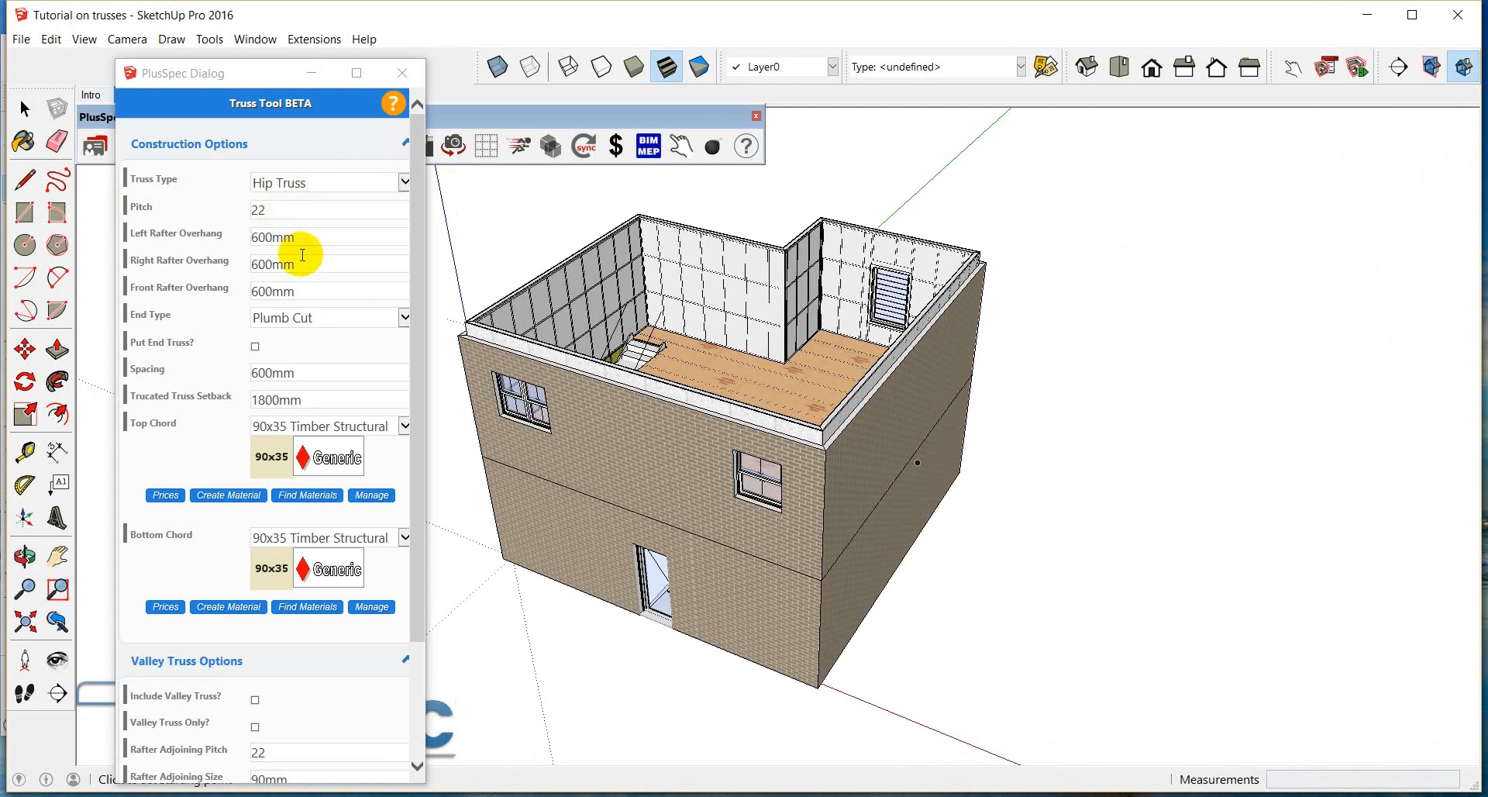
{"action": "mouse_move", "coordinate": [424, 281]}
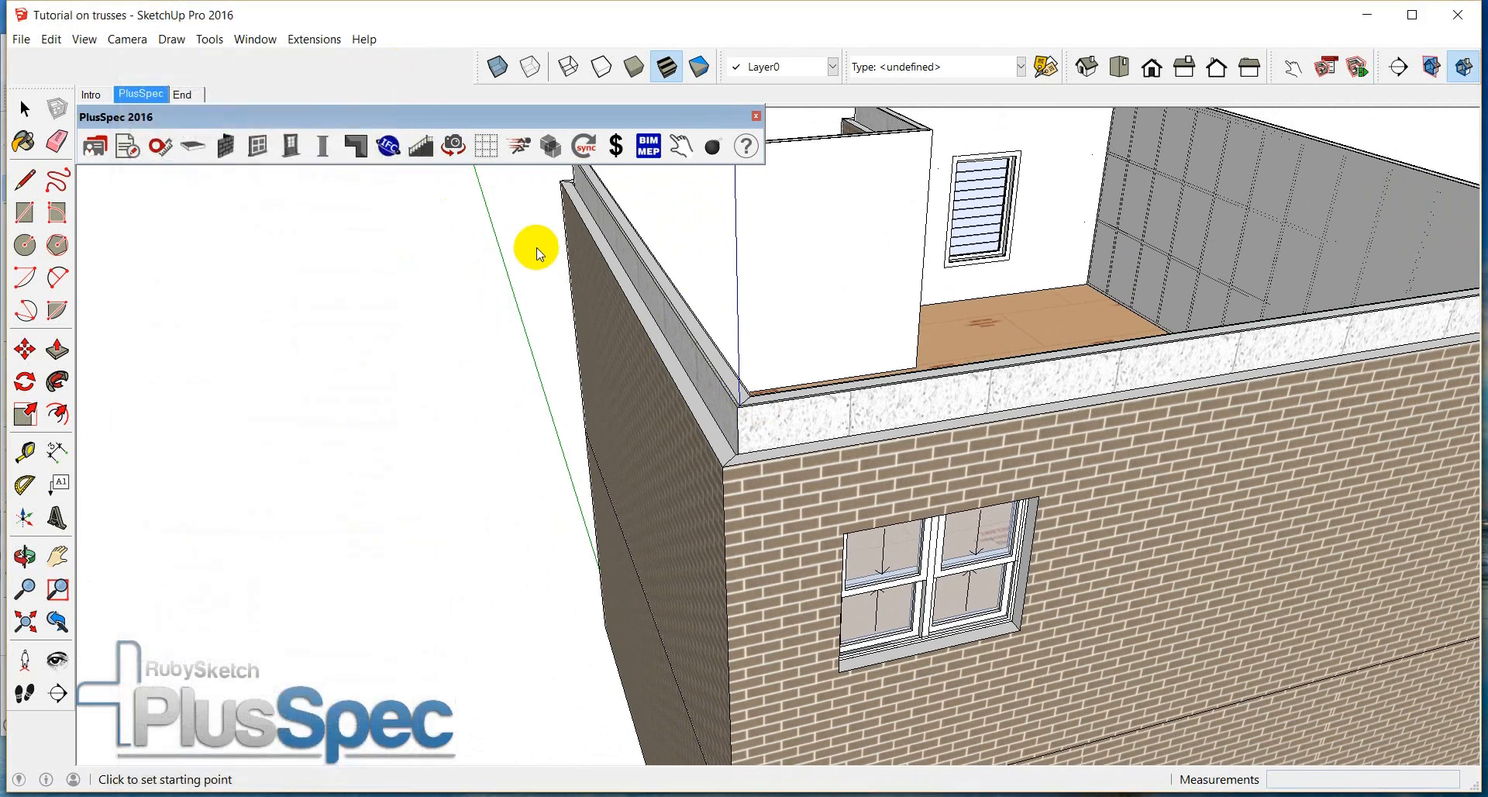
{"action": "mouse_move", "coordinate": [888, 425]}
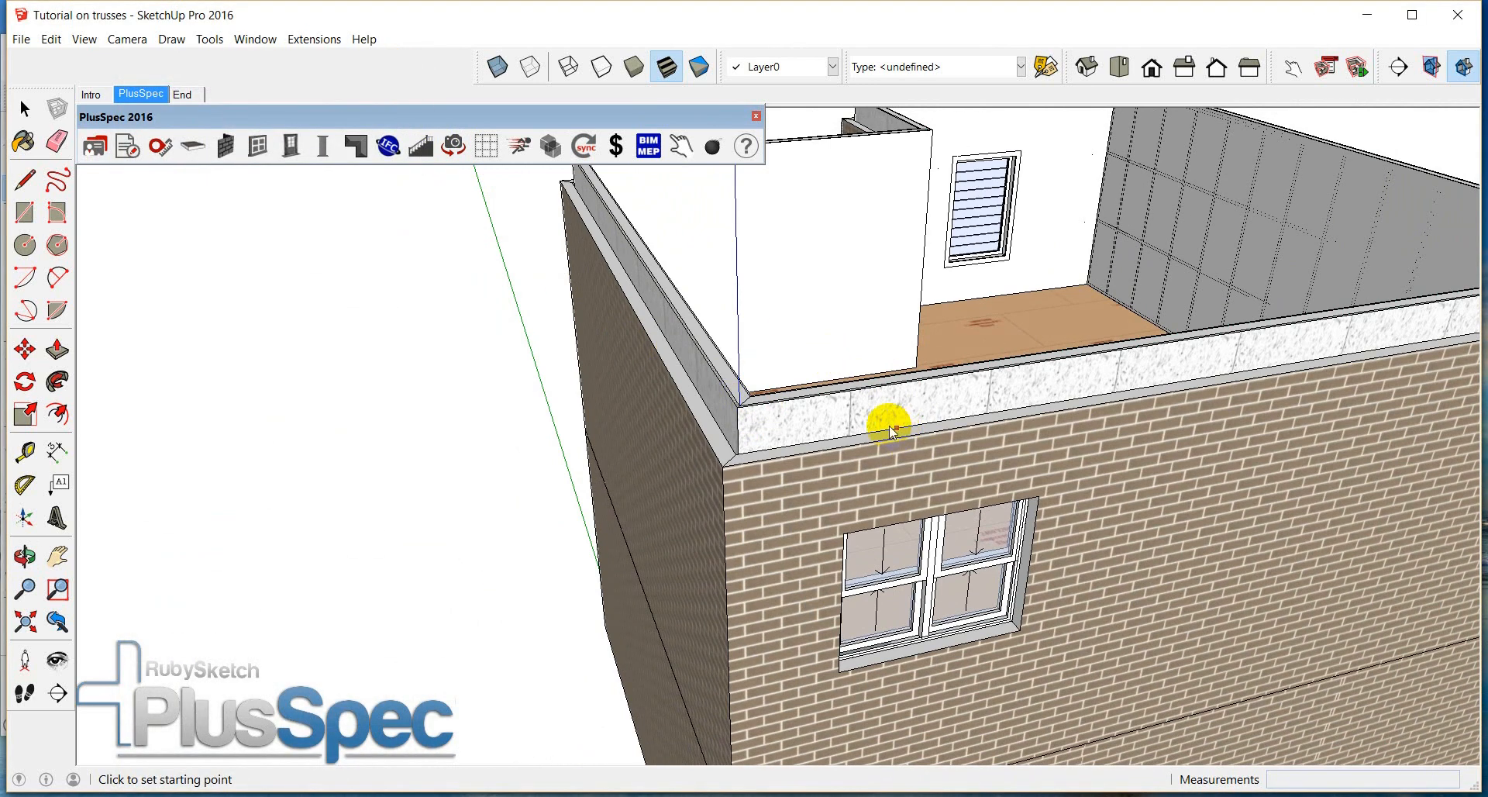
{"action": "mouse_move", "coordinate": [561, 211]}
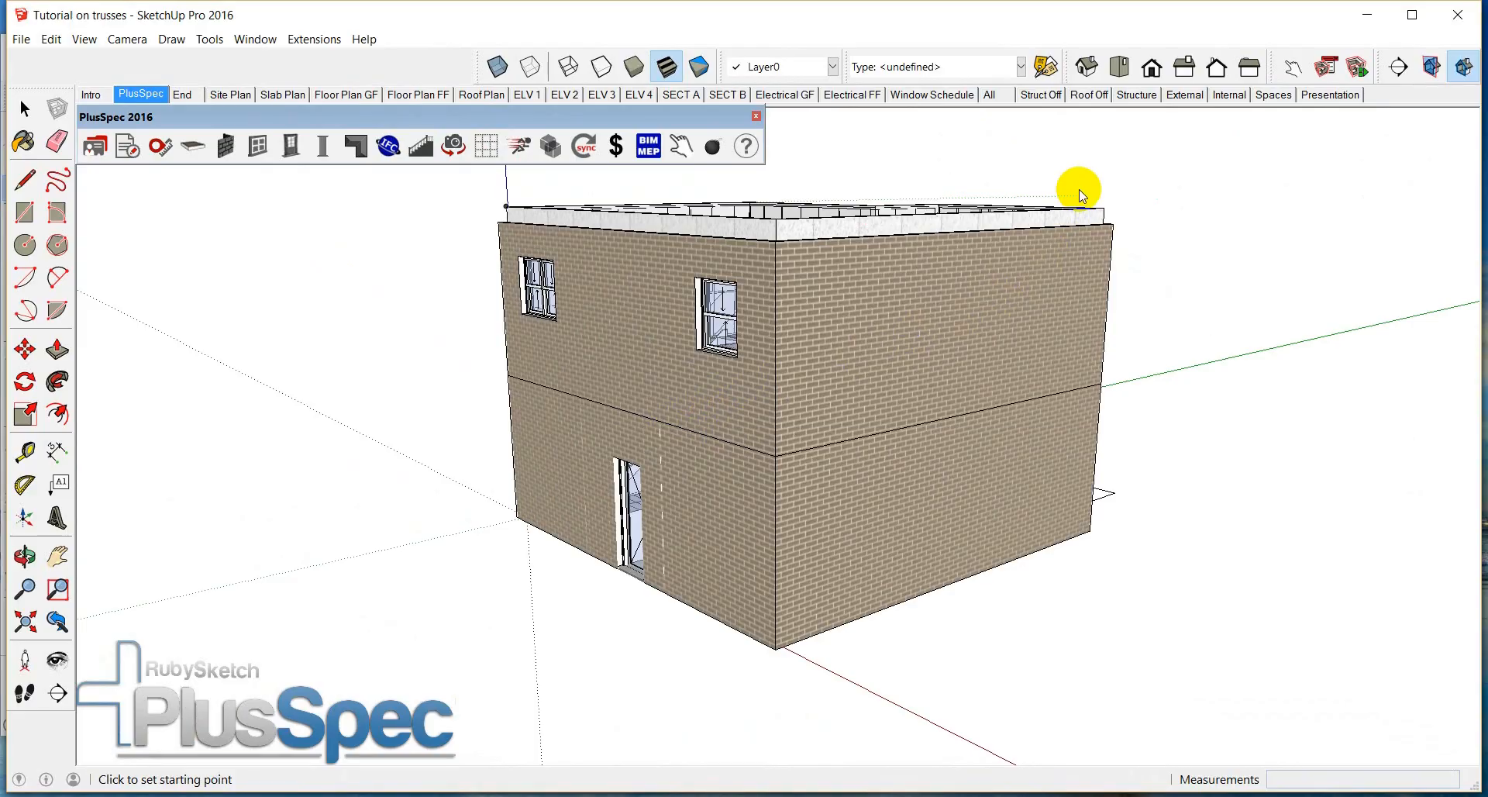
- Switch to the Structure scene to show only wall frames and floor joists
{"action": "left_click", "coordinate": [1136, 94]}
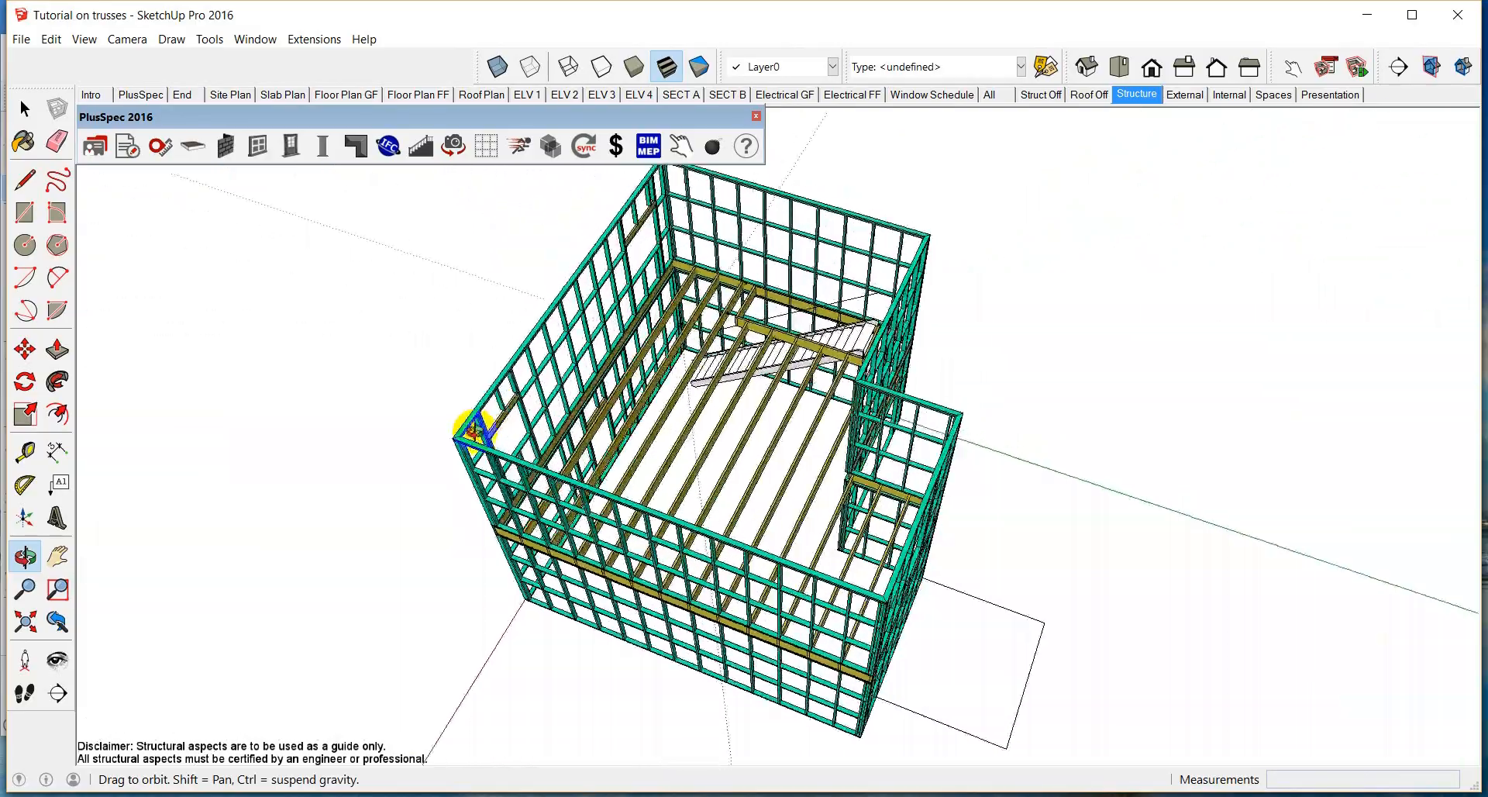
- Configure a 22° hip truss with 600mm overhangs and spacing, toggling Include Valley Truss
{"action": "left_click_drag", "start_coordinate": [474, 427], "coordinate": [741, 427]}
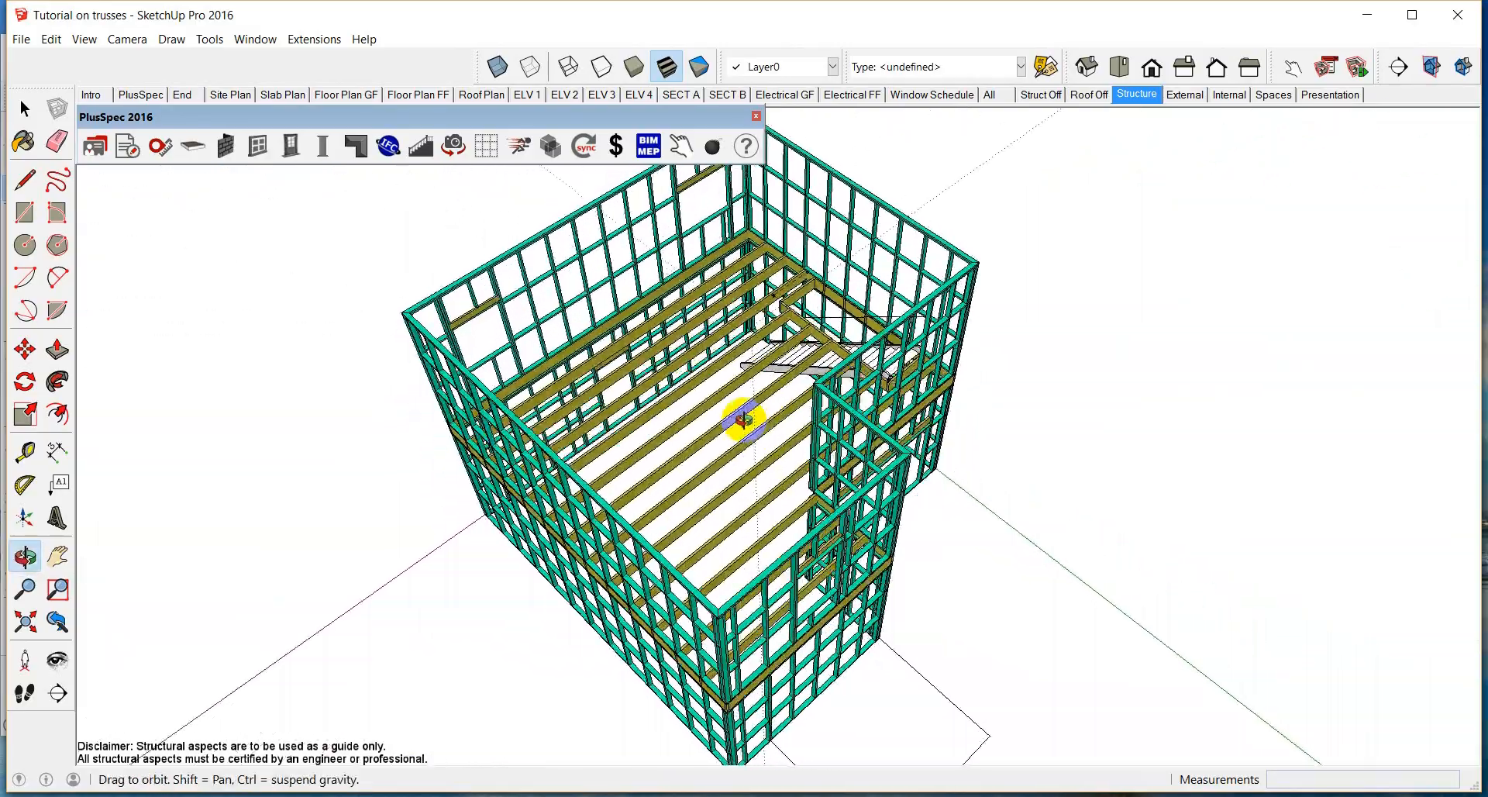
{"action": "left_click_drag", "start_coordinate": [740, 427], "coordinate": [664, 380]}
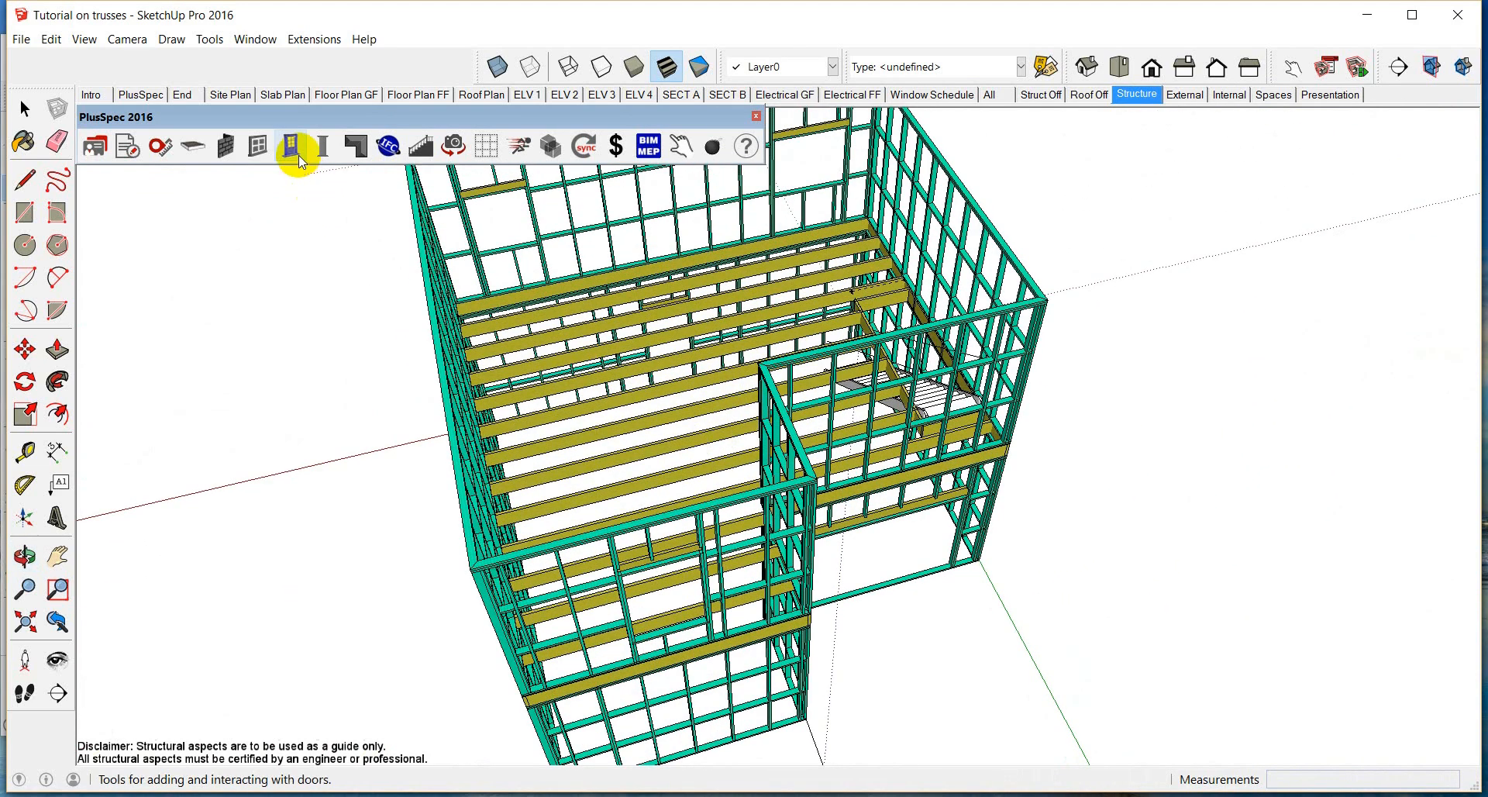
{"action": "left_click", "coordinate": [290, 146]}
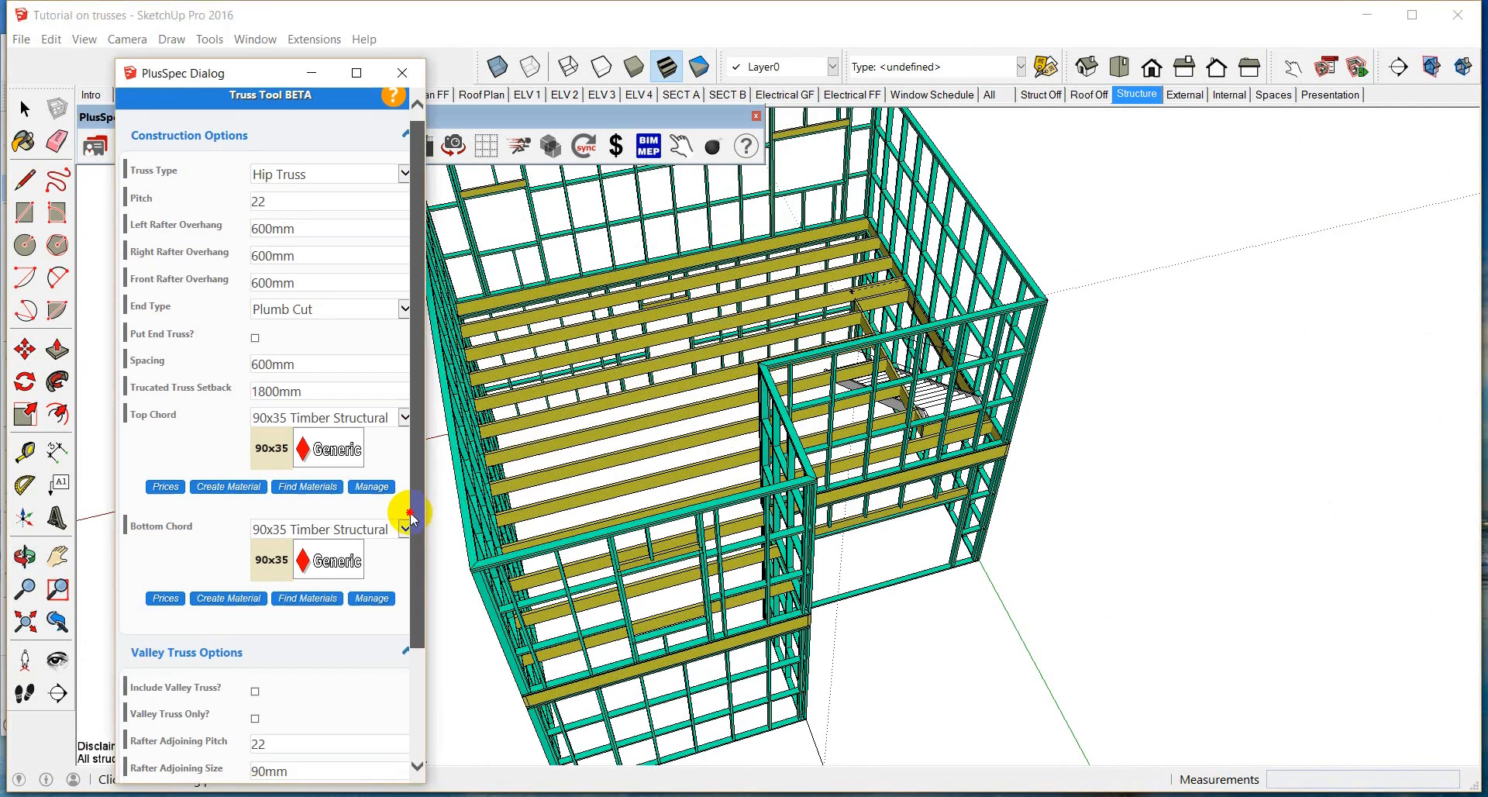
{"action": "scroll", "scroll_direction": "down", "scroll_amount": 3}
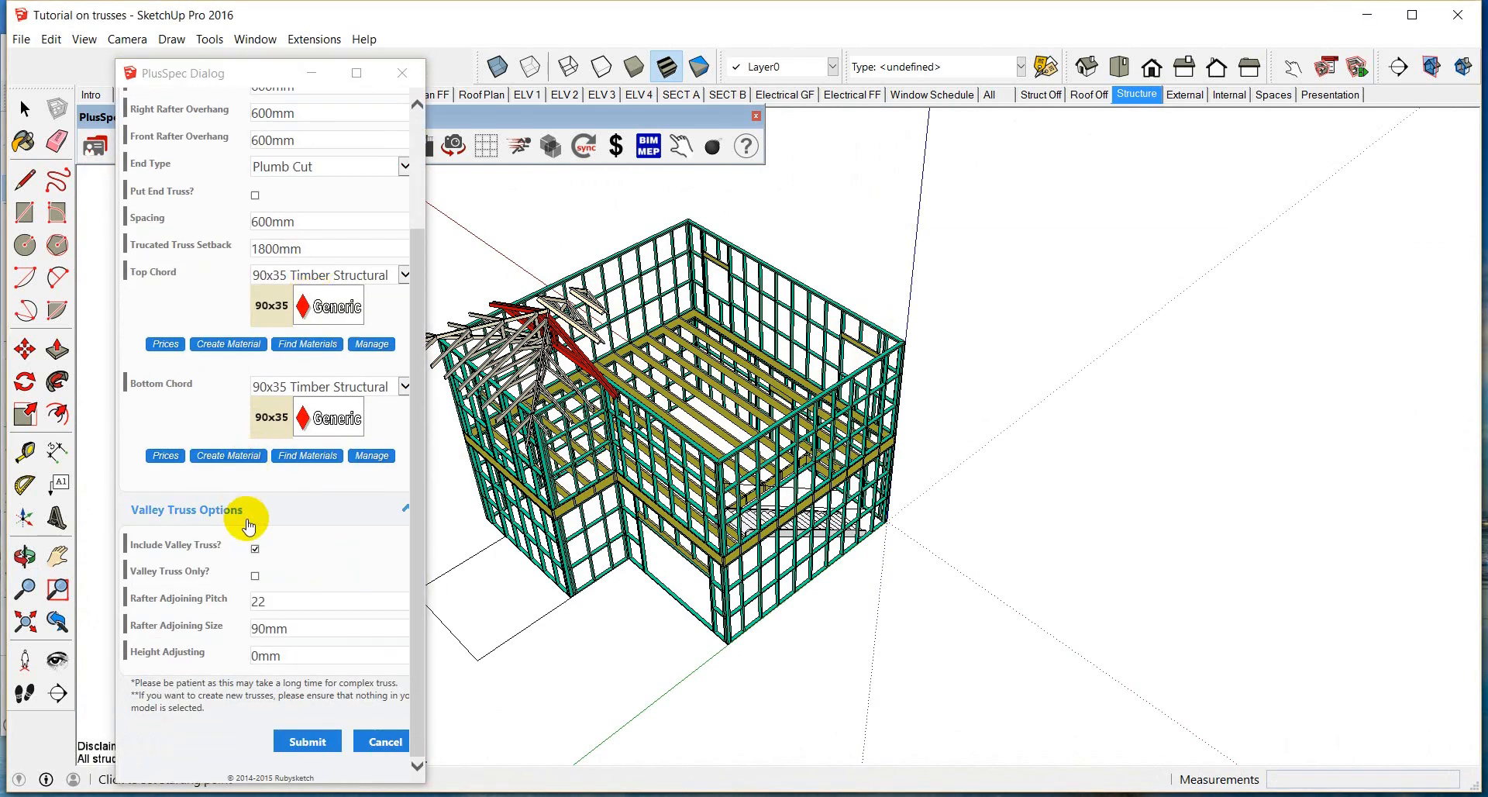
{"action": "left_click", "coordinate": [255, 549]}
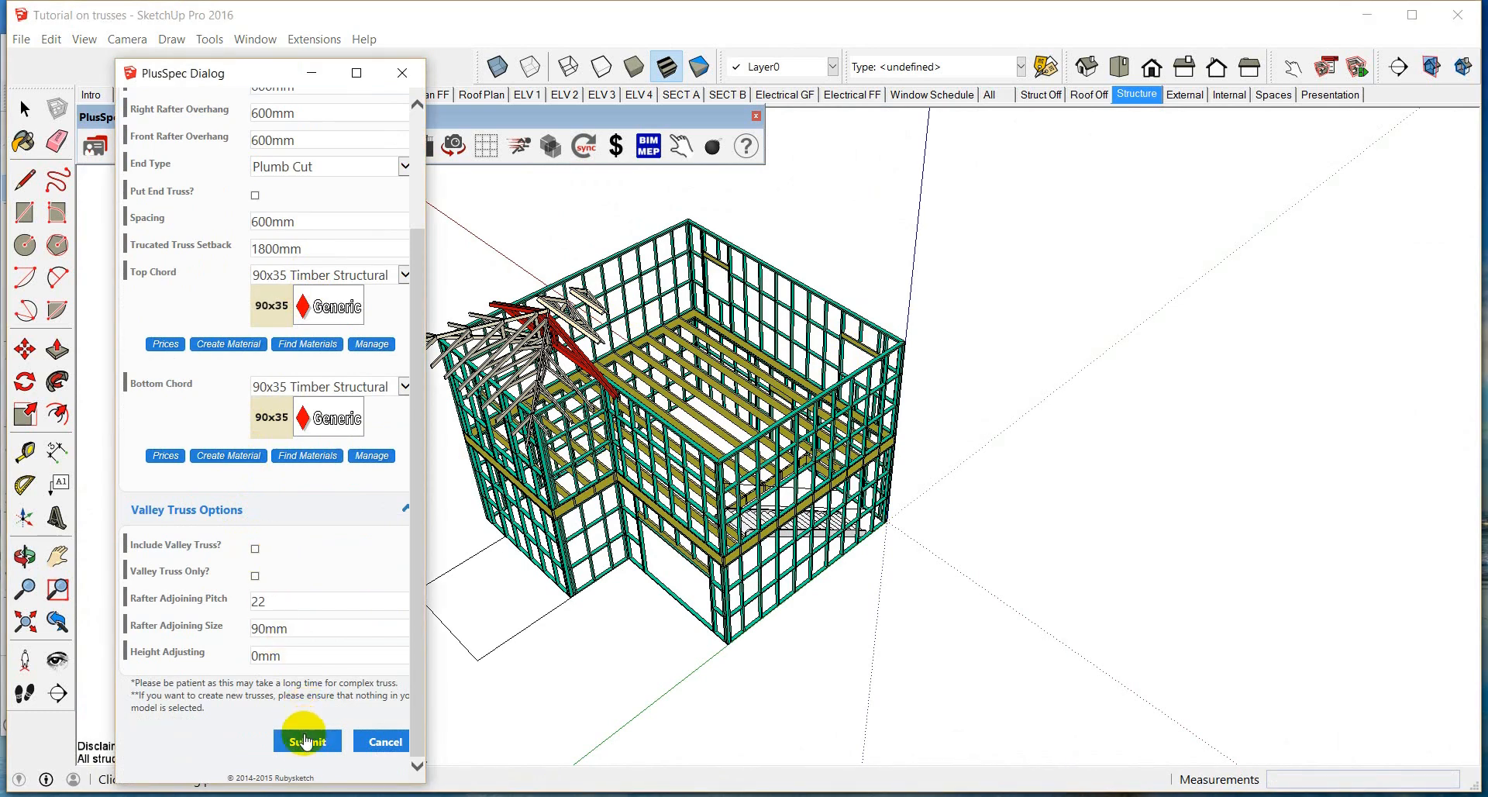
- Submit the truss settings to build the hip truss roof with red girder trusses
{"action": "left_click", "coordinate": [307, 740]}
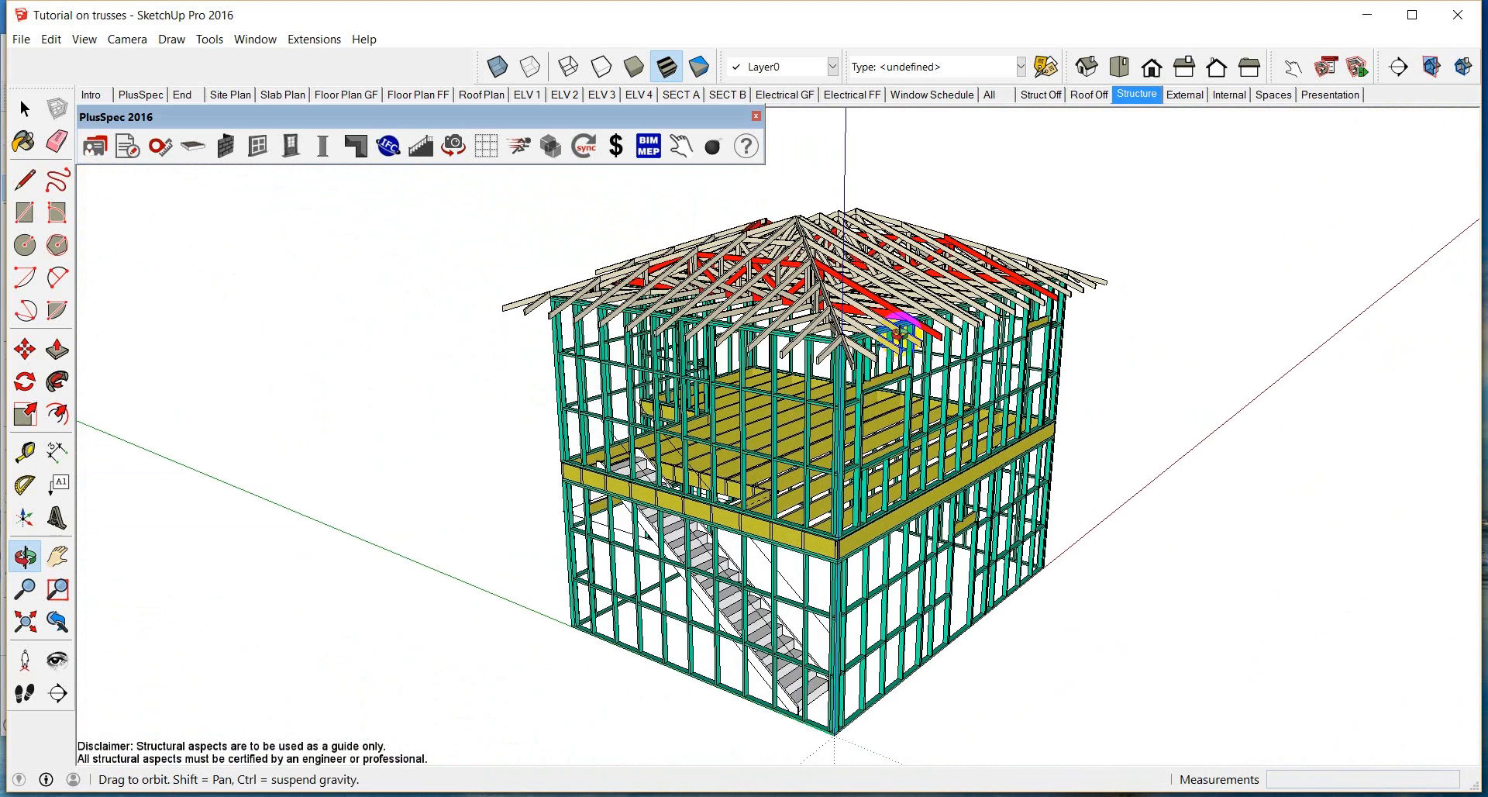
- Generate the PlusSpec takeoff report and view its 17C_ROOF_TRUSSES and Ancillaries lists
{"action": "left_click", "coordinate": [126, 147]}
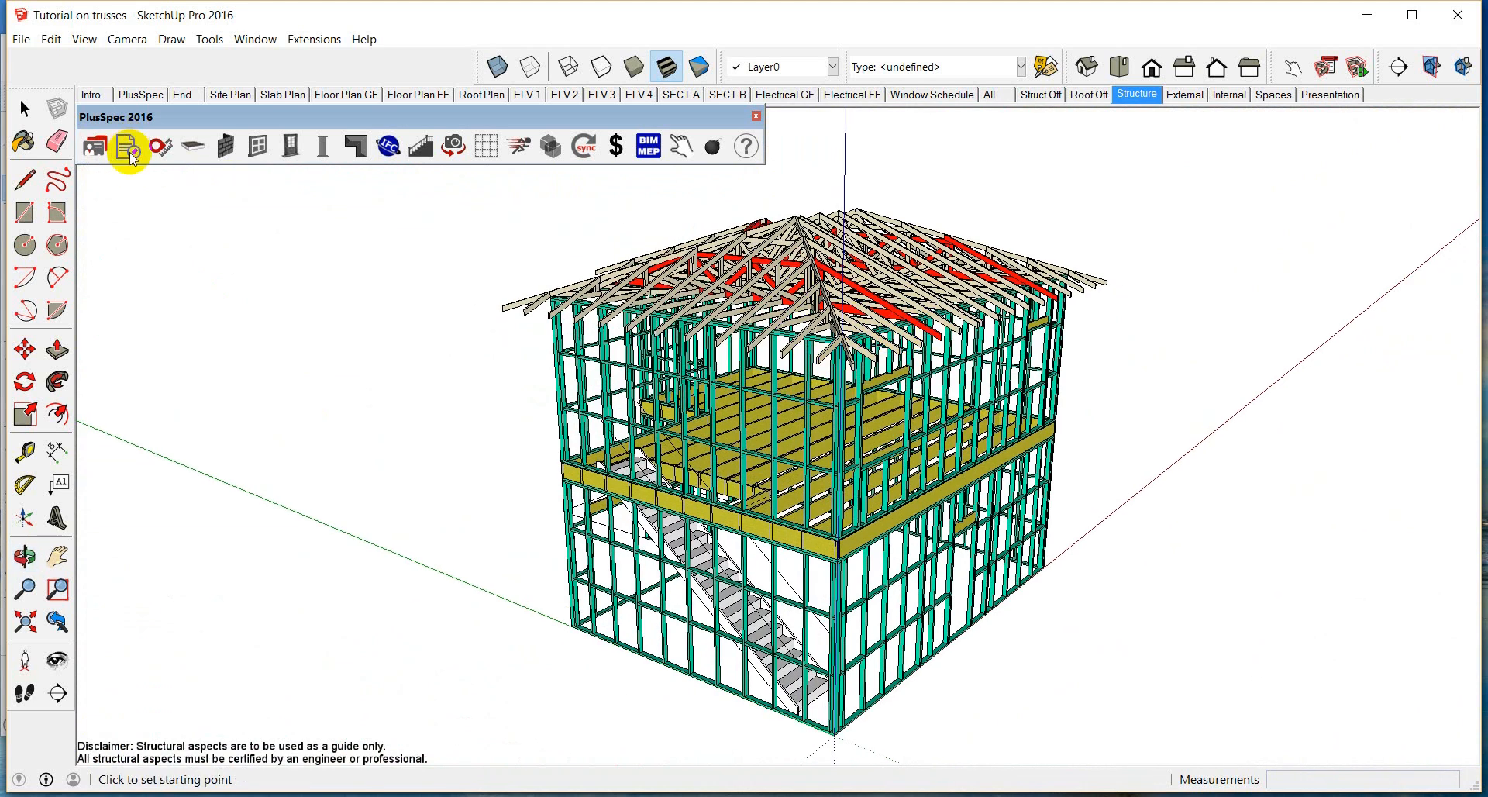
{"action": "left_click", "coordinate": [124, 147]}
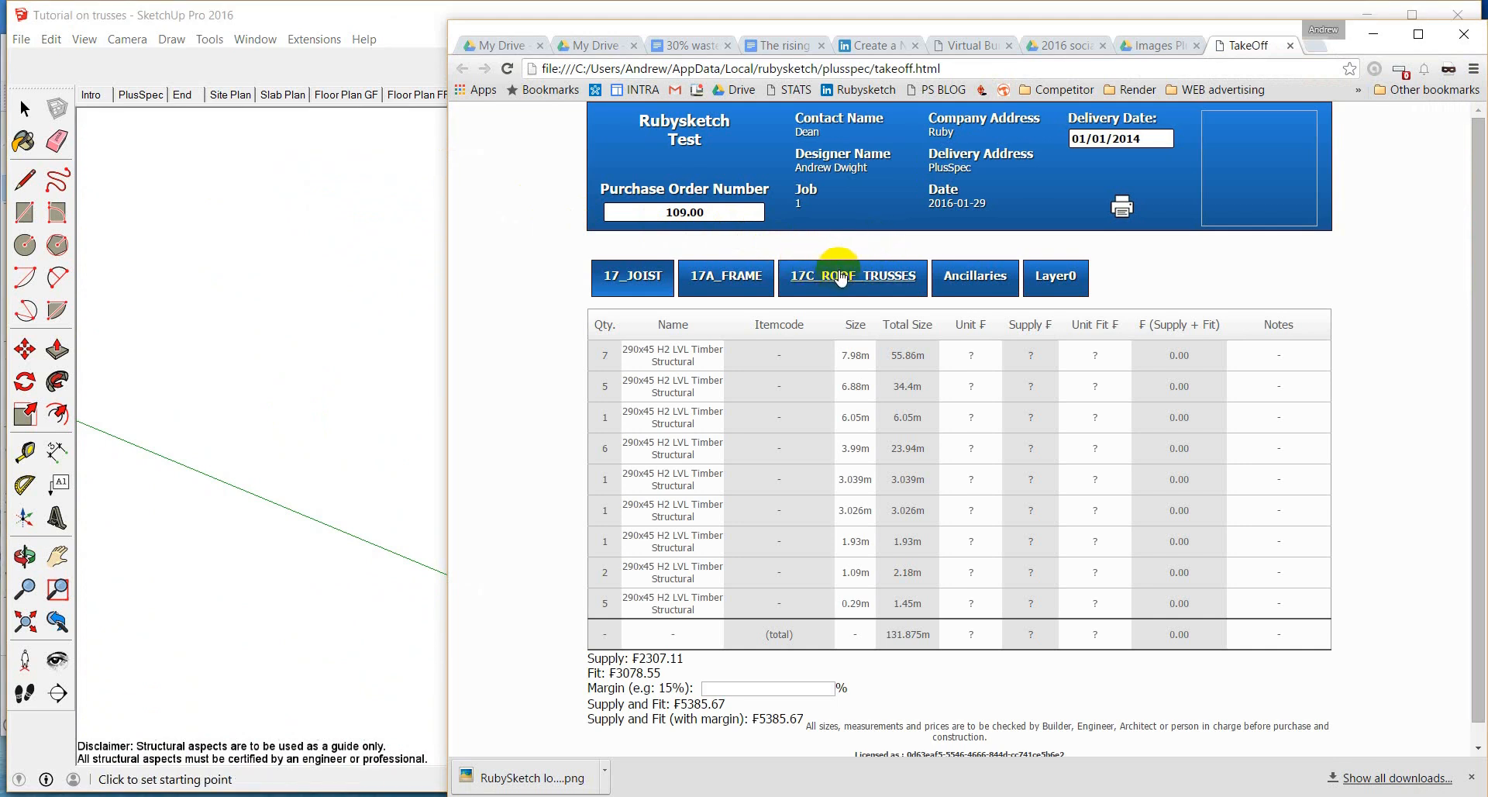
{"action": "left_click", "coordinate": [853, 278]}
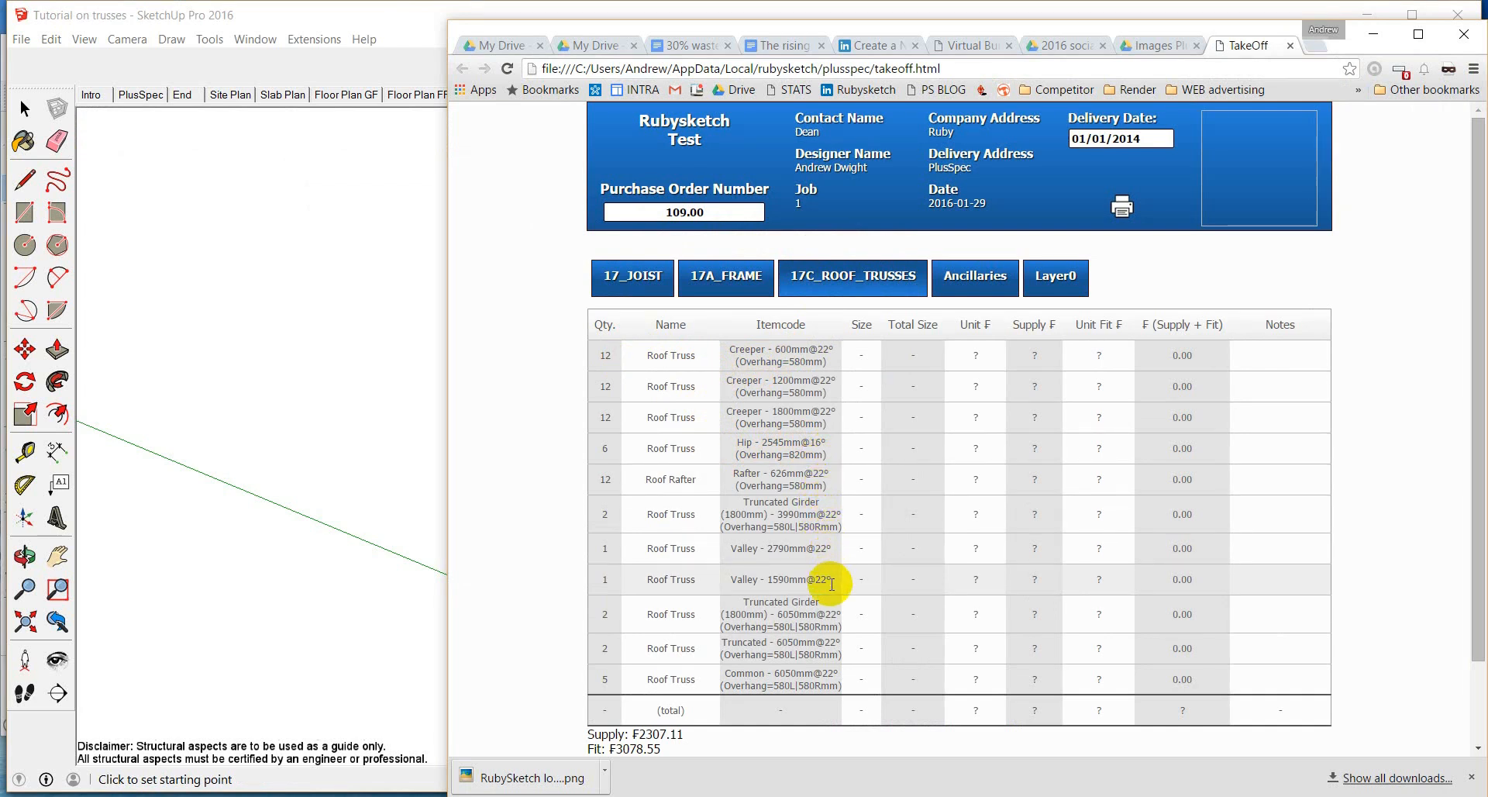
{"action": "mouse_move", "coordinate": [818, 495]}
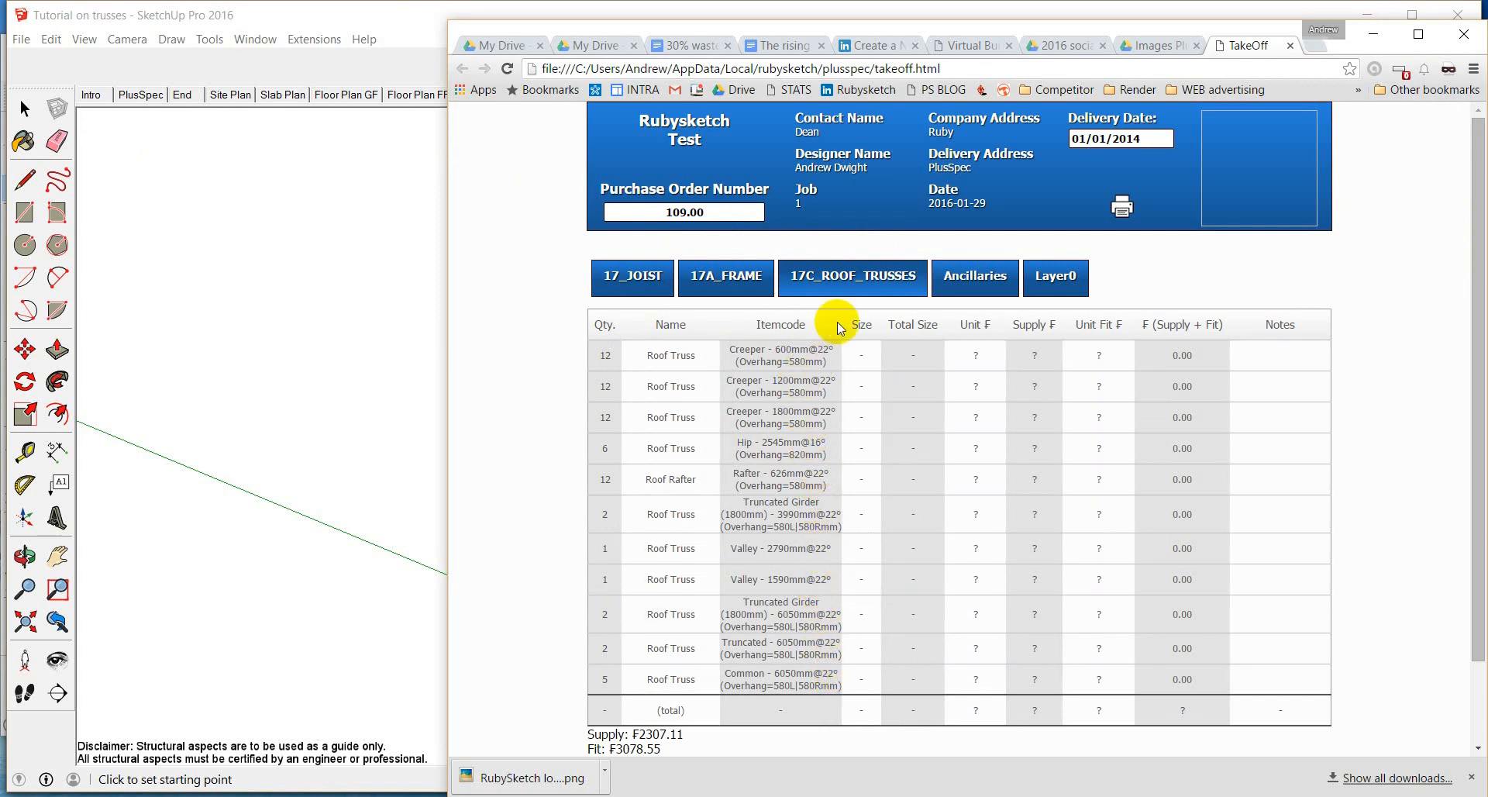
{"action": "left_click", "coordinate": [975, 278]}
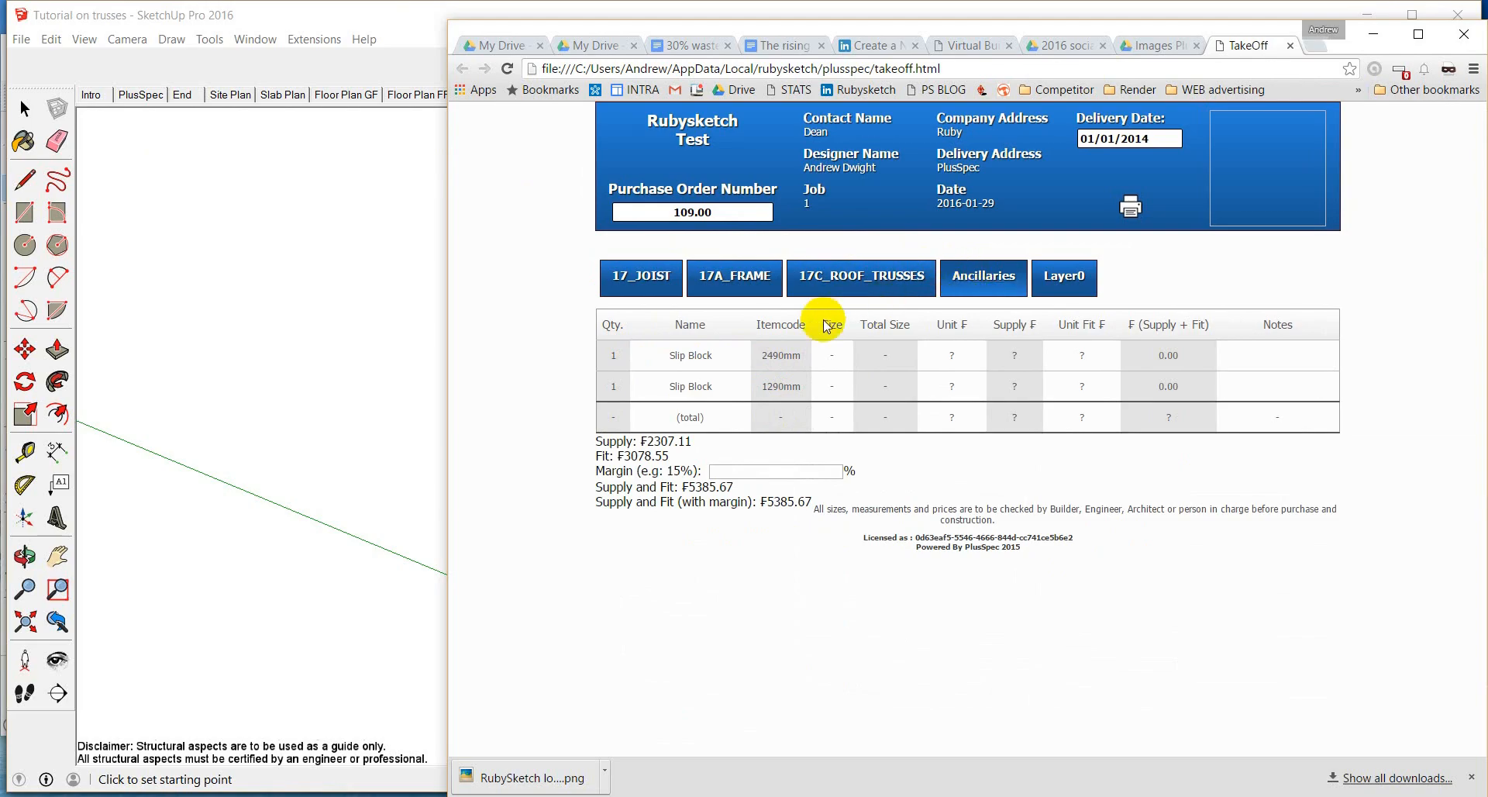
{"action": "mouse_move", "coordinate": [1373, 42]}
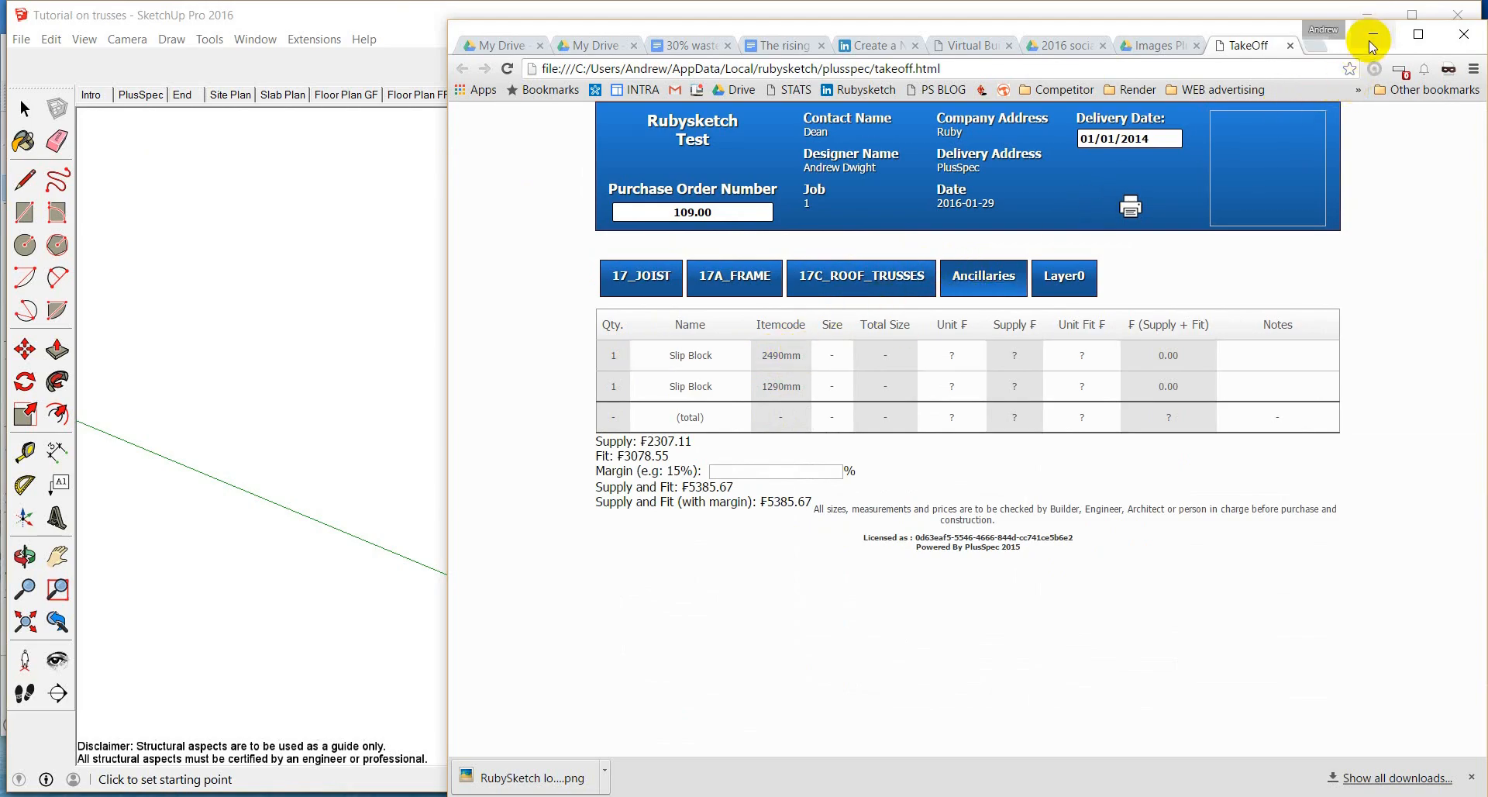
- Return to SketchUp and show the complete house in the All scene
{"action": "left_click", "coordinate": [1369, 34]}
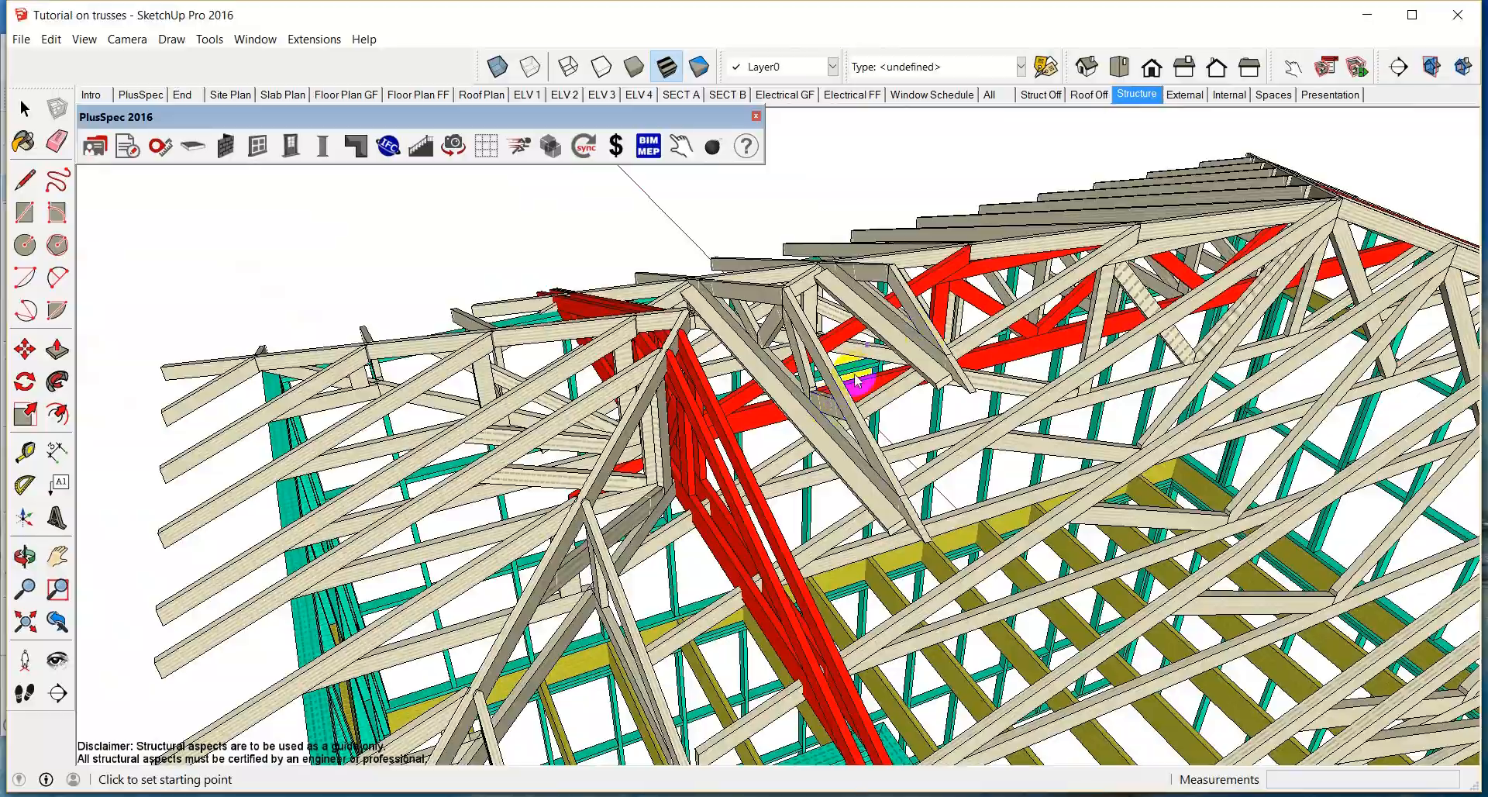
{"action": "left_click", "coordinate": [23, 551]}
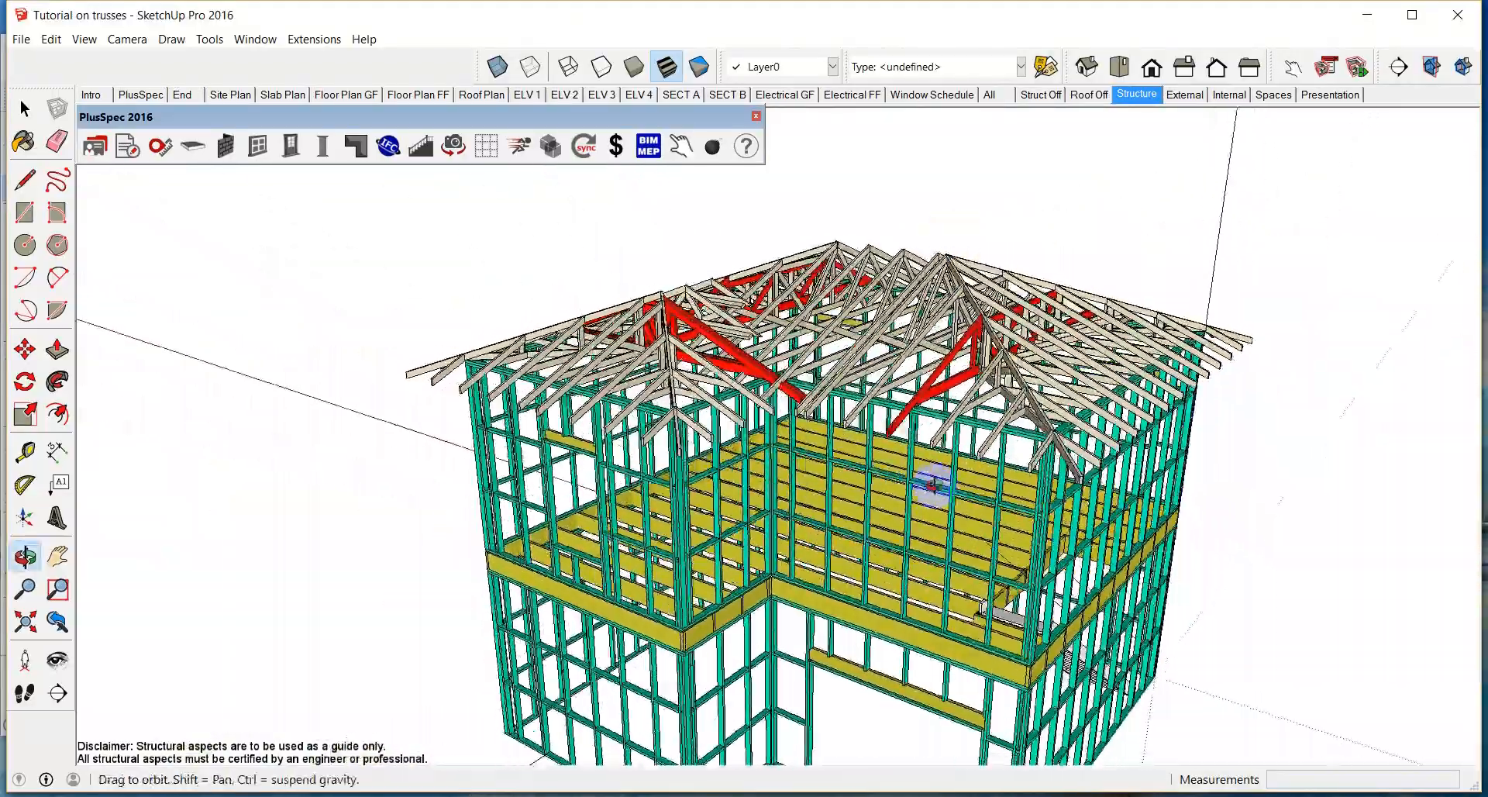
{"action": "left_click_drag", "start_coordinate": [930, 483], "coordinate": [769, 427]}
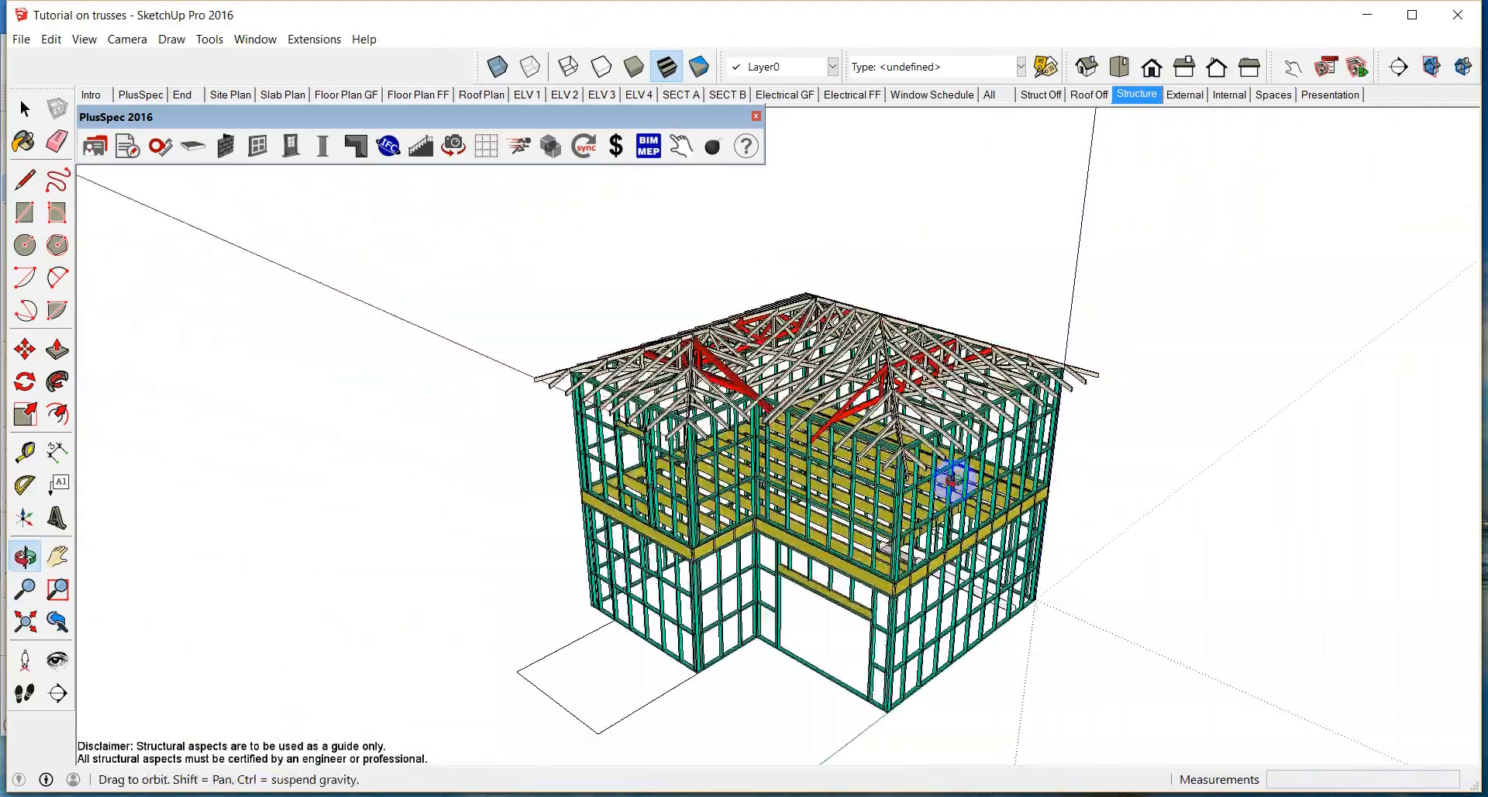
{"action": "left_click", "coordinate": [990, 95]}
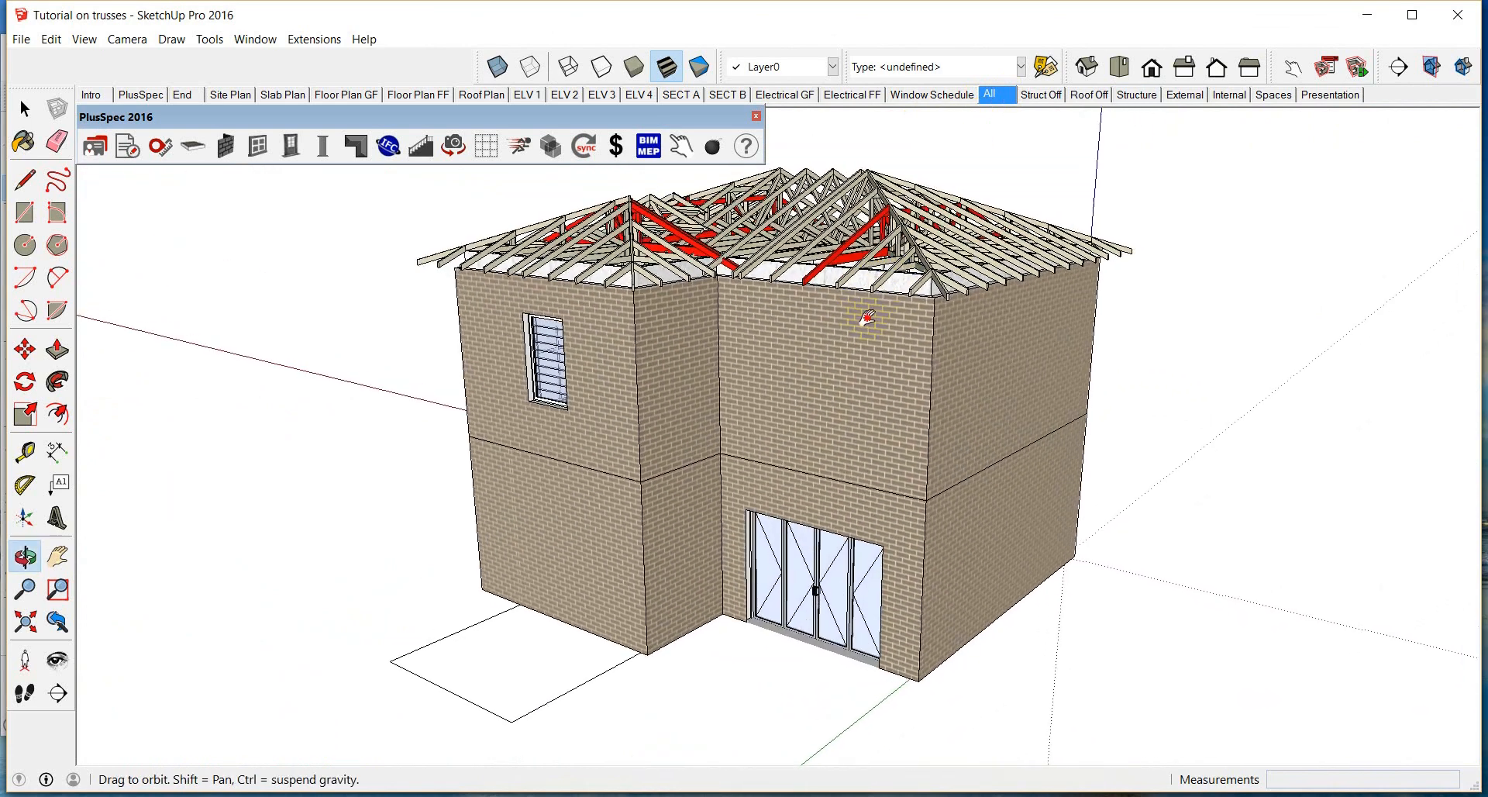
- Generate a 22-pitch metal hip roof from the walls, then inspect the trusses in X-ray
{"action": "right_click", "coordinate": [941, 361]}
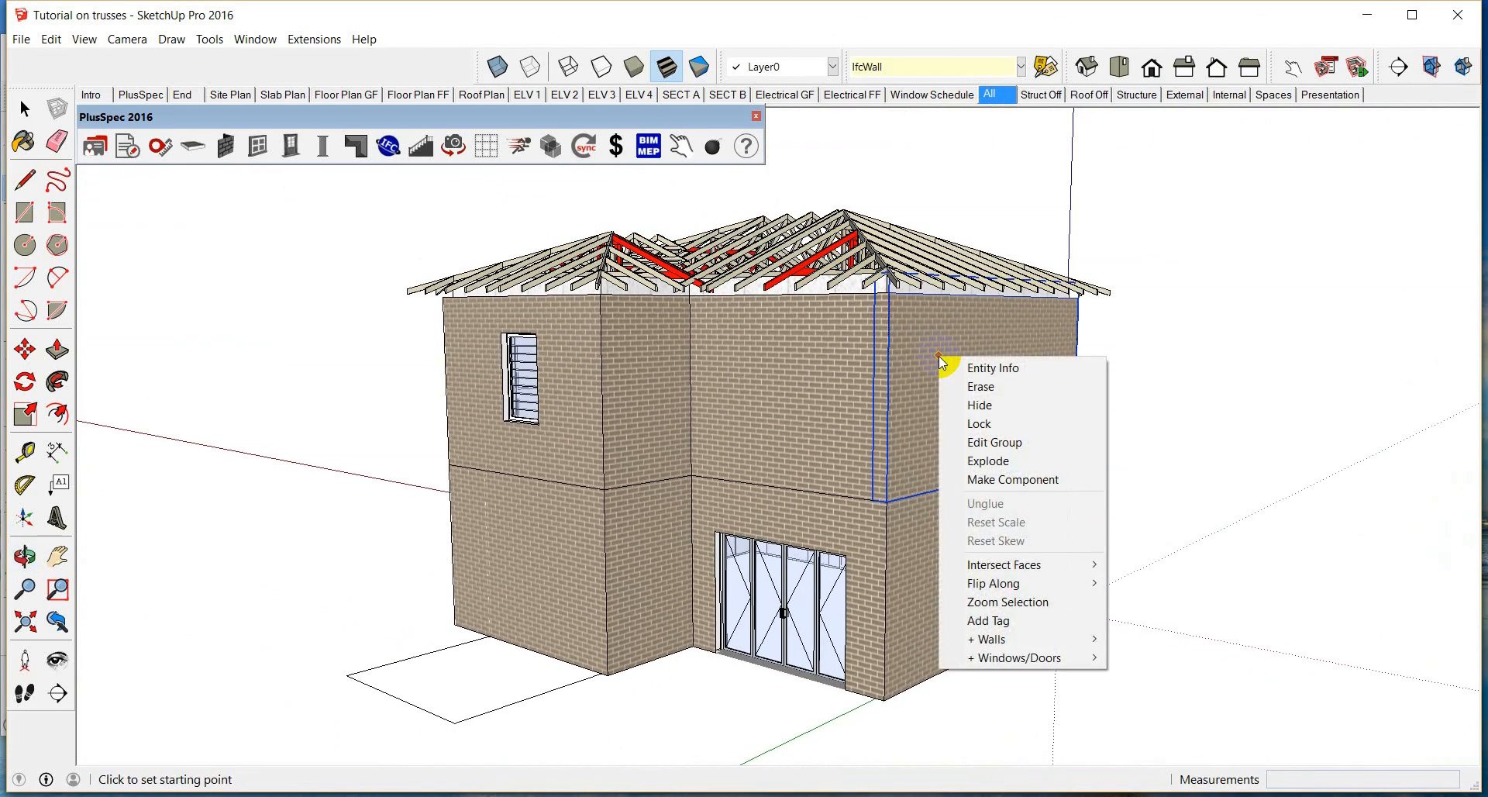
{"action": "mouse_move", "coordinate": [1000, 639]}
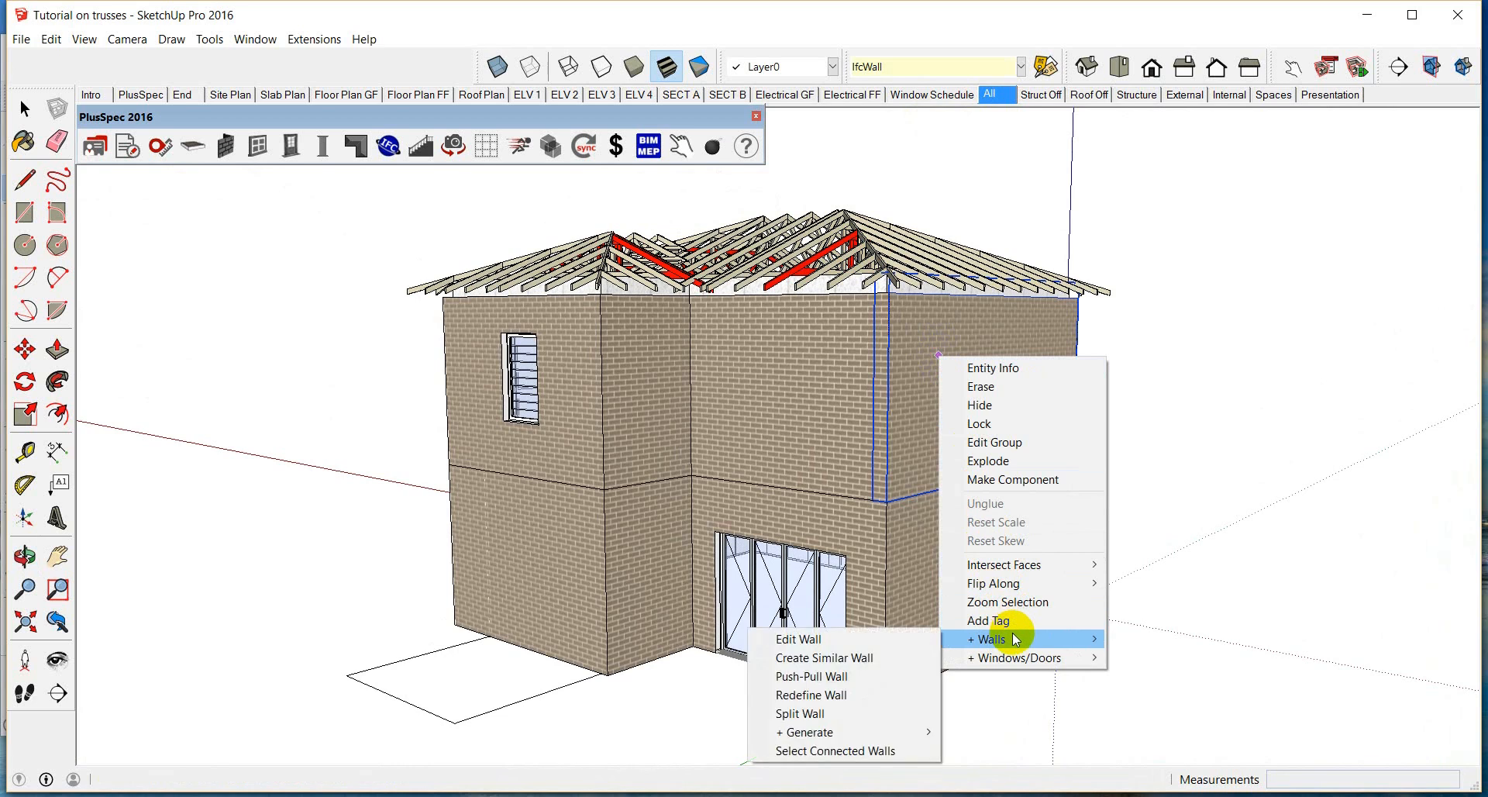
{"action": "mouse_move", "coordinate": [862, 750]}
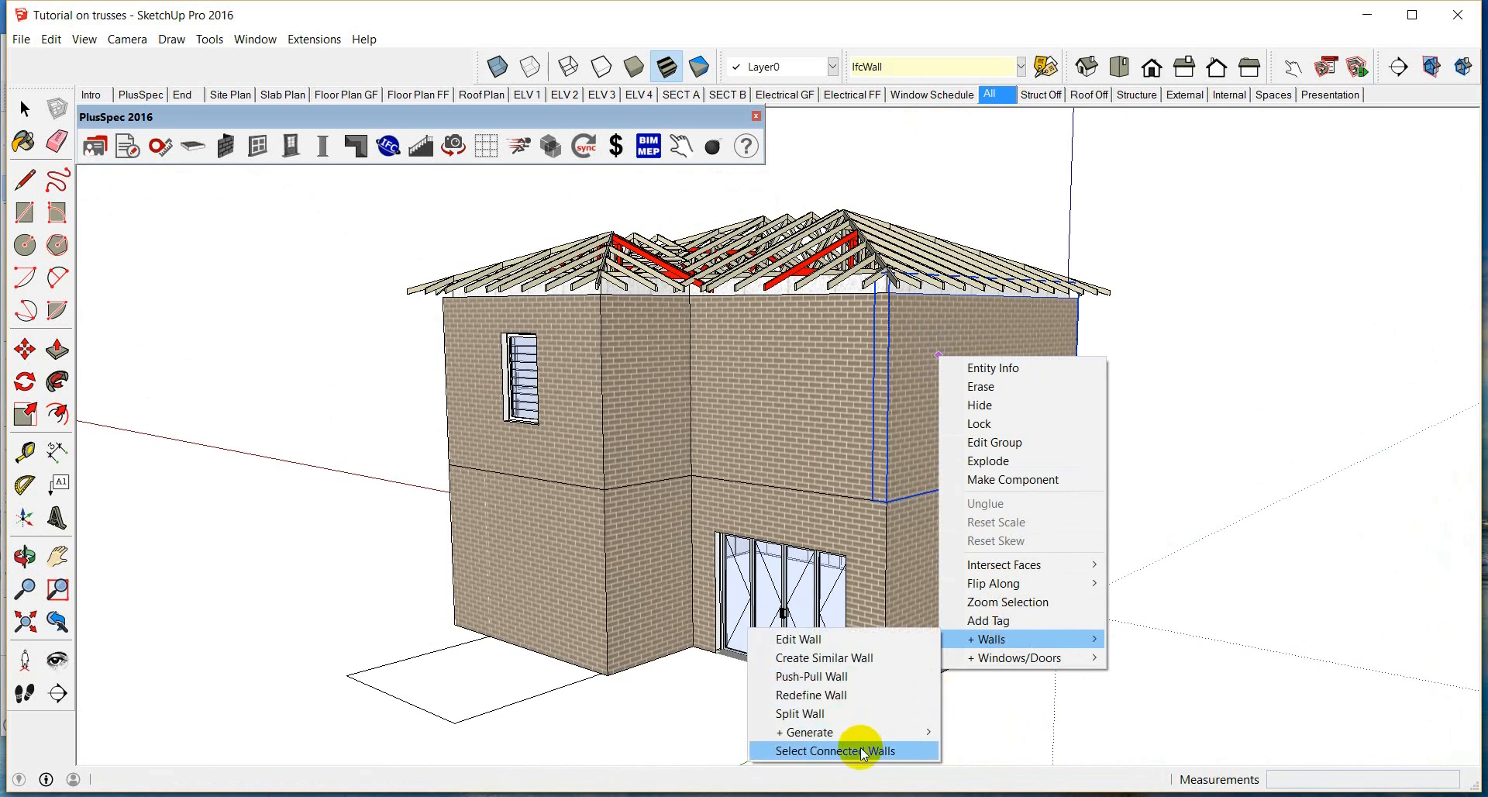
{"action": "mouse_move", "coordinate": [831, 731]}
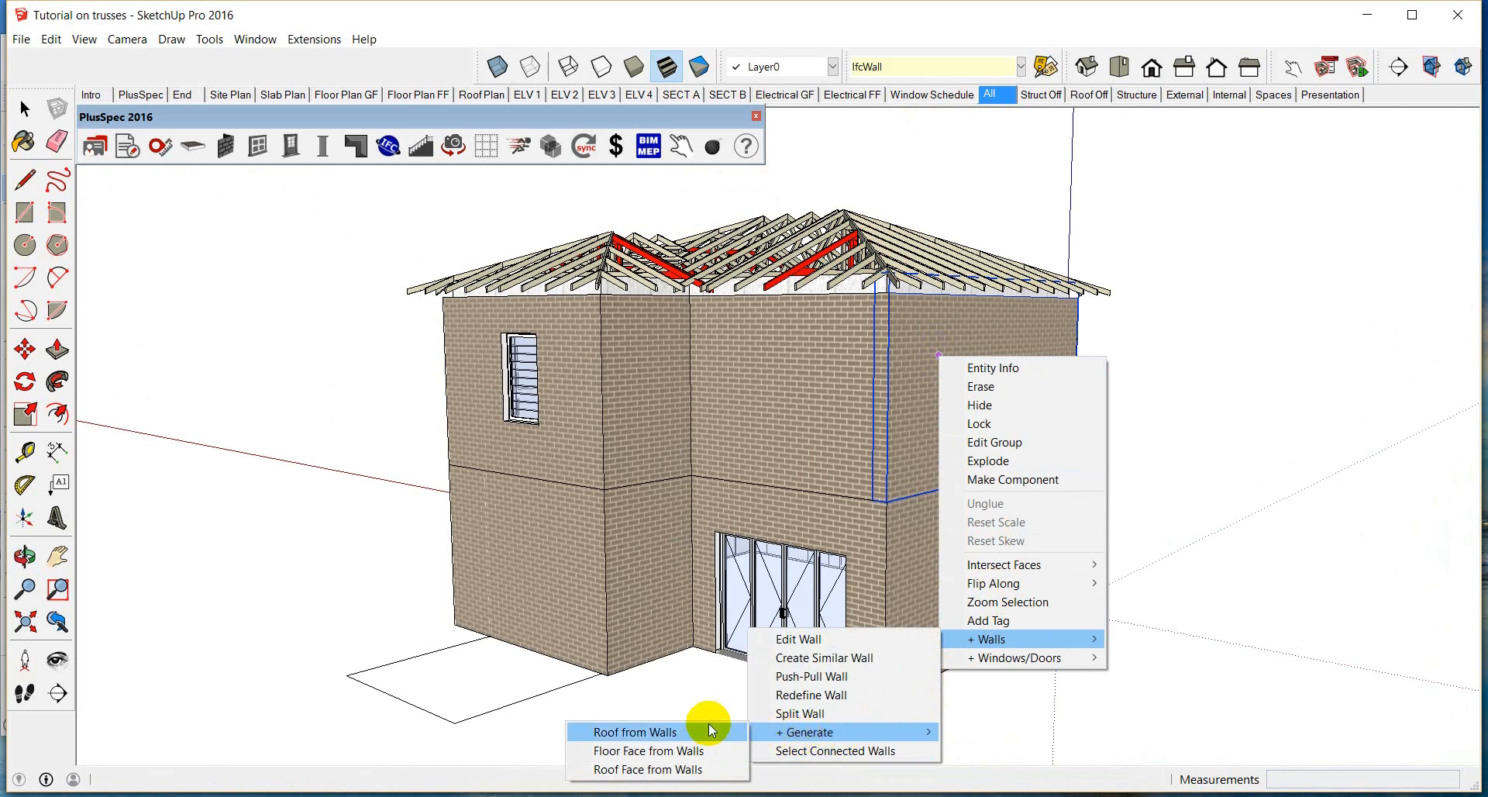
{"action": "left_click", "coordinate": [636, 731]}
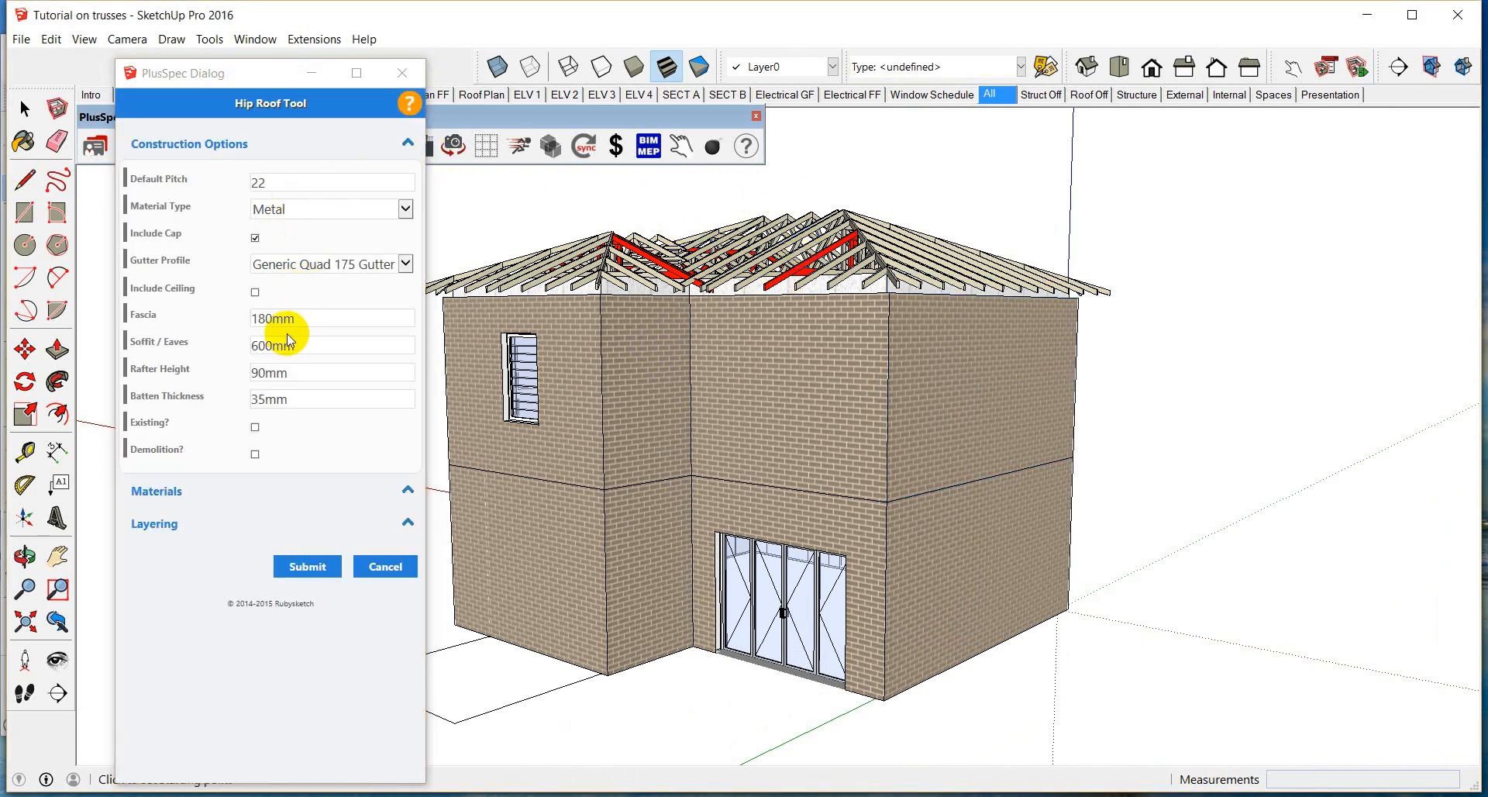
{"action": "left_click", "coordinate": [307, 567]}
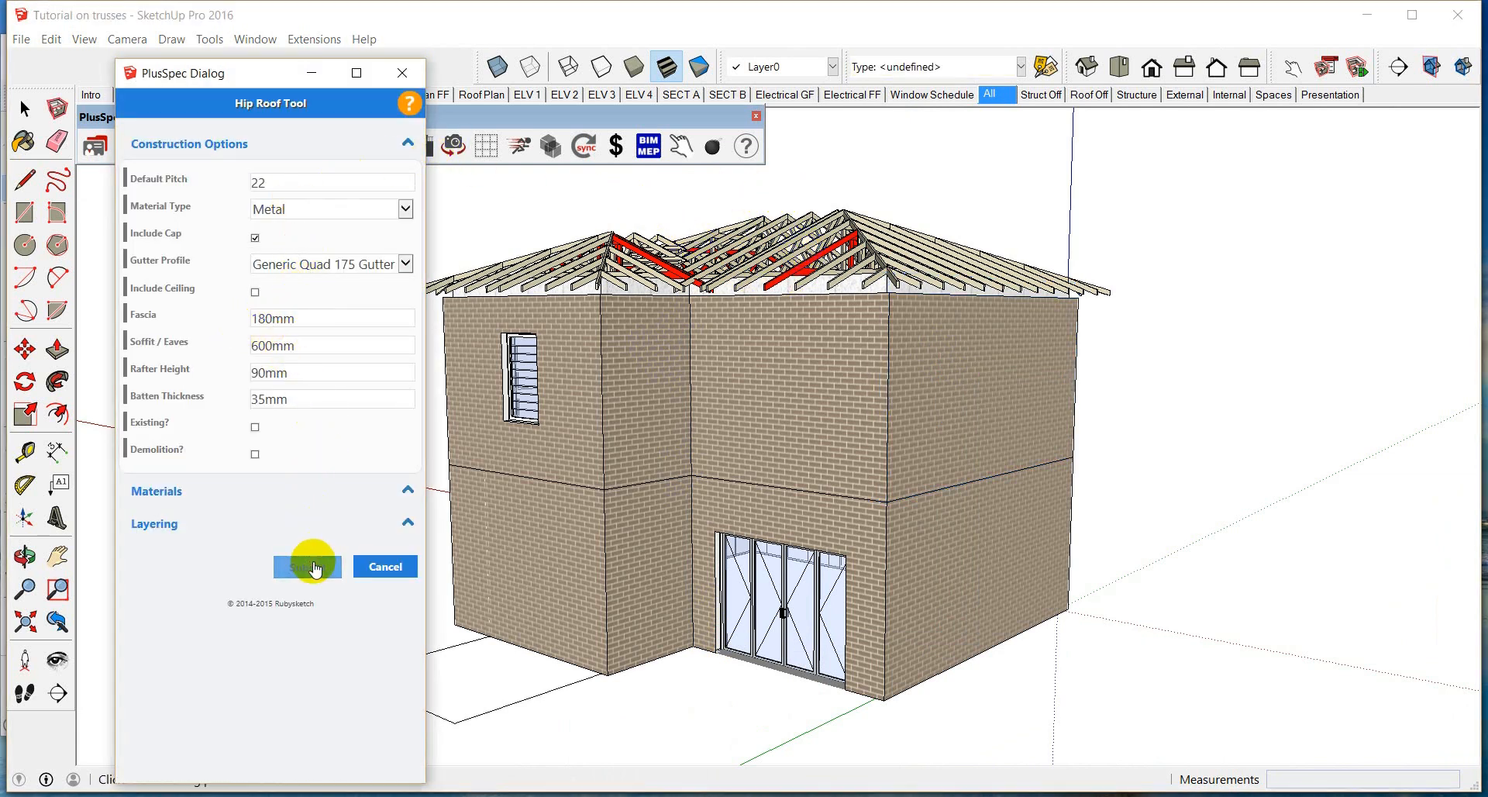
{"action": "left_click", "coordinate": [308, 566]}
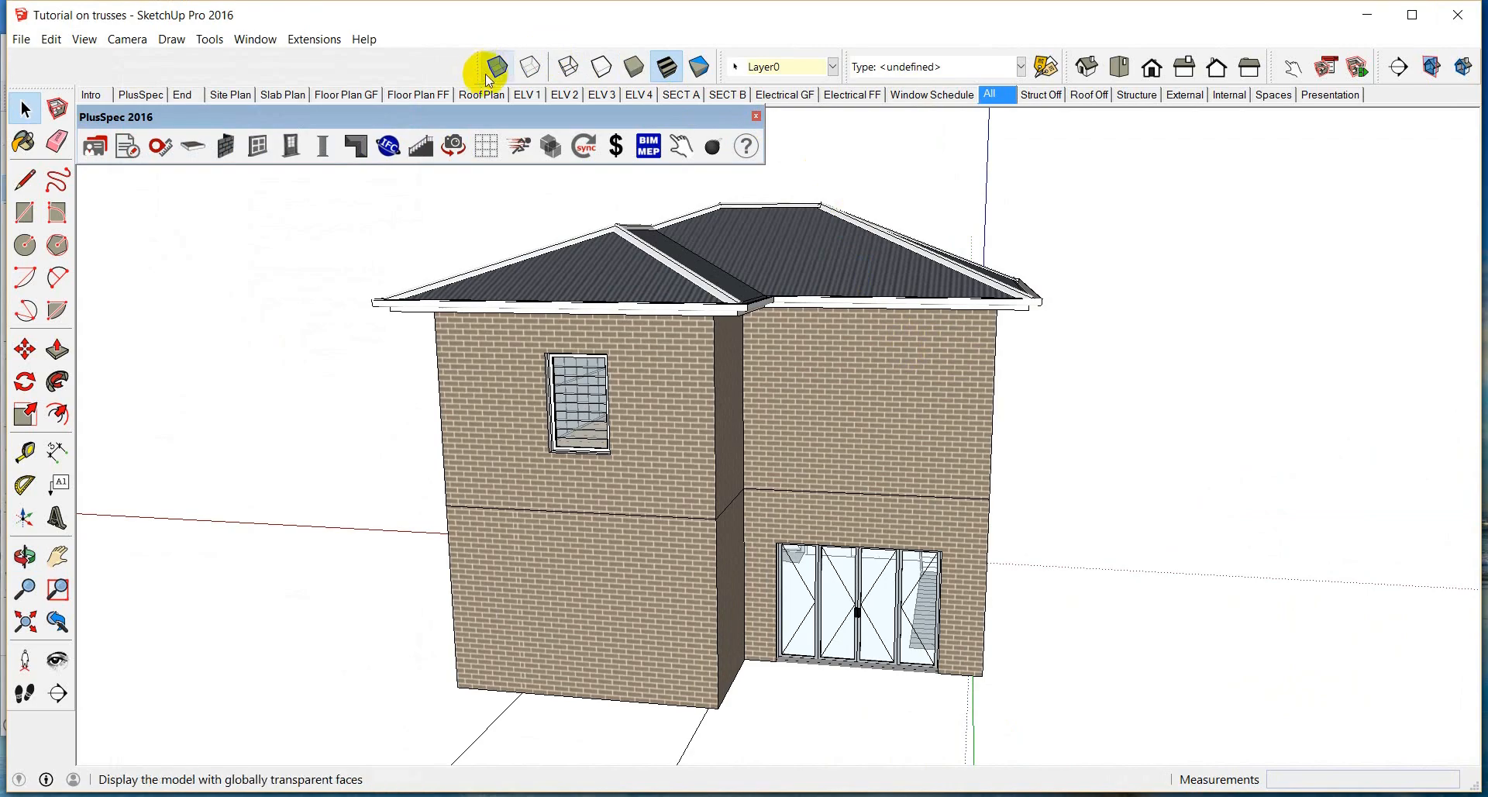
{"action": "left_click", "coordinate": [496, 65]}
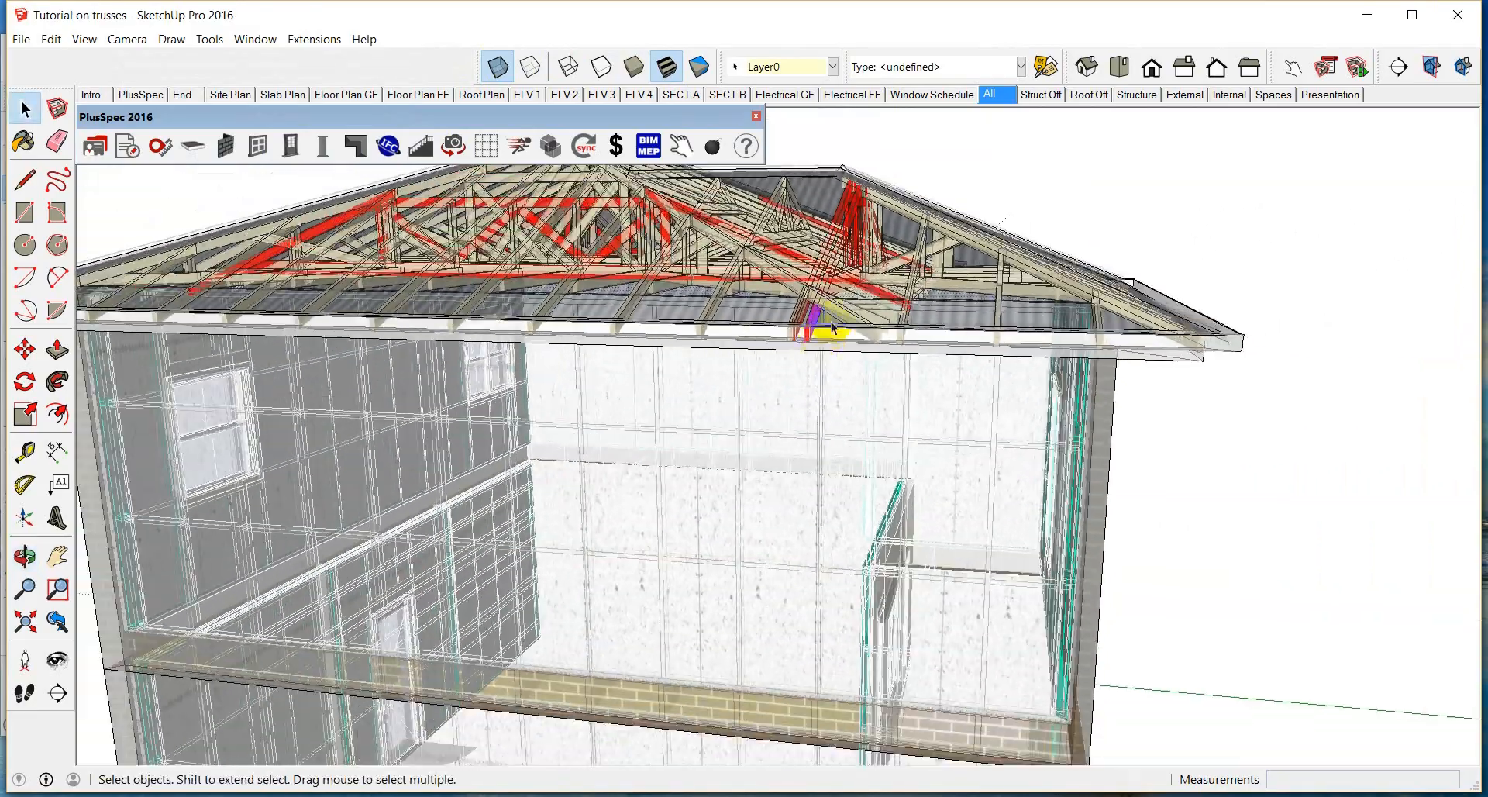
{"action": "left_click", "coordinate": [1136, 94]}
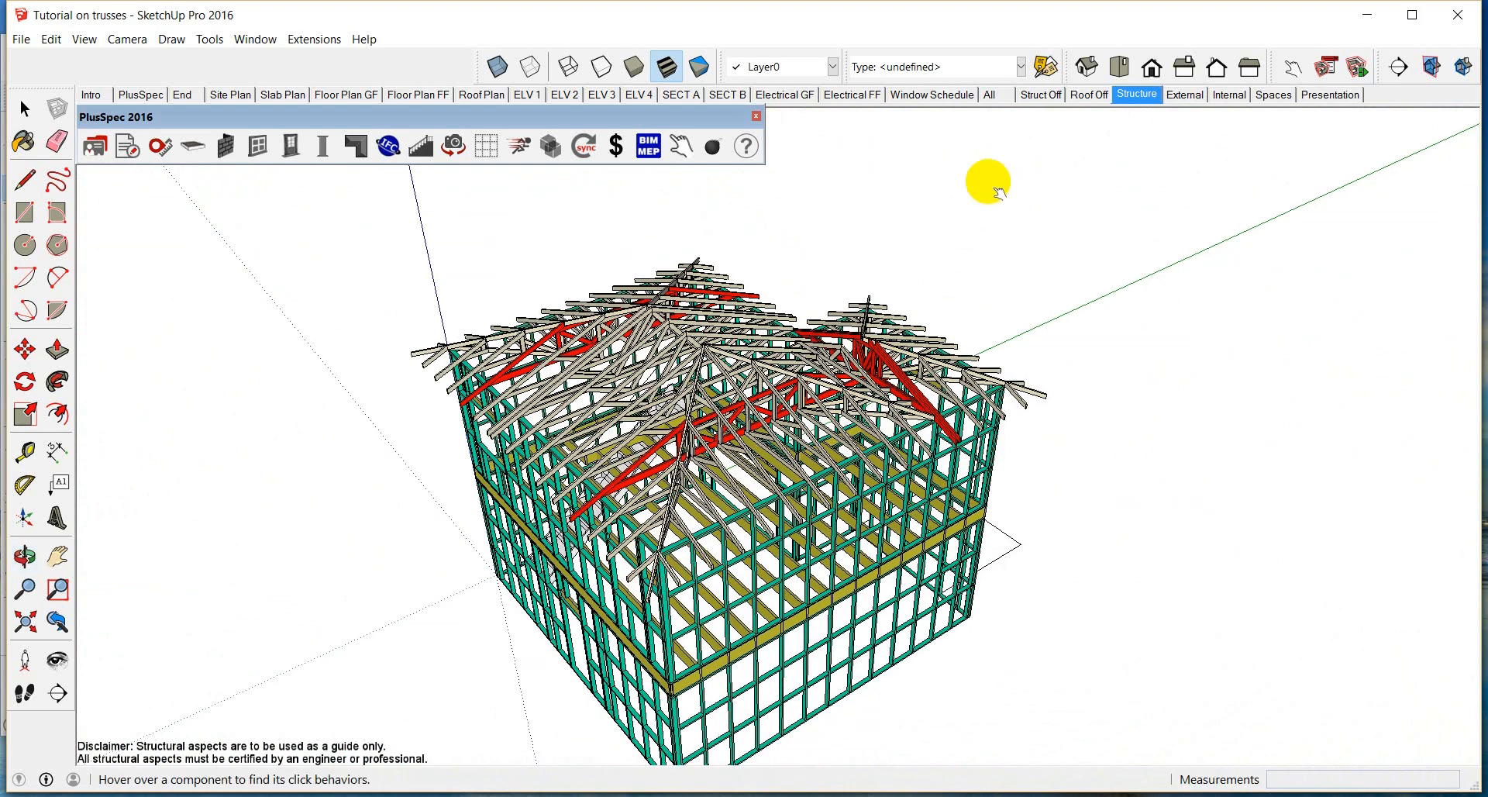
- Turn one roof end into a vertical gable with pitch 90 and a gable overhang
{"action": "left_click", "coordinate": [989, 94]}
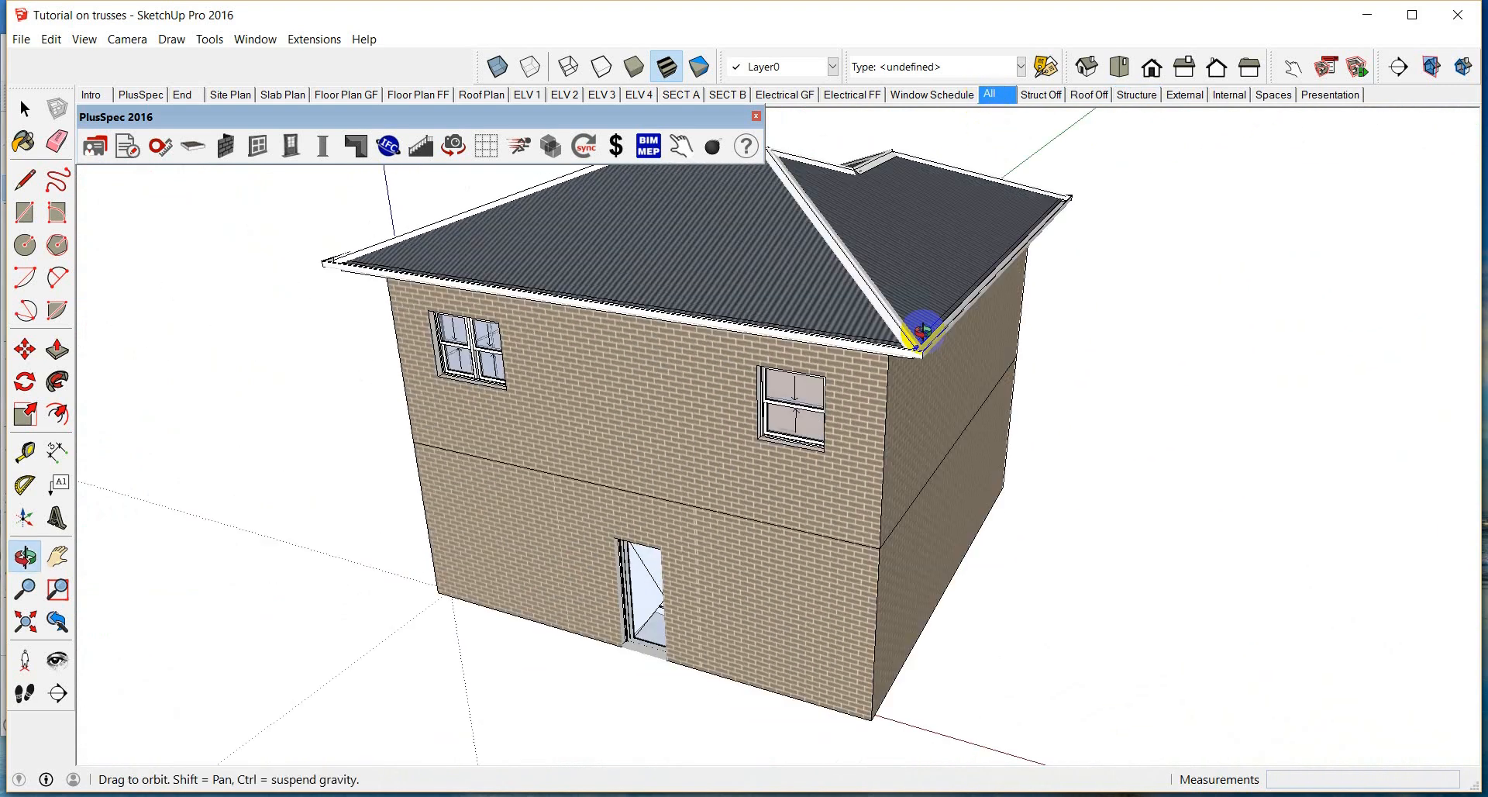
{"action": "left_click_drag", "start_coordinate": [916, 332], "coordinate": [973, 441]}
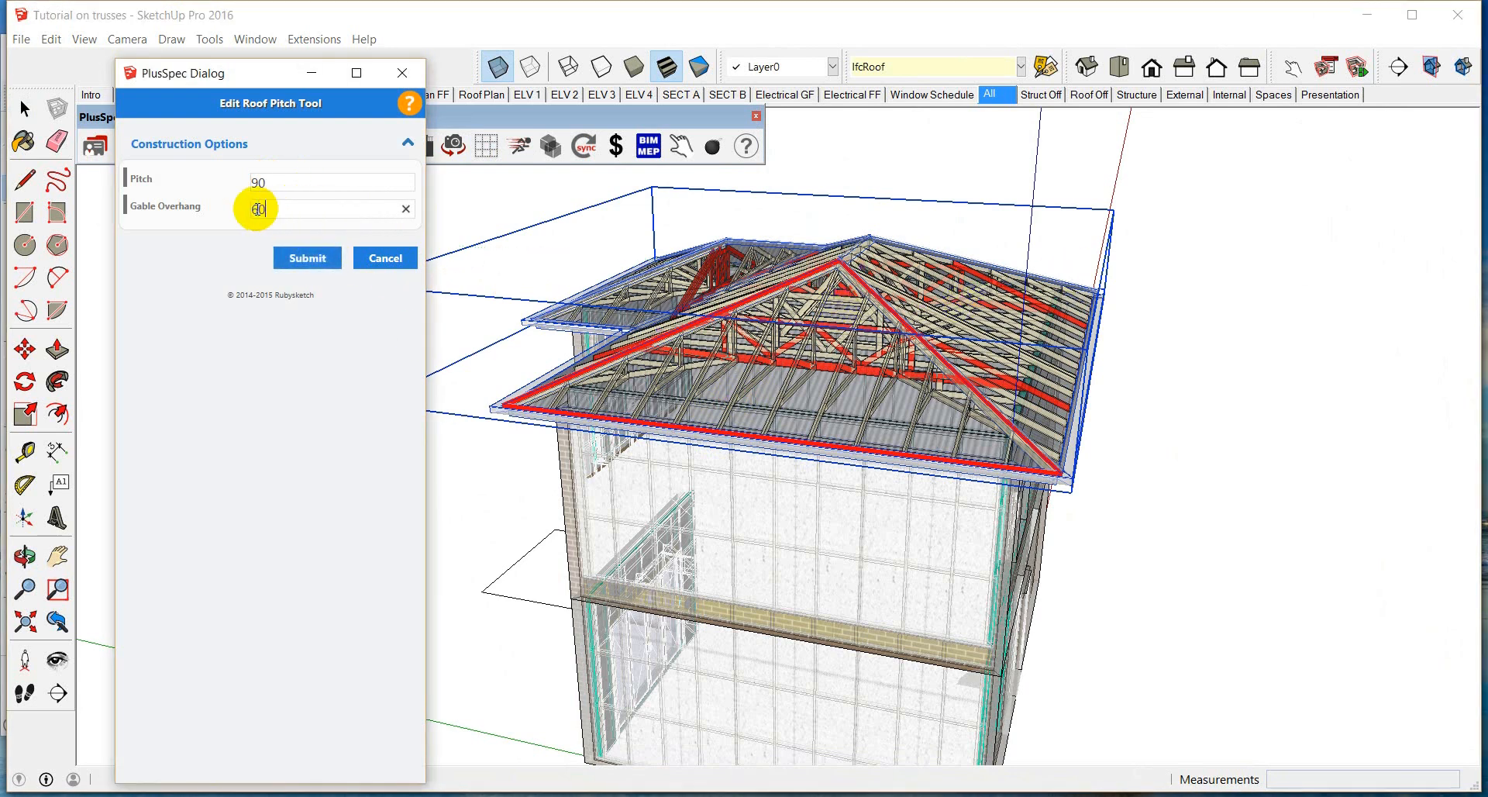
{"action": "left_click", "coordinate": [307, 257]}
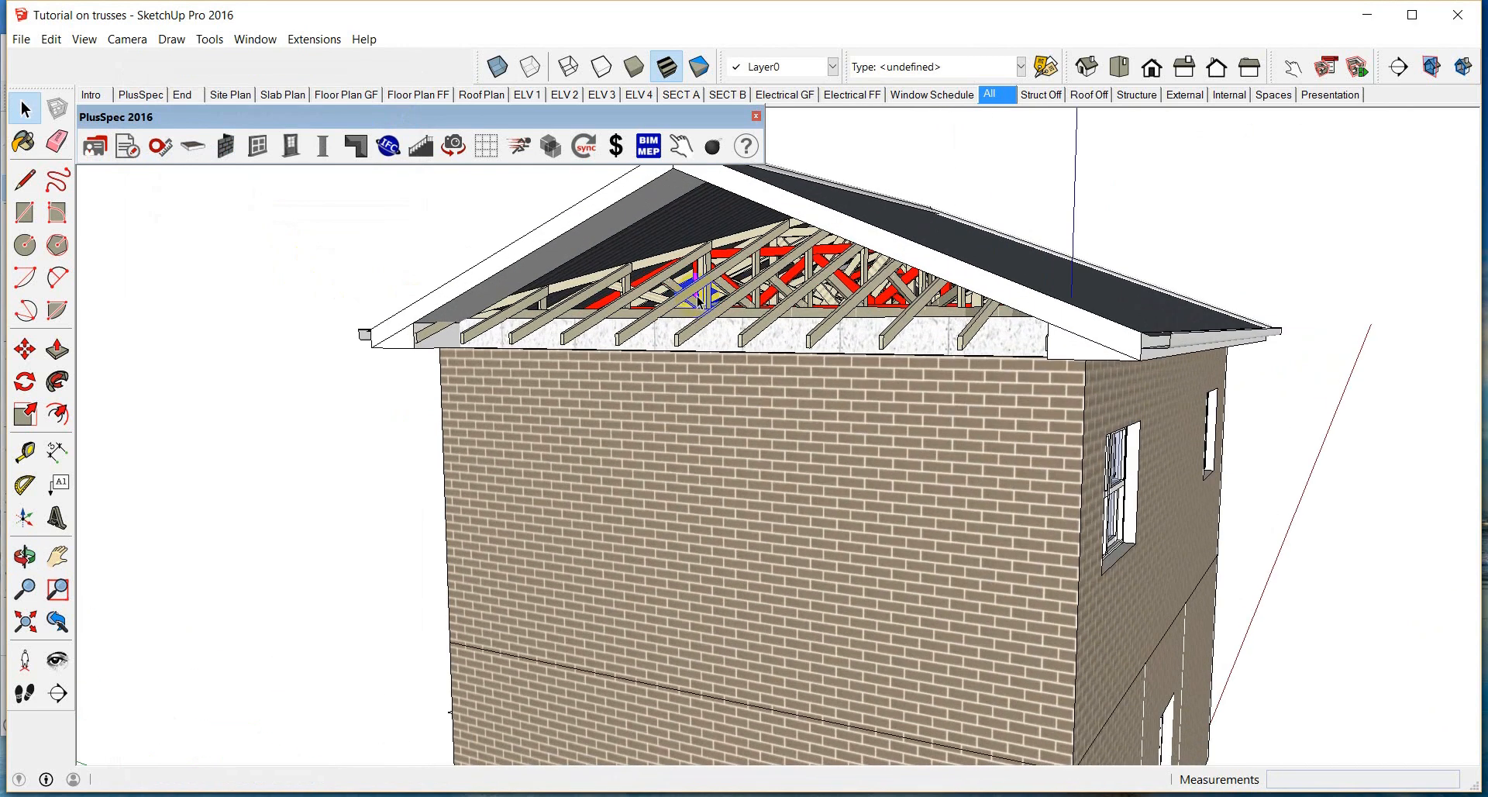
- Regenerate the trusses under the gable end as gable trusses and orbit to check them
{"action": "left_click", "coordinate": [689, 301]}
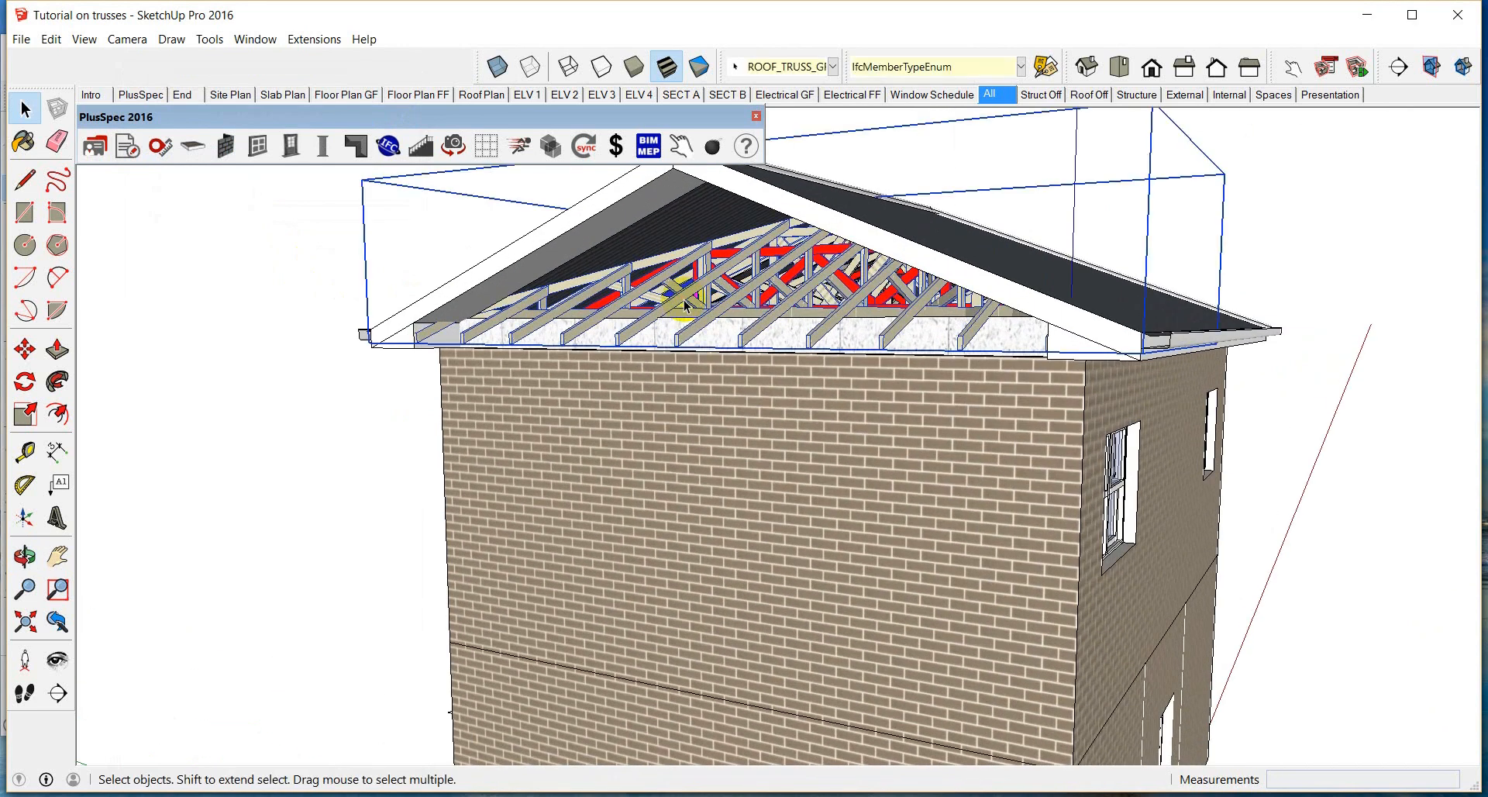
{"action": "left_click", "coordinate": [356, 146]}
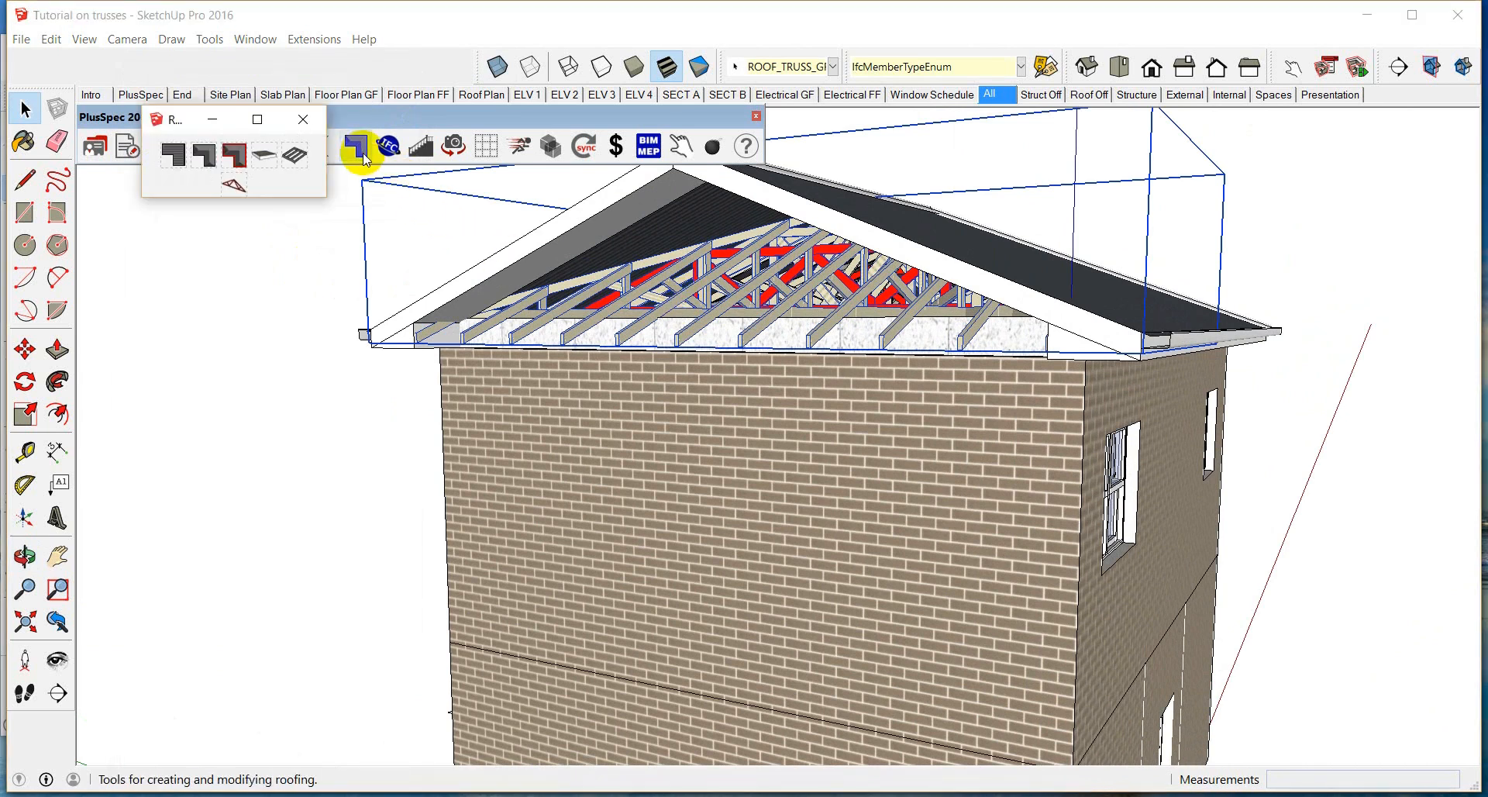
{"action": "left_click", "coordinate": [358, 147]}
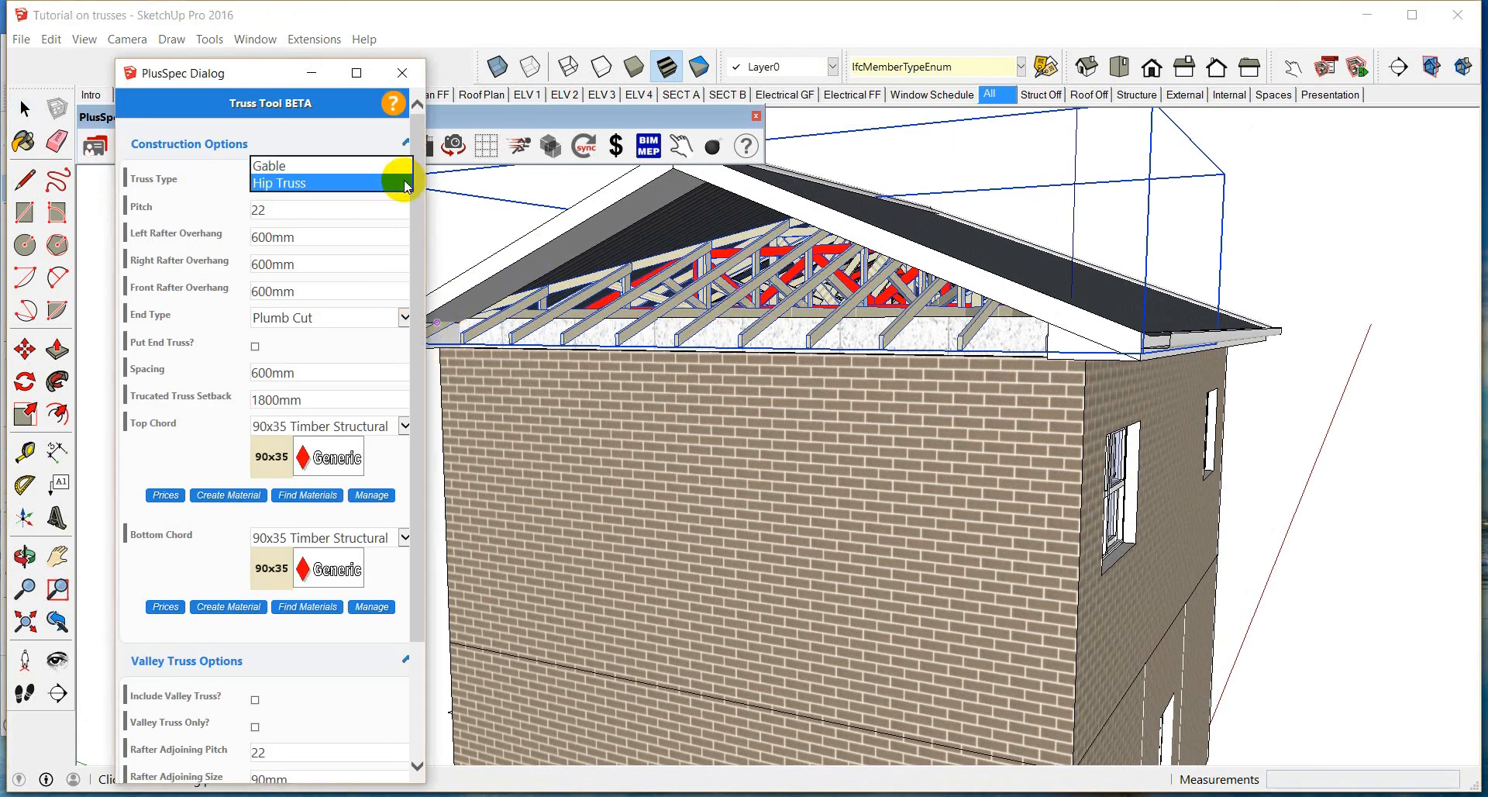
{"action": "left_click", "coordinate": [279, 183]}
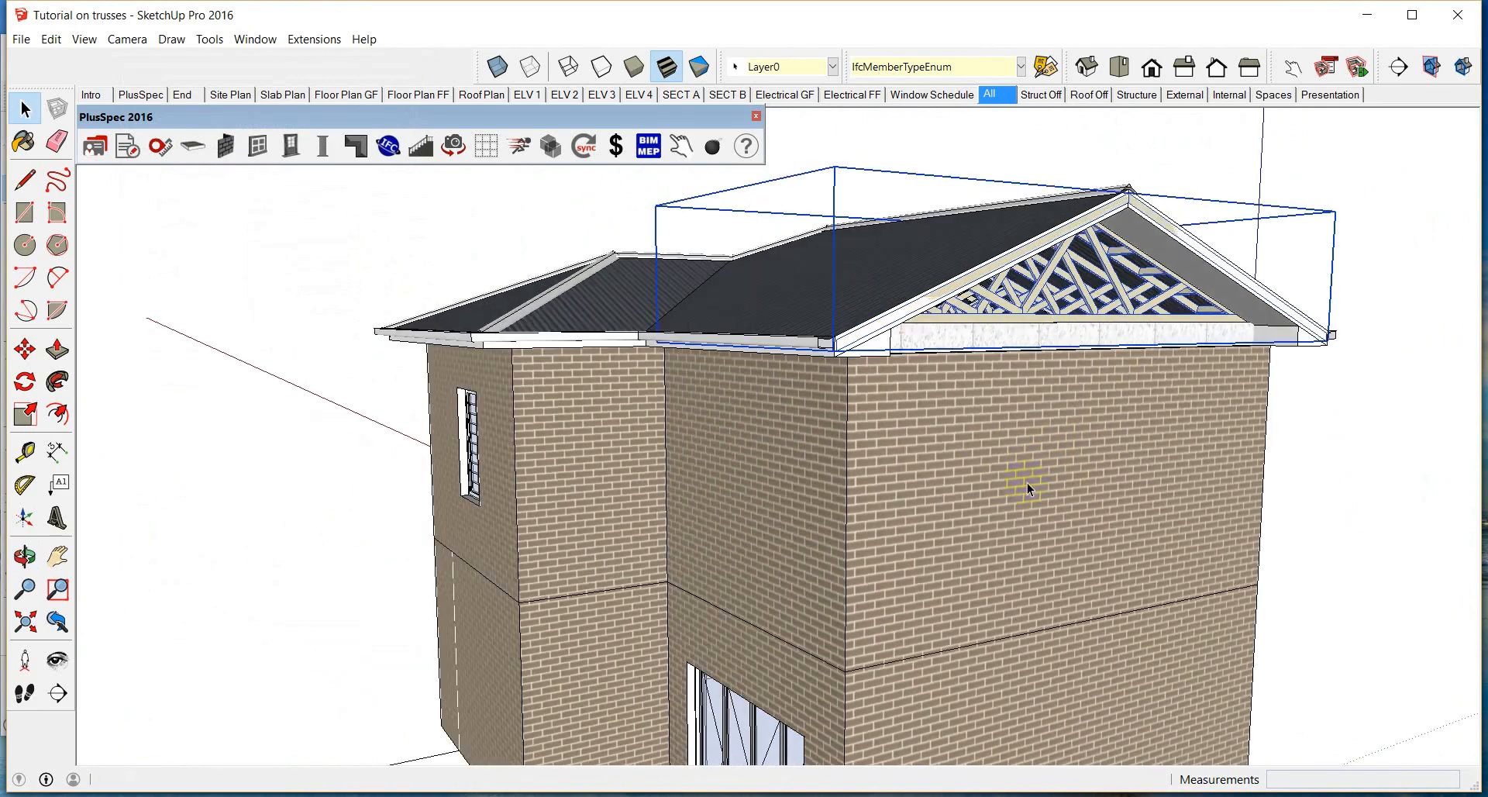
{"action": "left_click_drag", "start_coordinate": [1025, 489], "coordinate": [872, 479]}
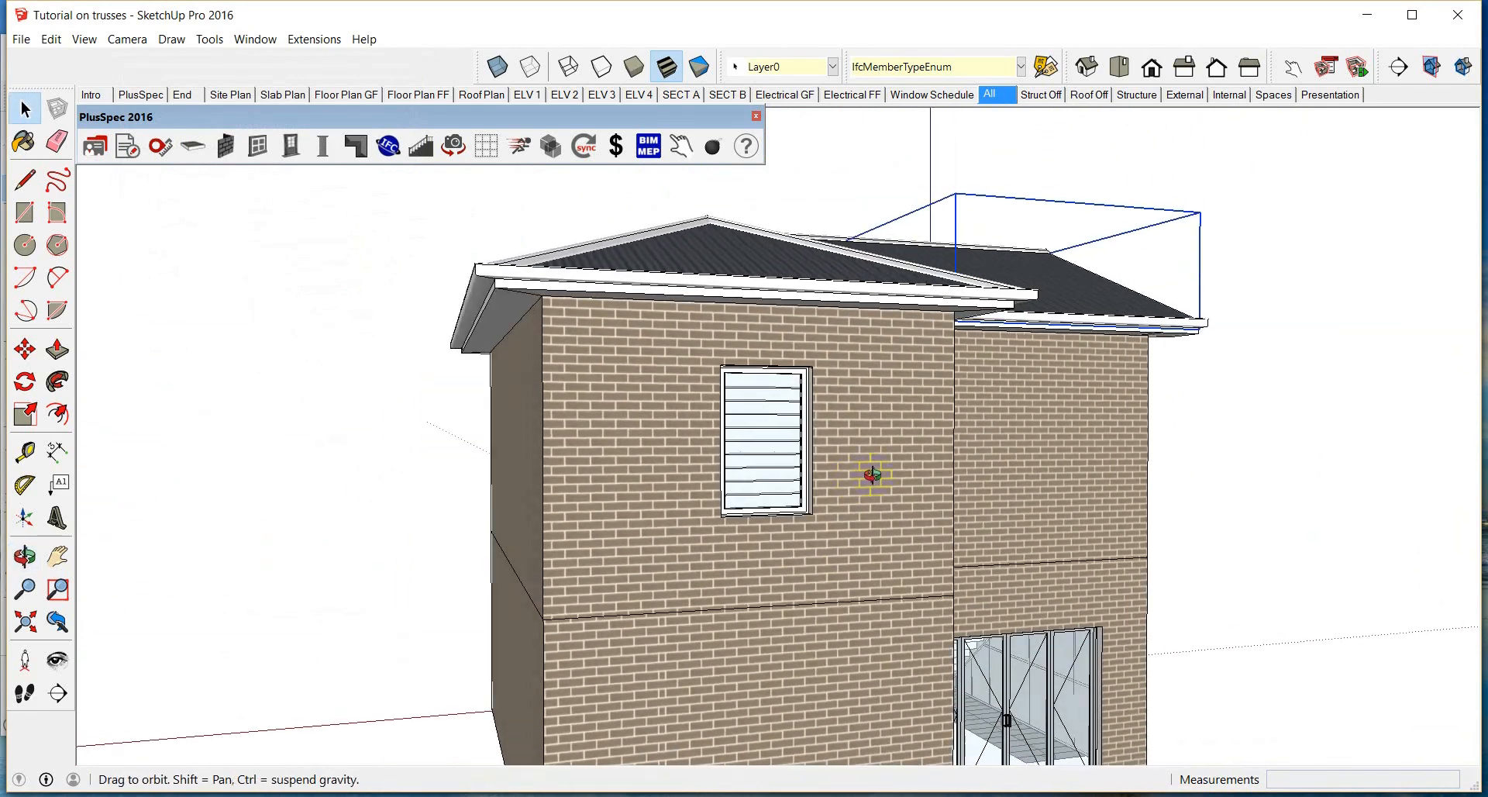
{"action": "left_click_drag", "start_coordinate": [871, 475], "coordinate": [414, 500]}
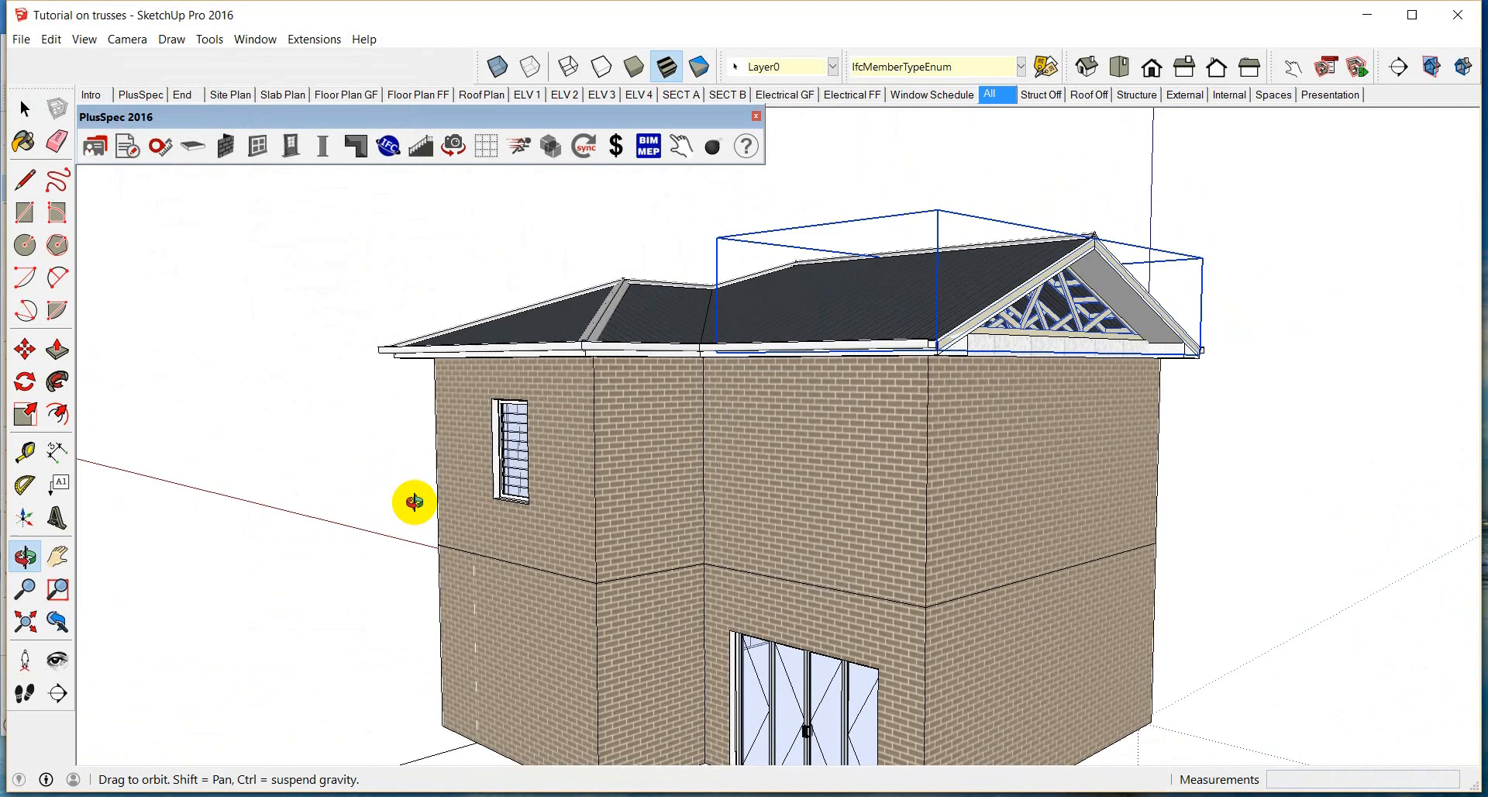
{"action": "left_click_drag", "start_coordinate": [414, 501], "coordinate": [873, 530]}
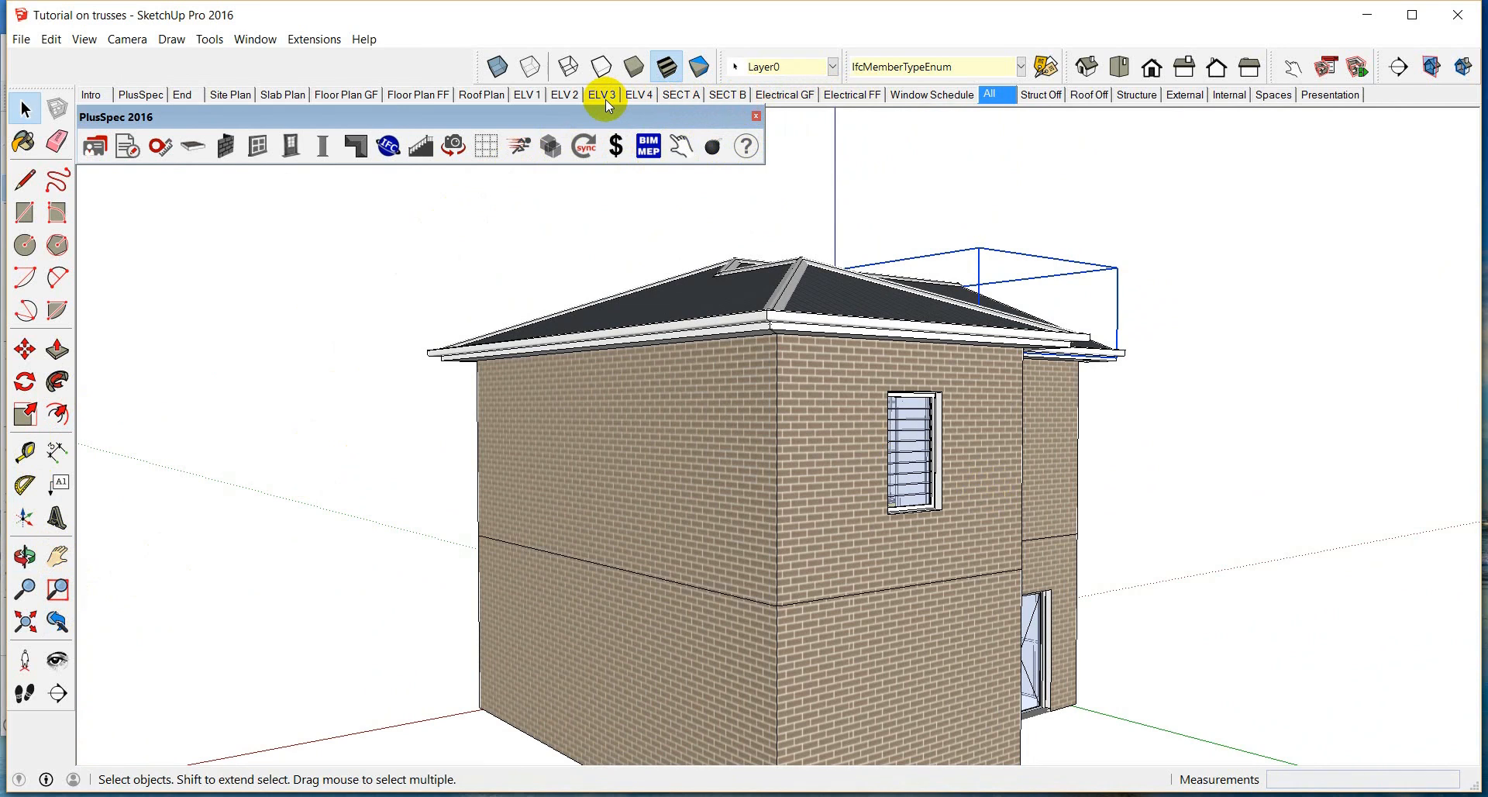
{"action": "left_click", "coordinate": [680, 94]}
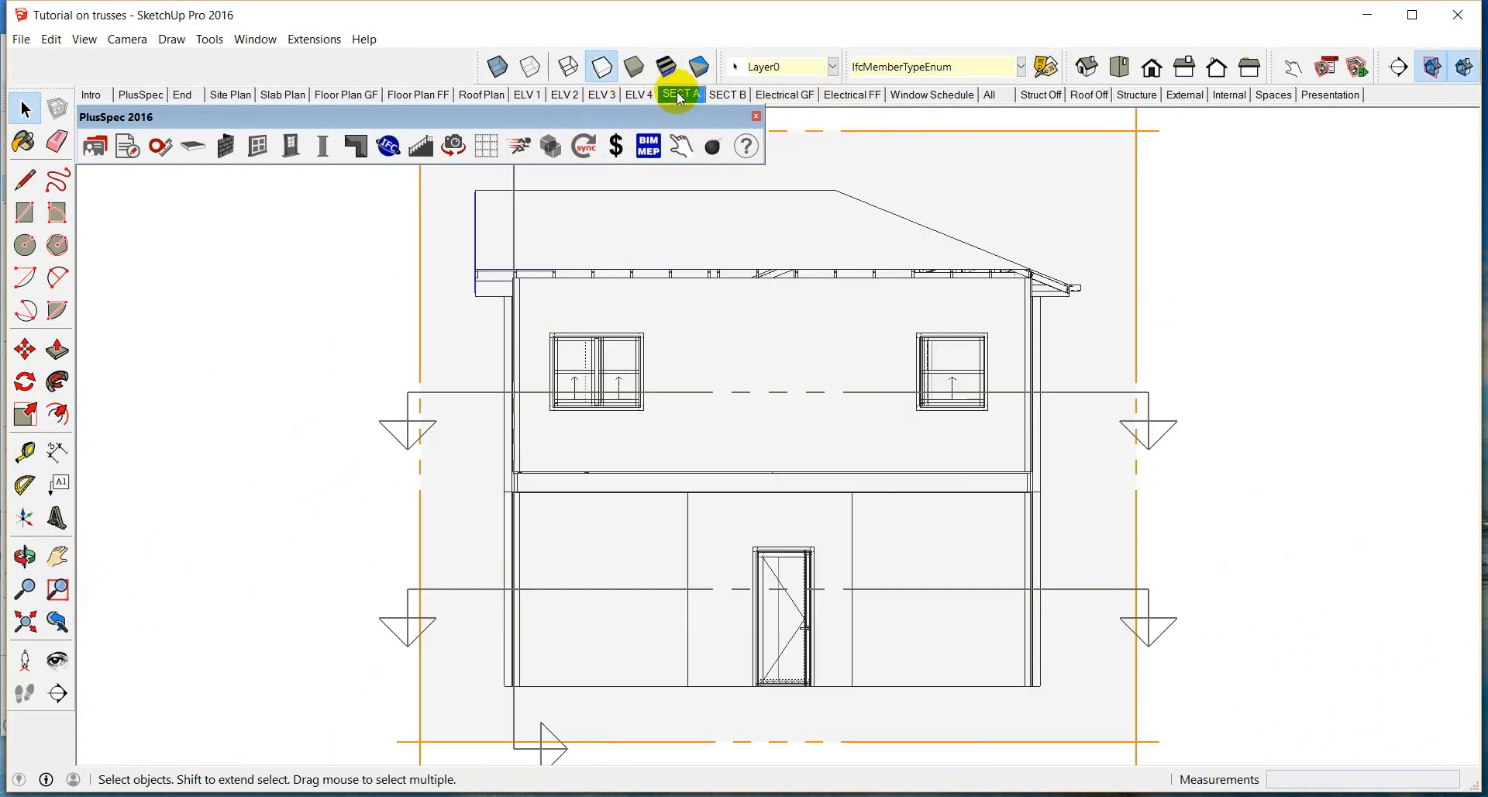
{"action": "left_click", "coordinate": [681, 94]}
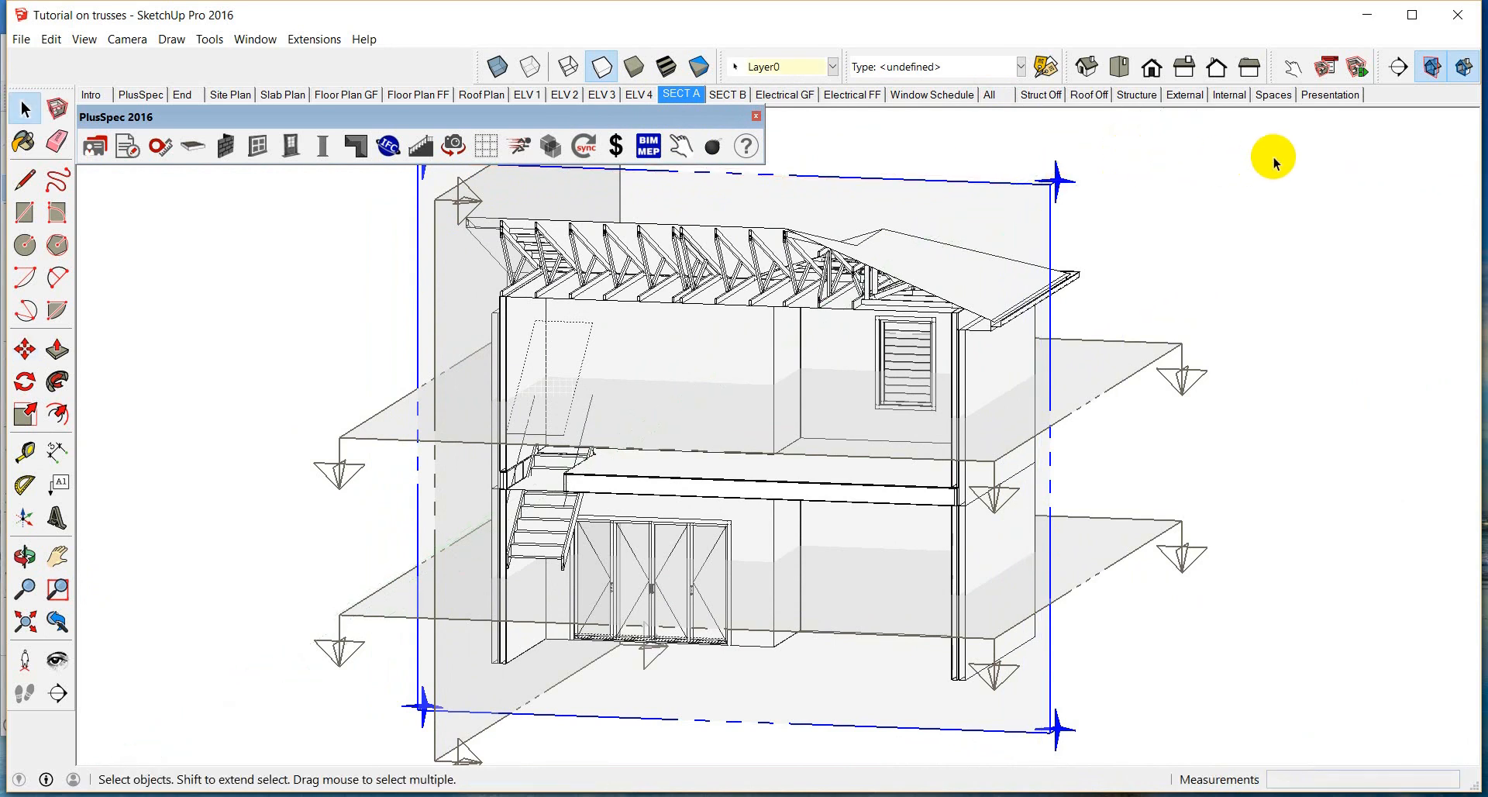
{"action": "left_click", "coordinate": [1431, 67]}
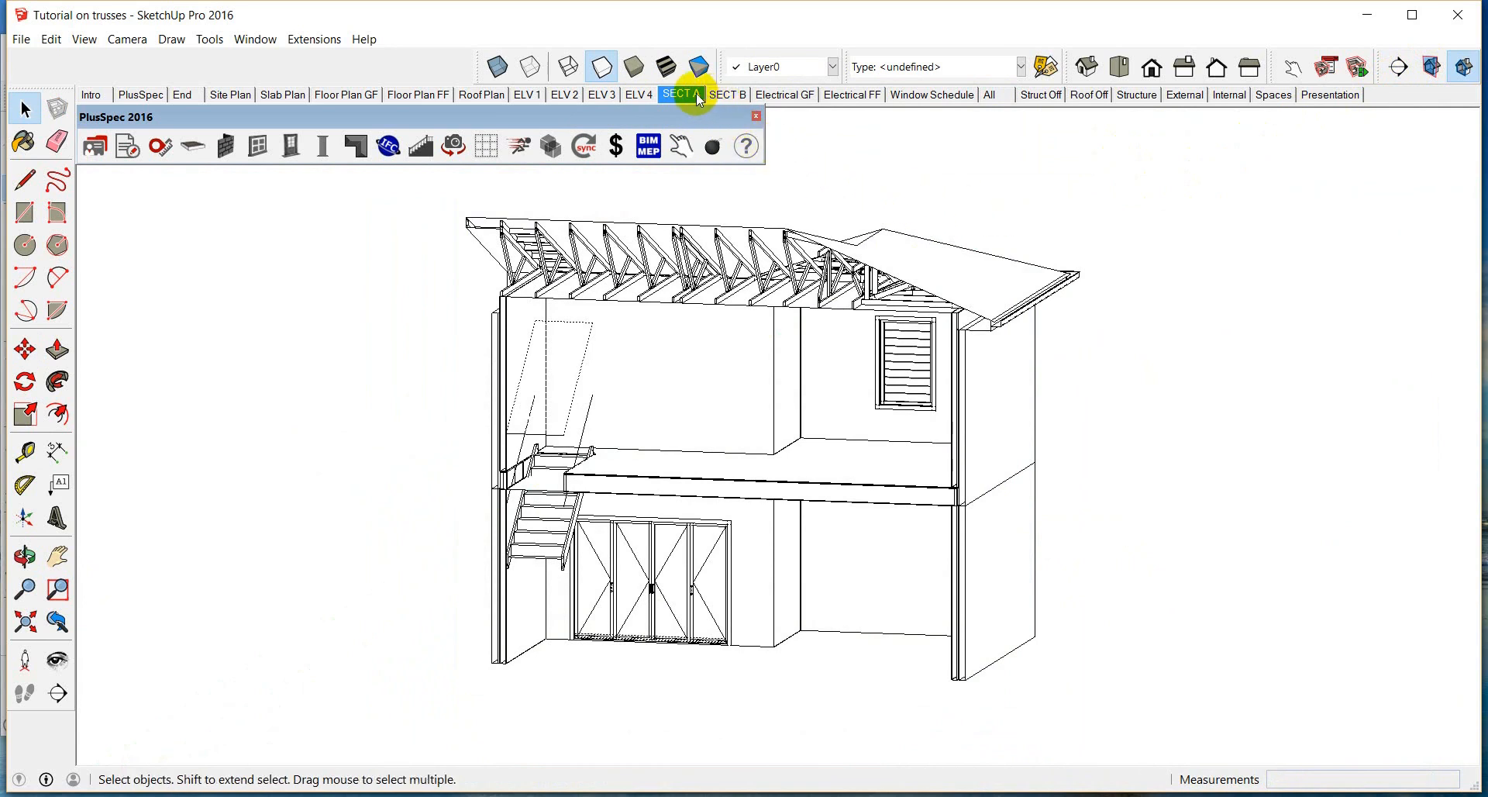
{"action": "left_click", "coordinate": [680, 93]}
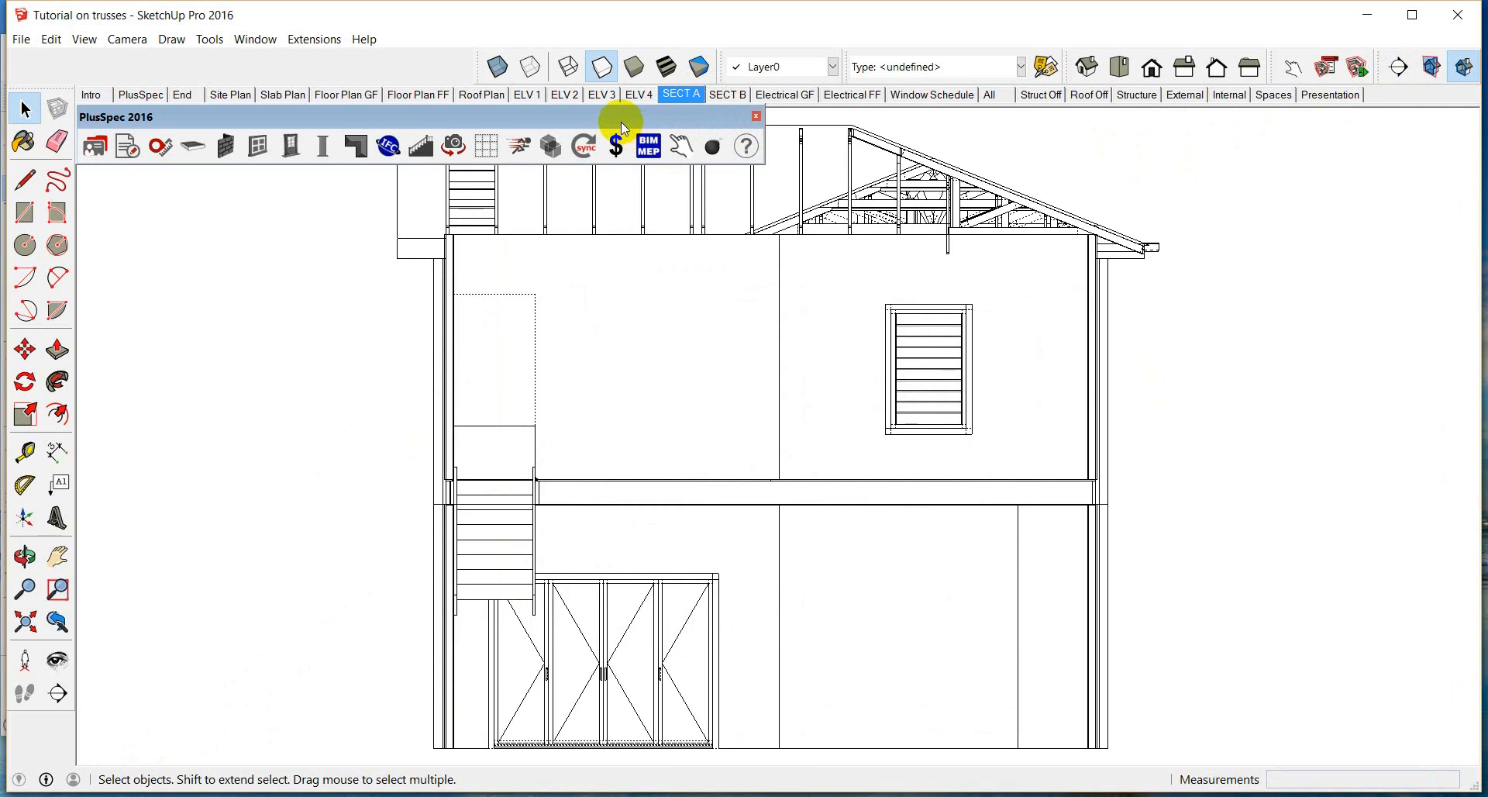
{"action": "left_click_drag", "start_coordinate": [621, 116], "coordinate": [203, 304]}
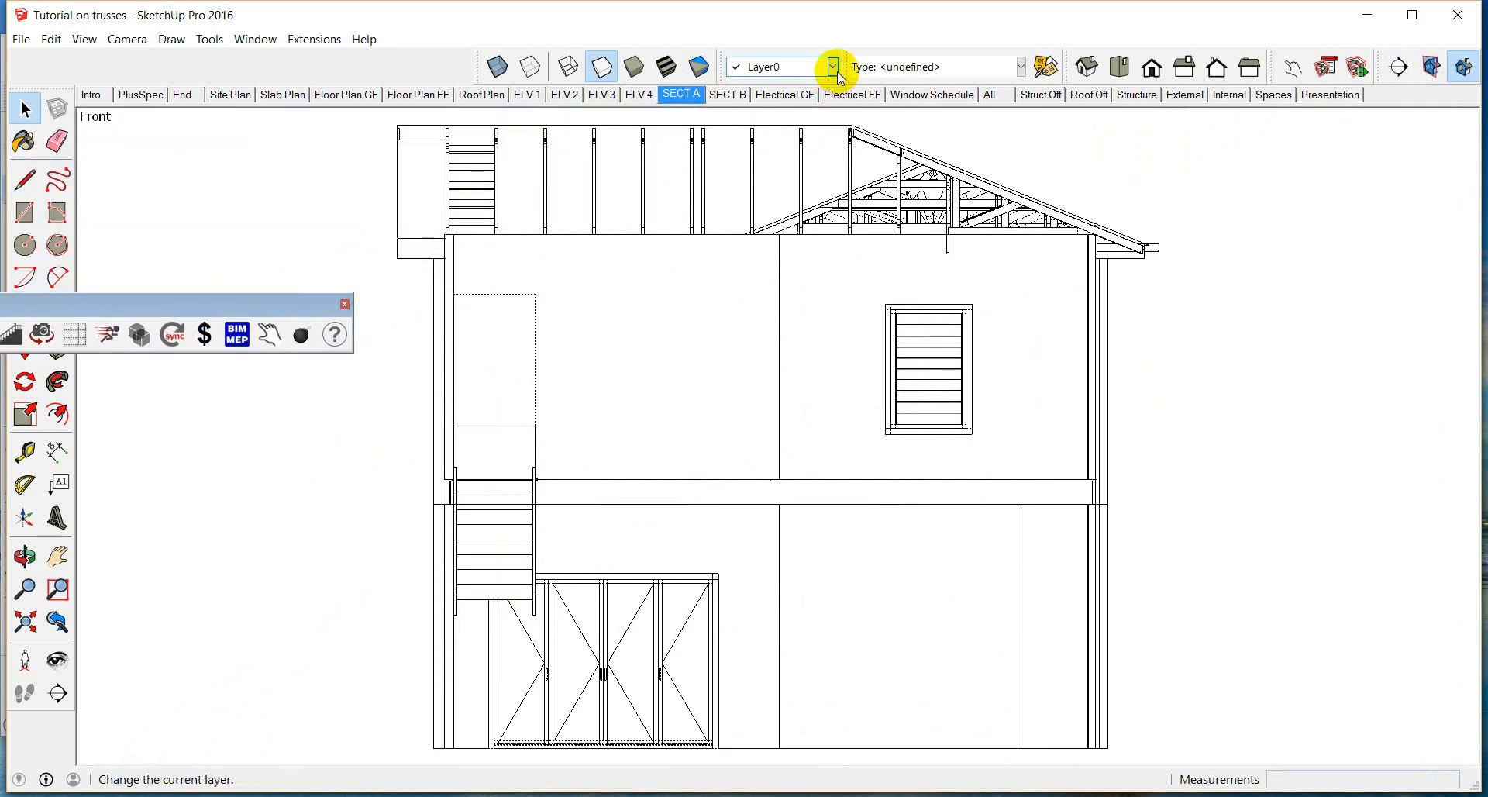
{"action": "left_click", "coordinate": [254, 40]}
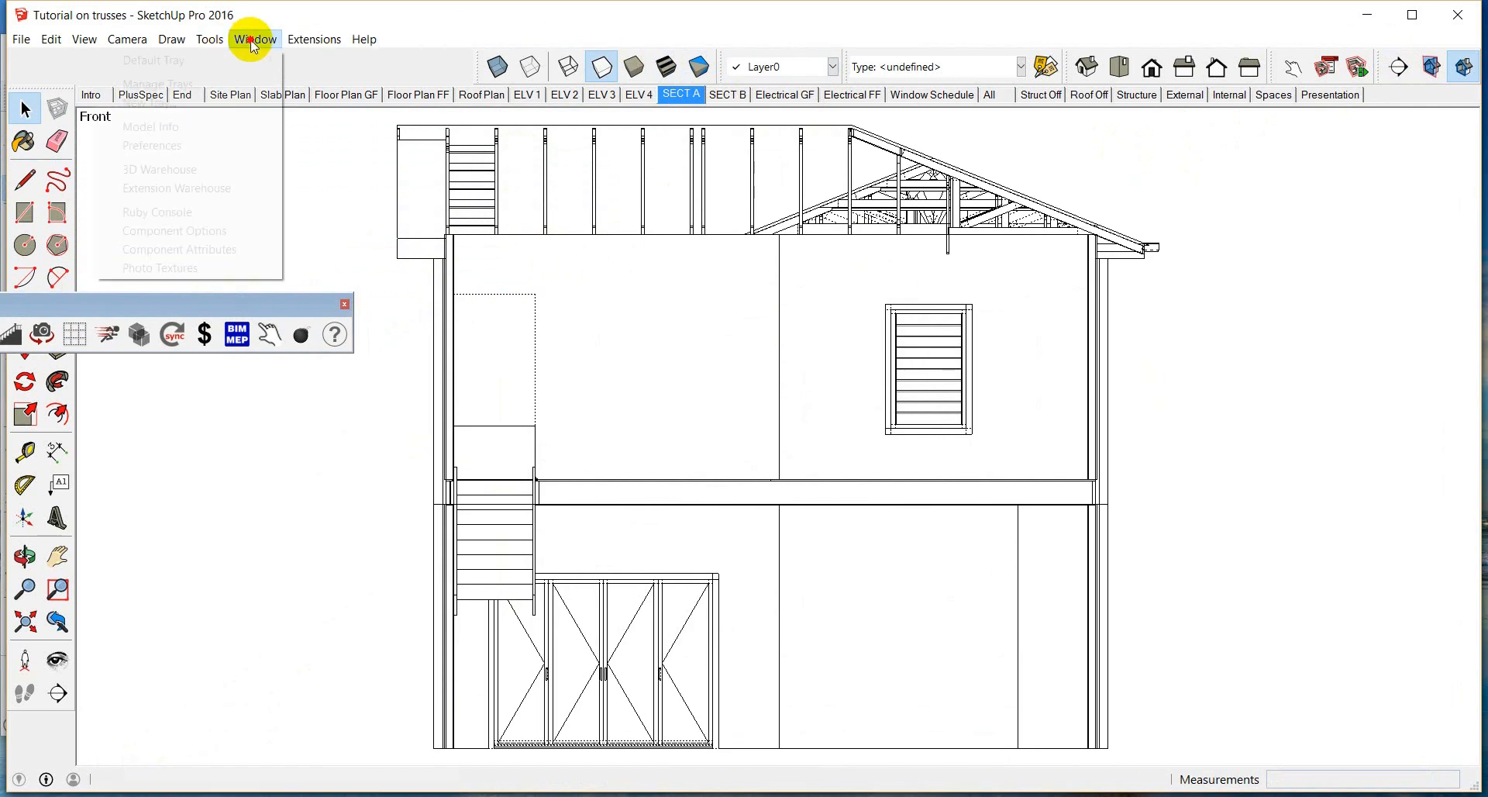
{"action": "mouse_move", "coordinate": [155, 60]}
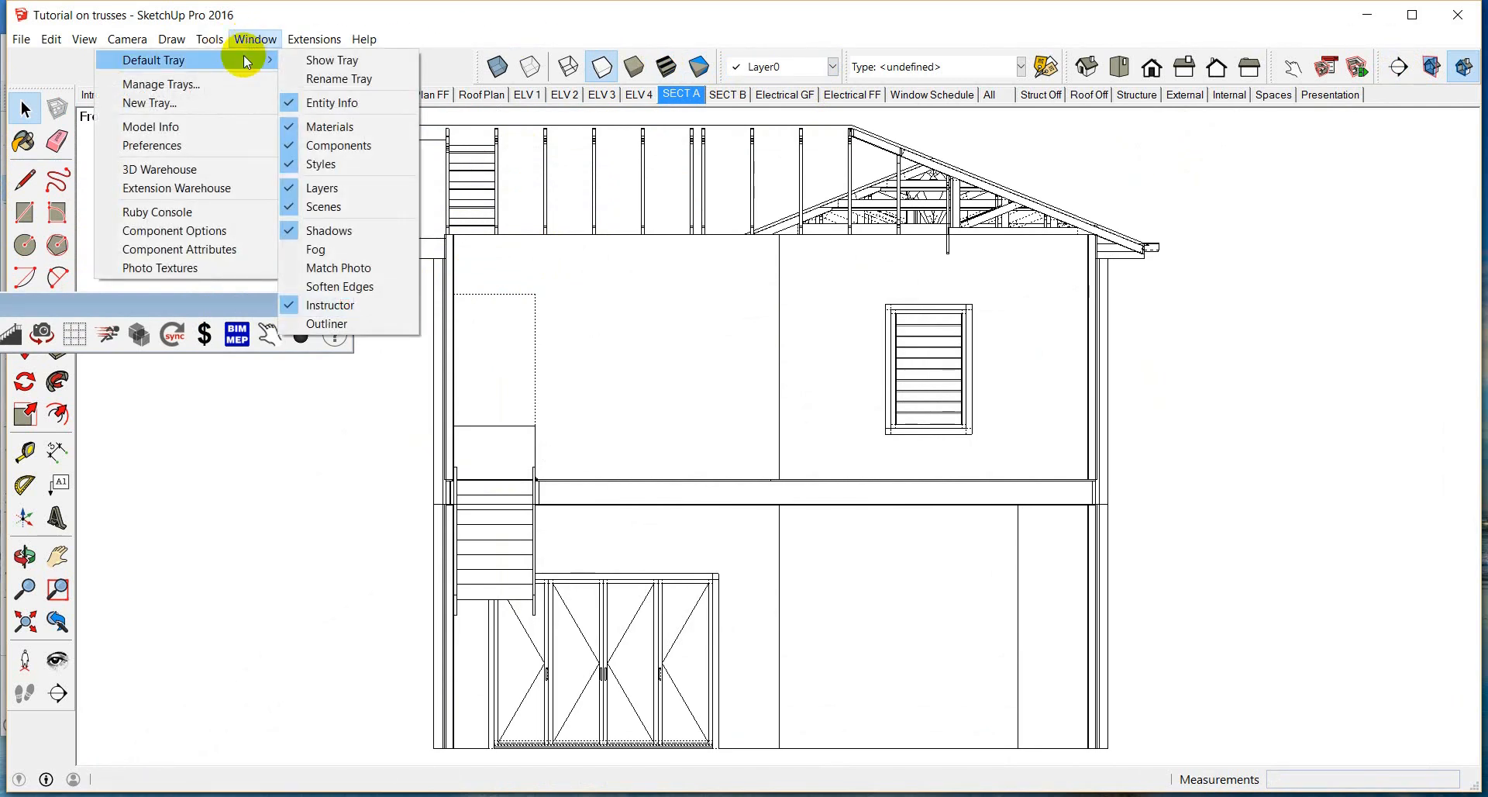
{"action": "mouse_move", "coordinate": [347, 79]}
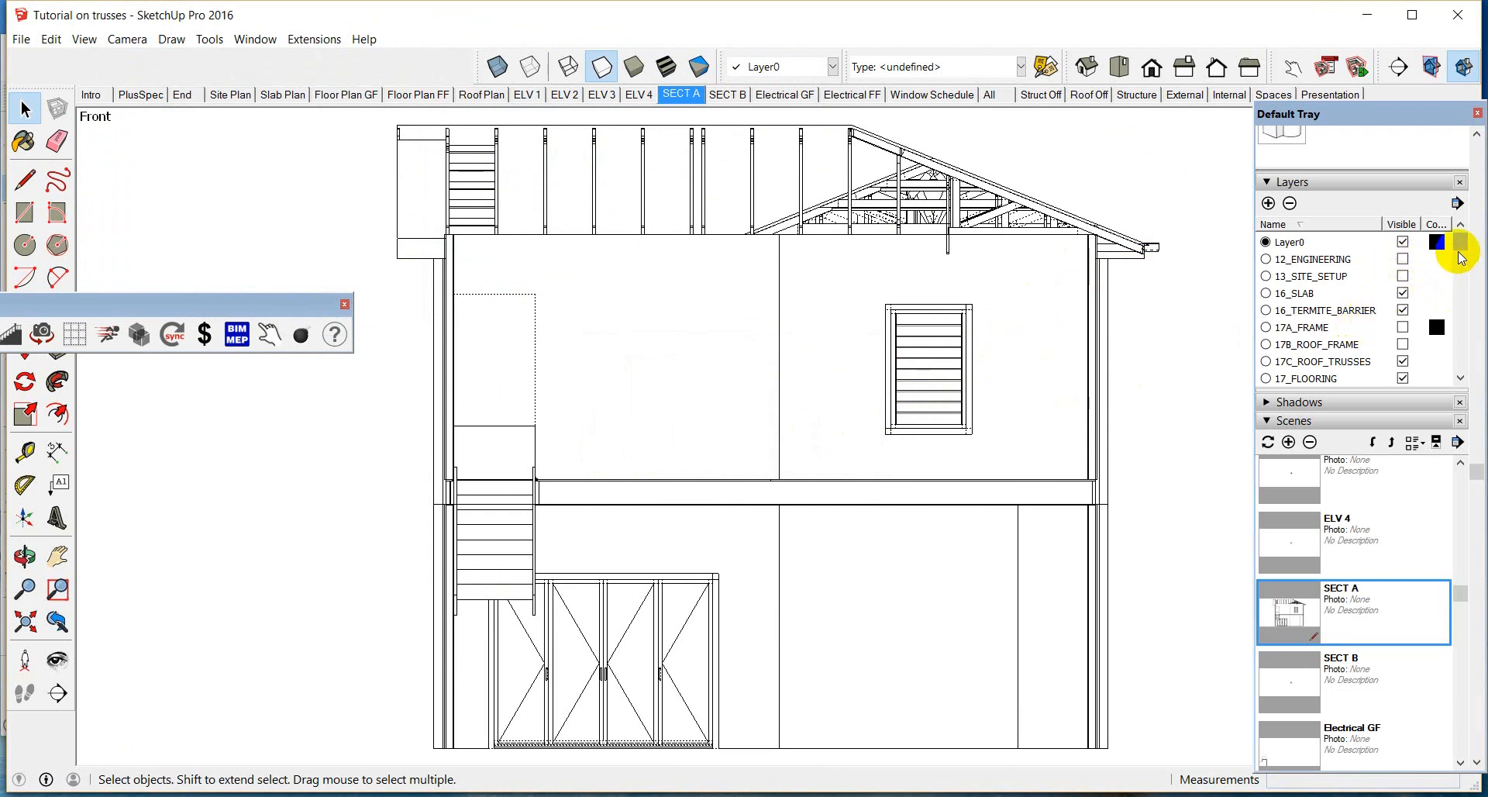
- Turn on the 17A_FRAME layer, orbit, and return to the All scene showing the whole house
{"action": "left_click", "coordinate": [1403, 327]}
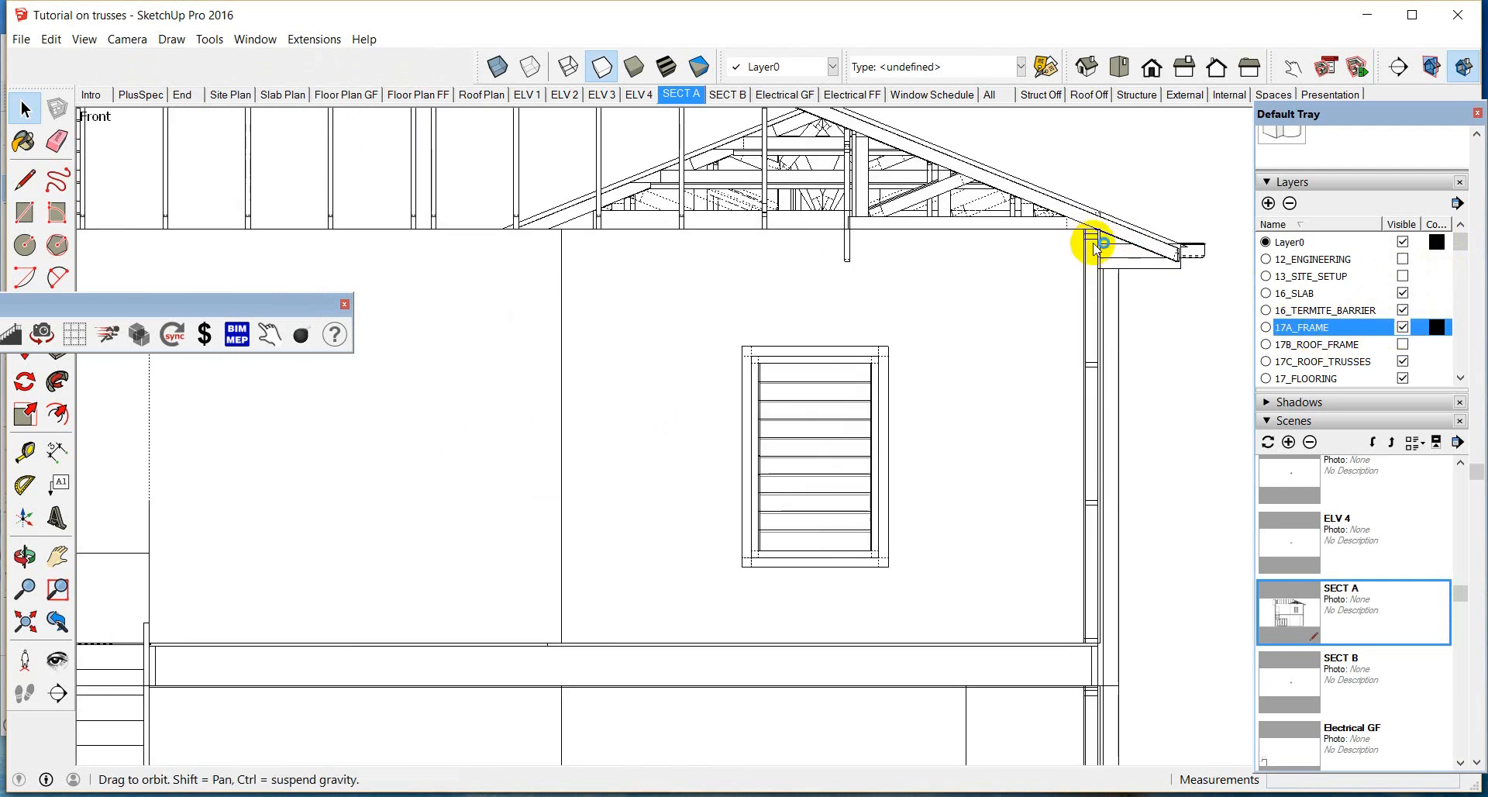
{"action": "left_click_drag", "start_coordinate": [1096, 247], "coordinate": [939, 313]}
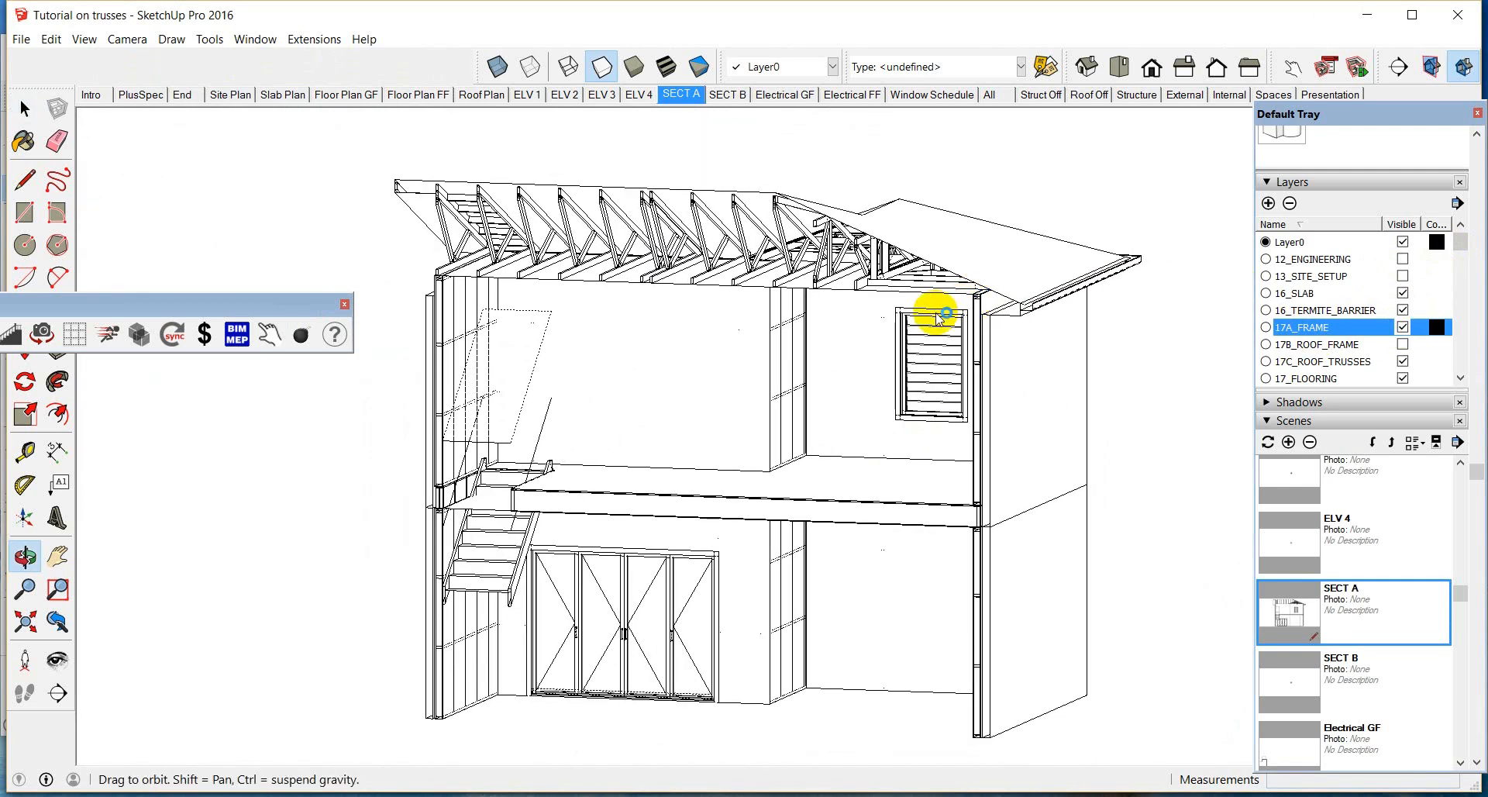
{"action": "left_click", "coordinate": [991, 94]}
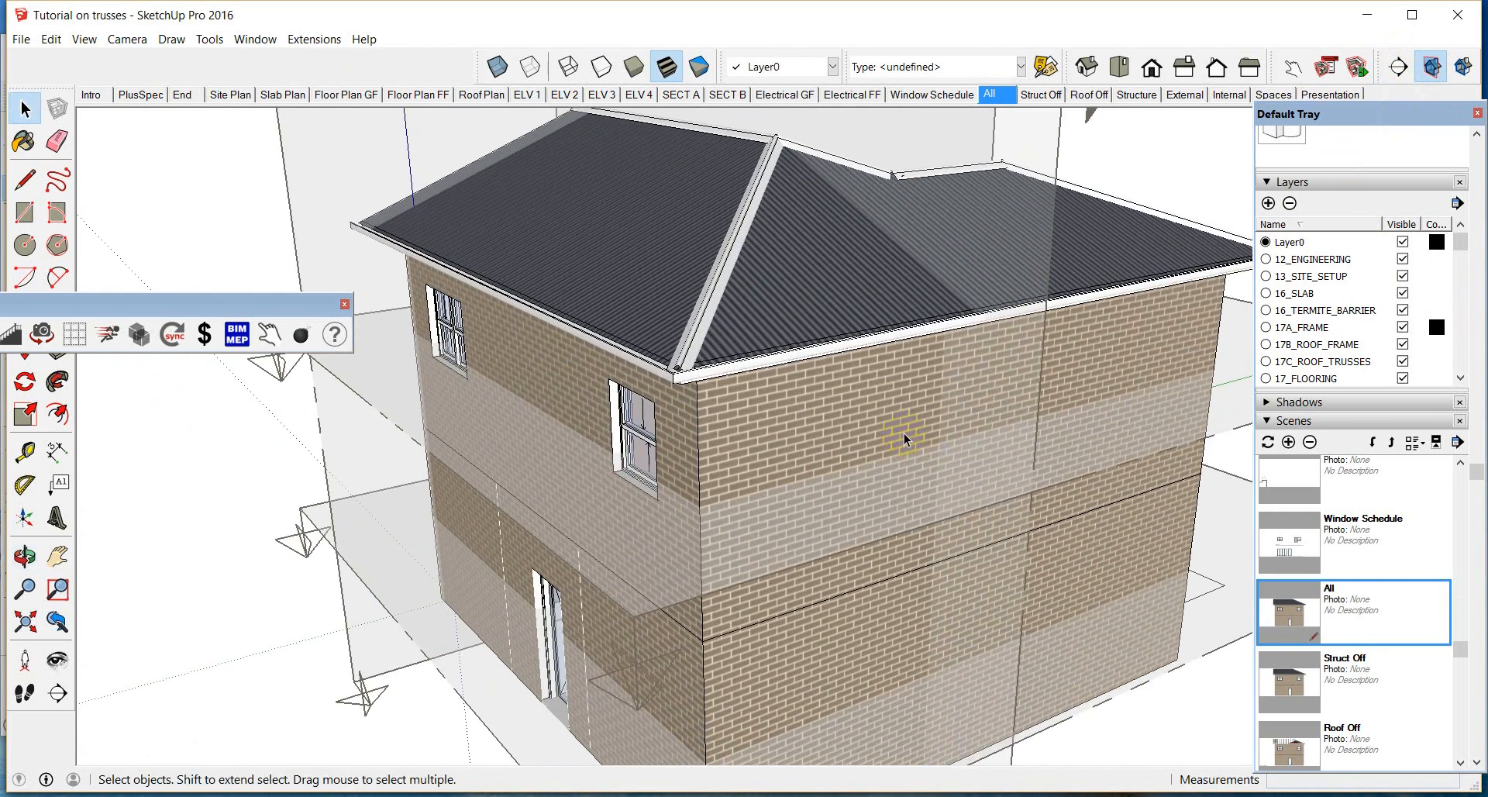
- Place an AWS Louvre Window from the PlusSpec Window Tool into the upper brick wall
{"action": "left_click", "coordinate": [903, 440]}
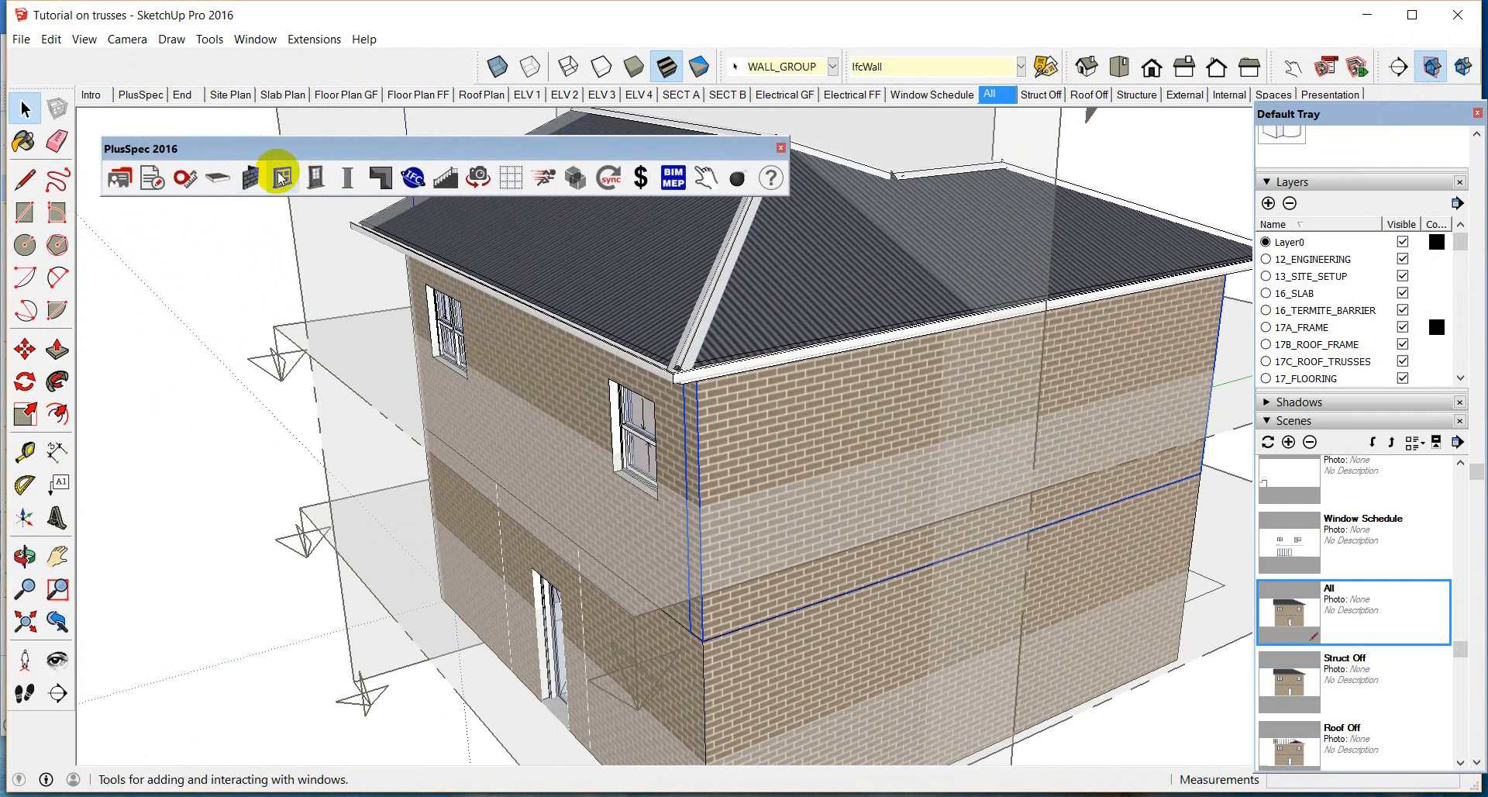
{"action": "left_click", "coordinate": [279, 178]}
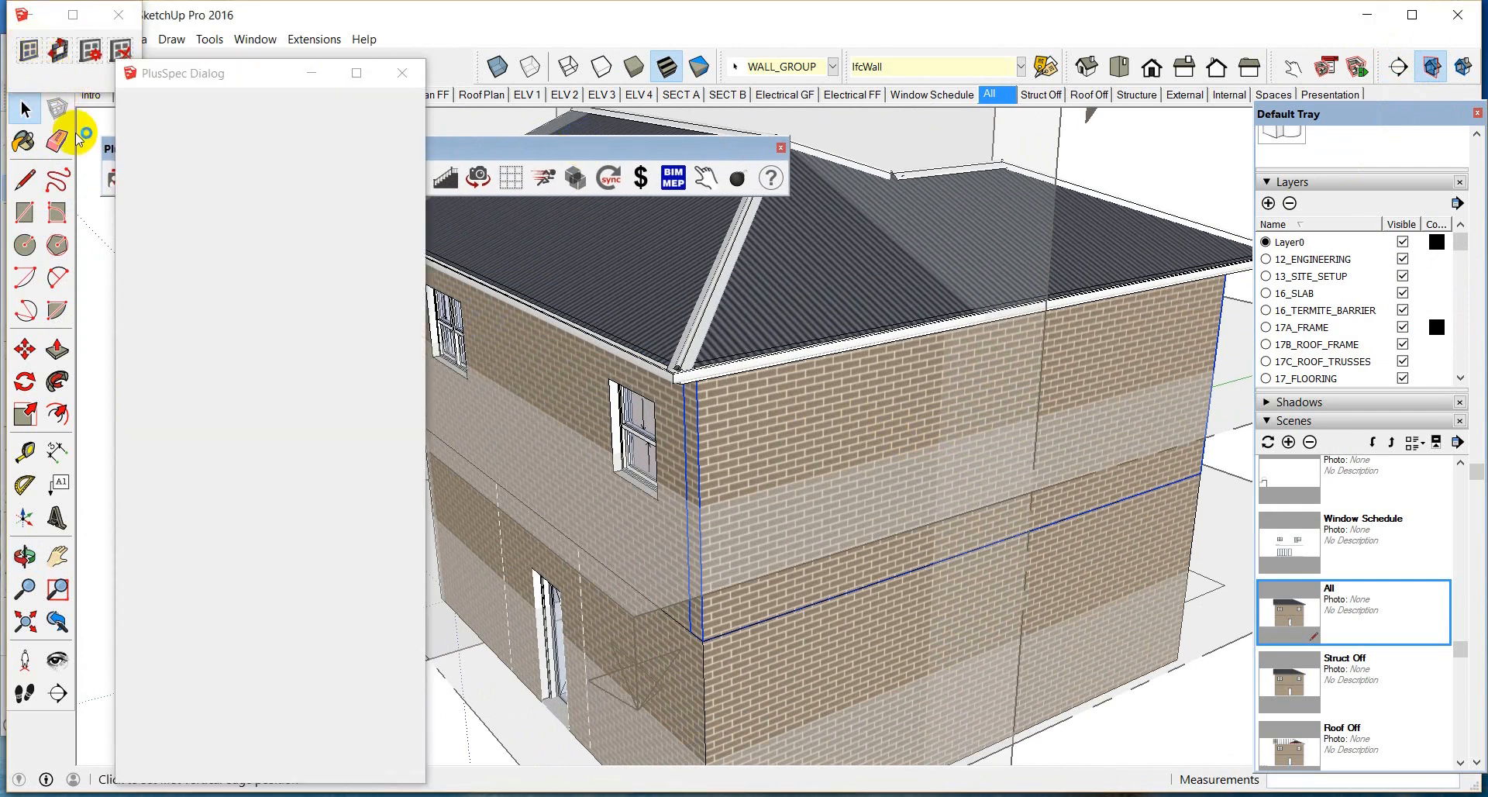
{"action": "mouse_move", "coordinate": [355, 242]}
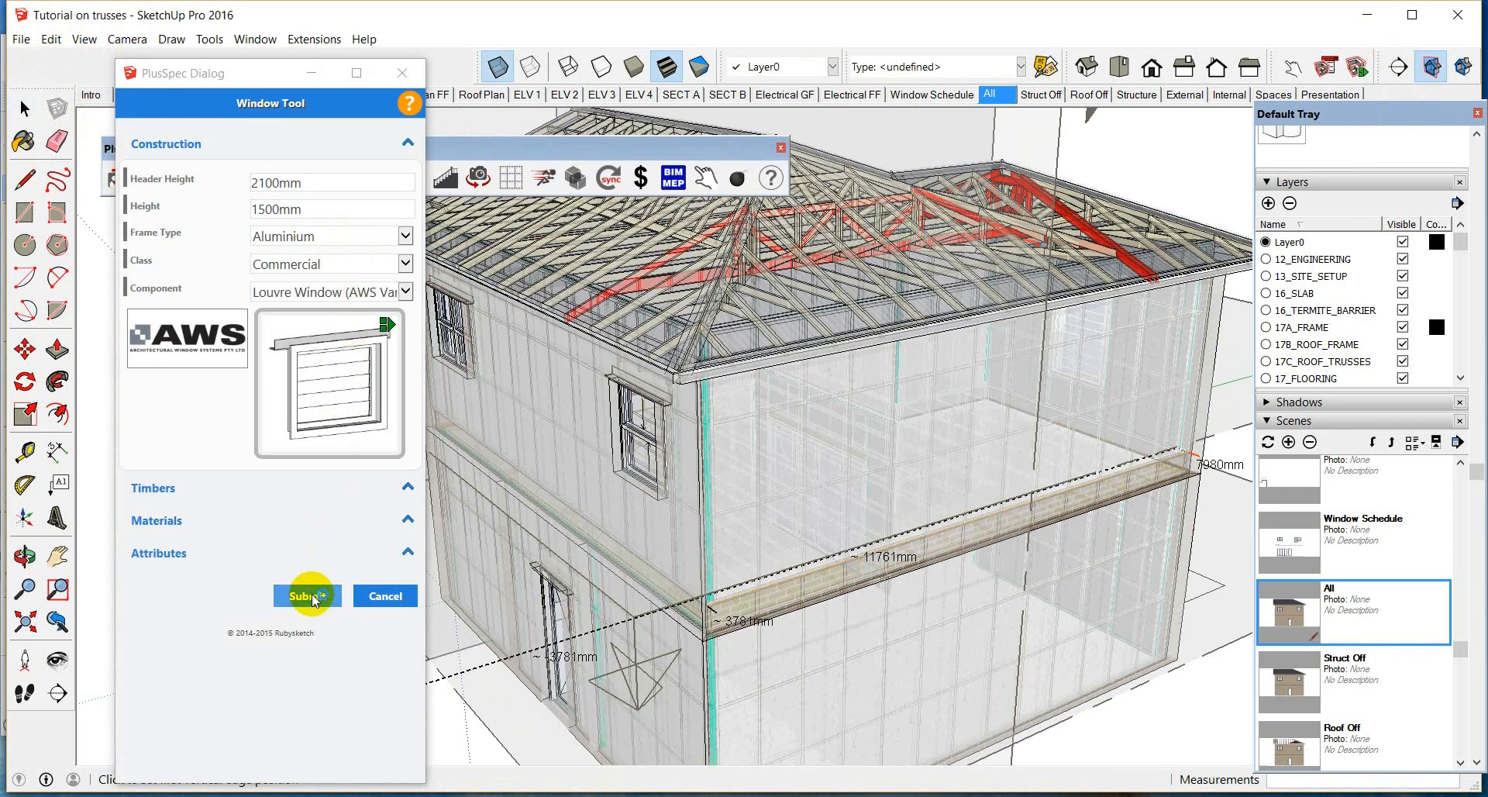
{"action": "left_click", "coordinate": [307, 595]}
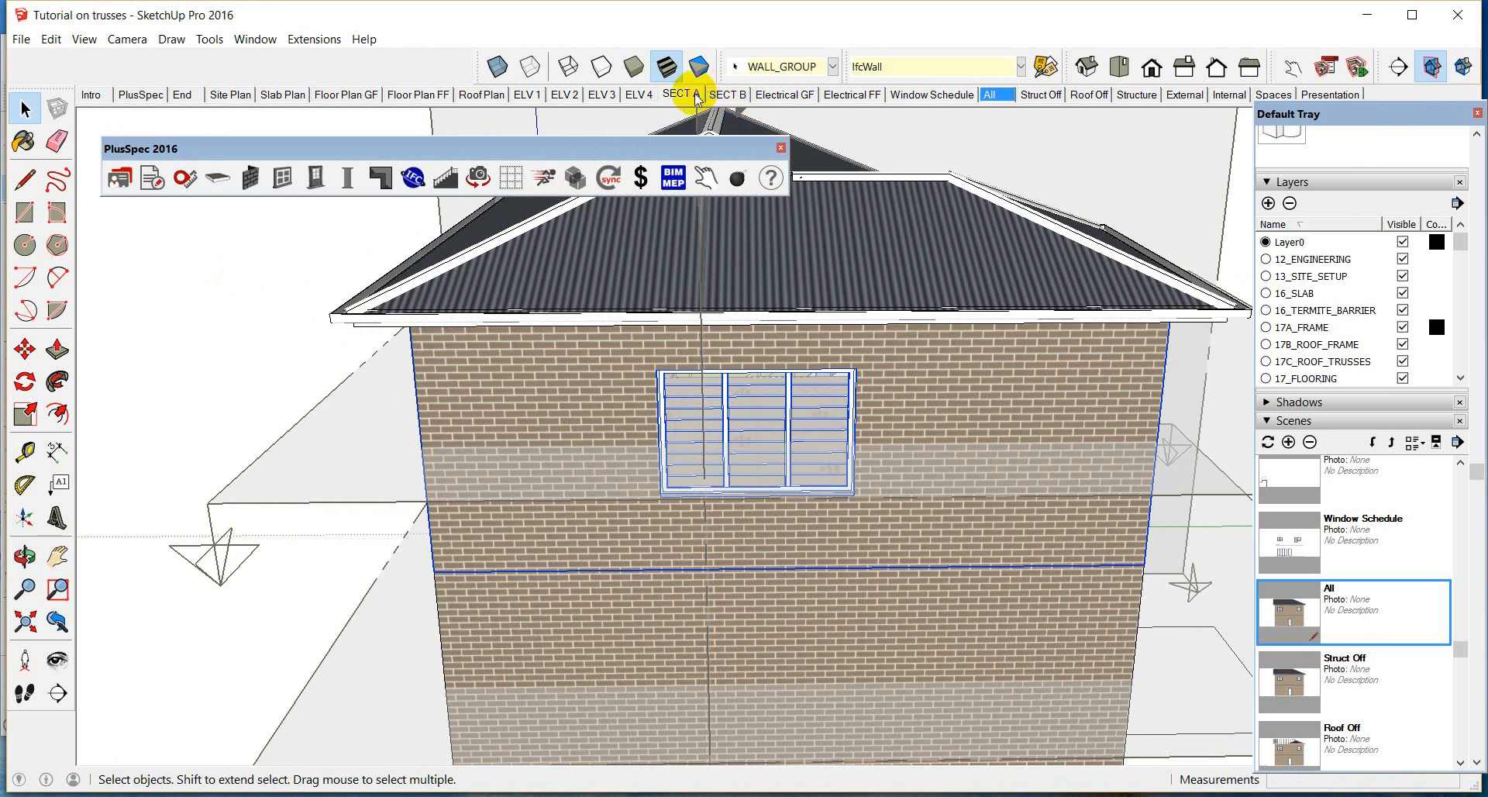
- Inspect the window in SECT A with 17B_ROOF_FRAME and 17A_FRAME visible, then return to All
{"action": "left_click", "coordinate": [680, 94]}
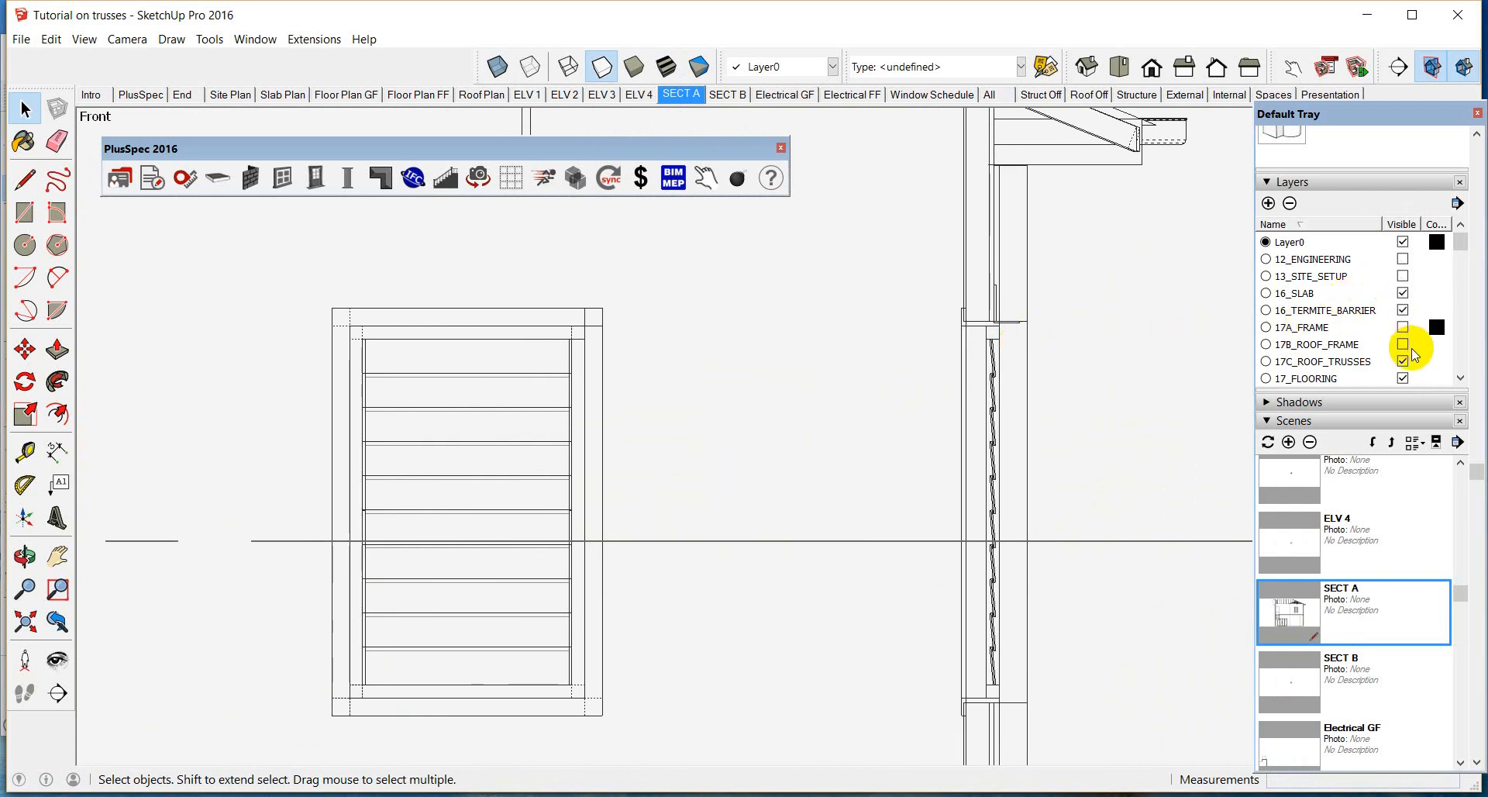
{"action": "left_click", "coordinate": [1402, 344]}
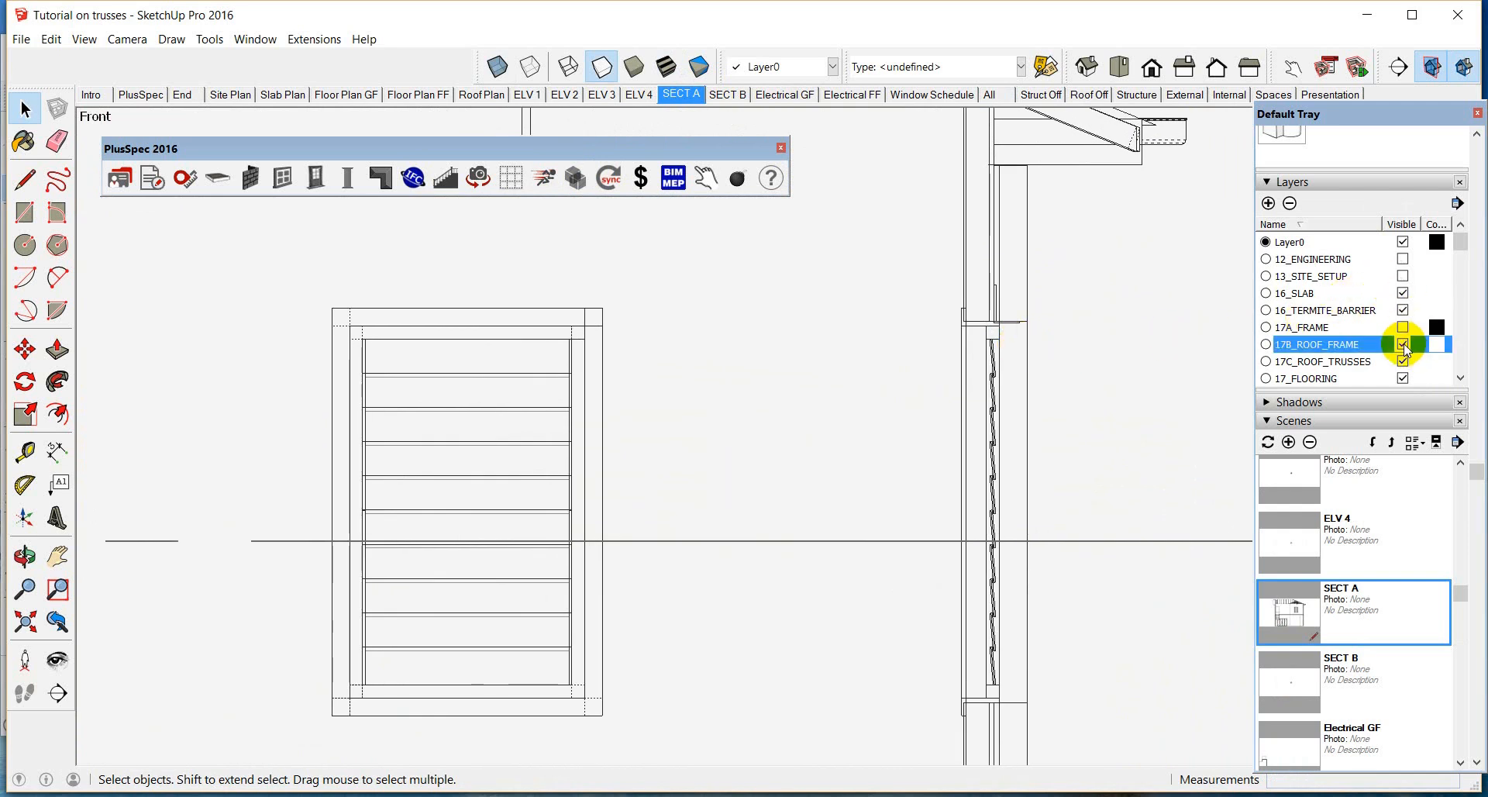
{"action": "left_click", "coordinate": [1403, 327]}
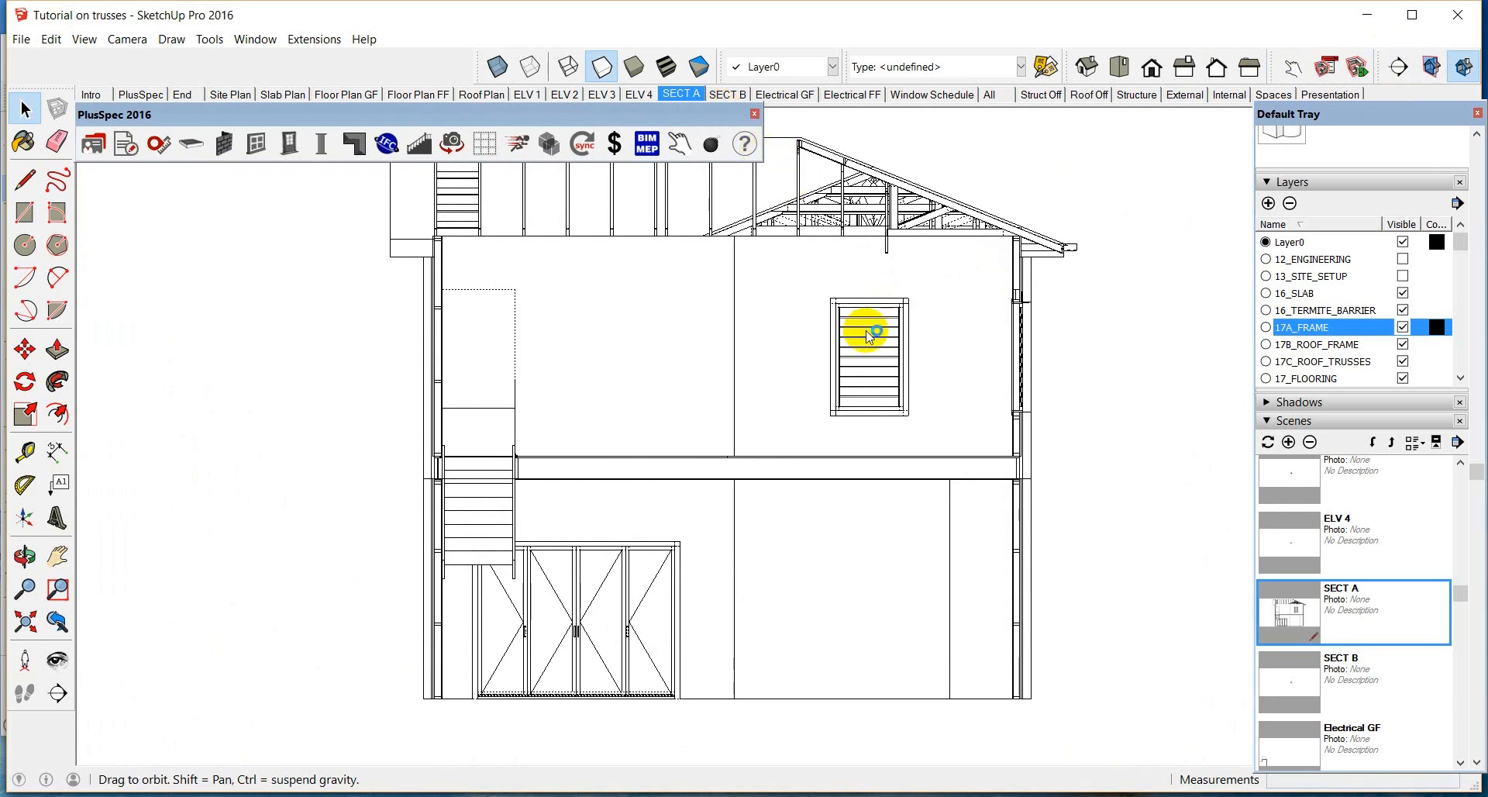
{"action": "left_click_drag", "start_coordinate": [864, 332], "coordinate": [849, 347]}
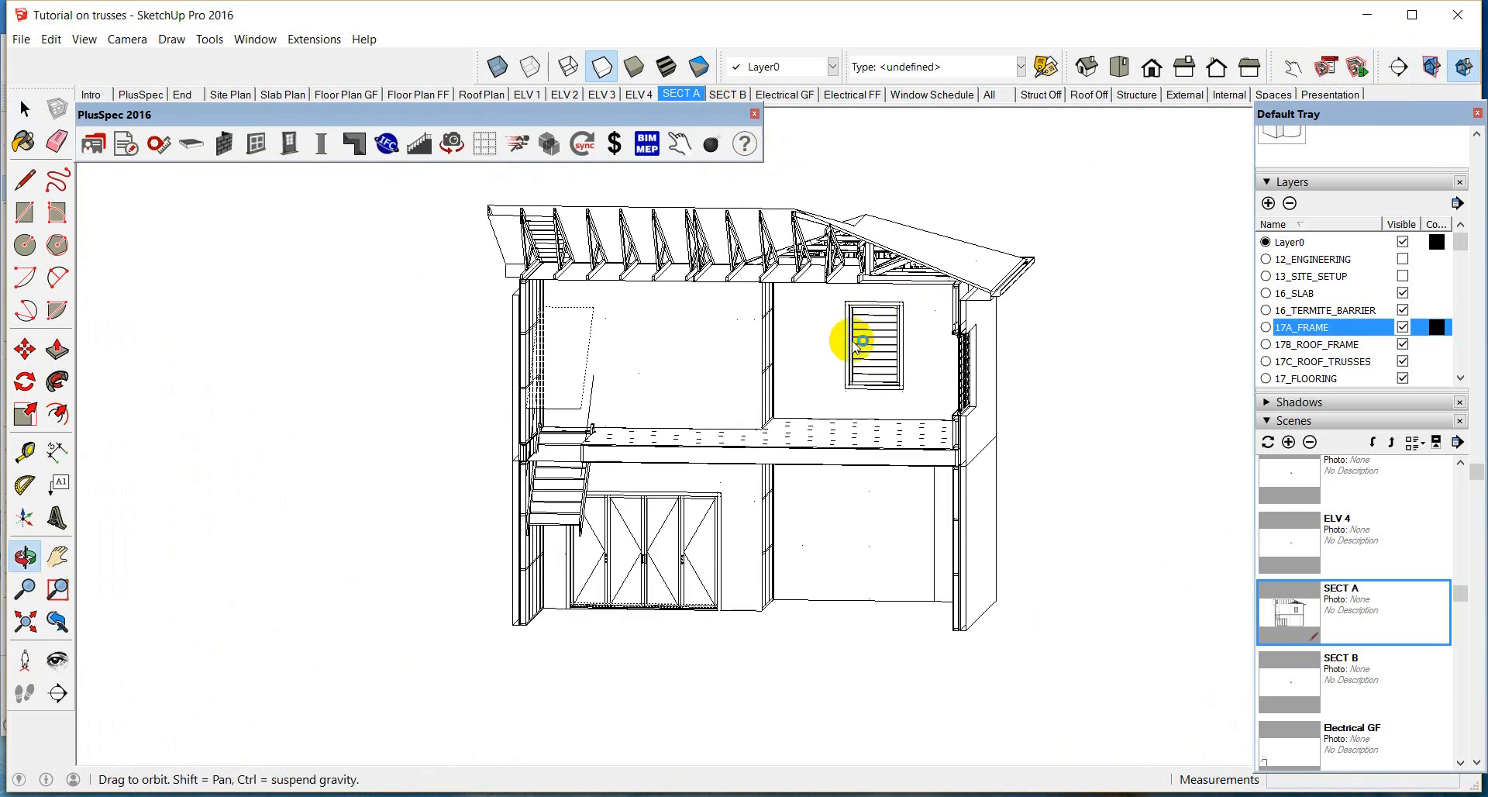
{"action": "left_click", "coordinate": [989, 94]}
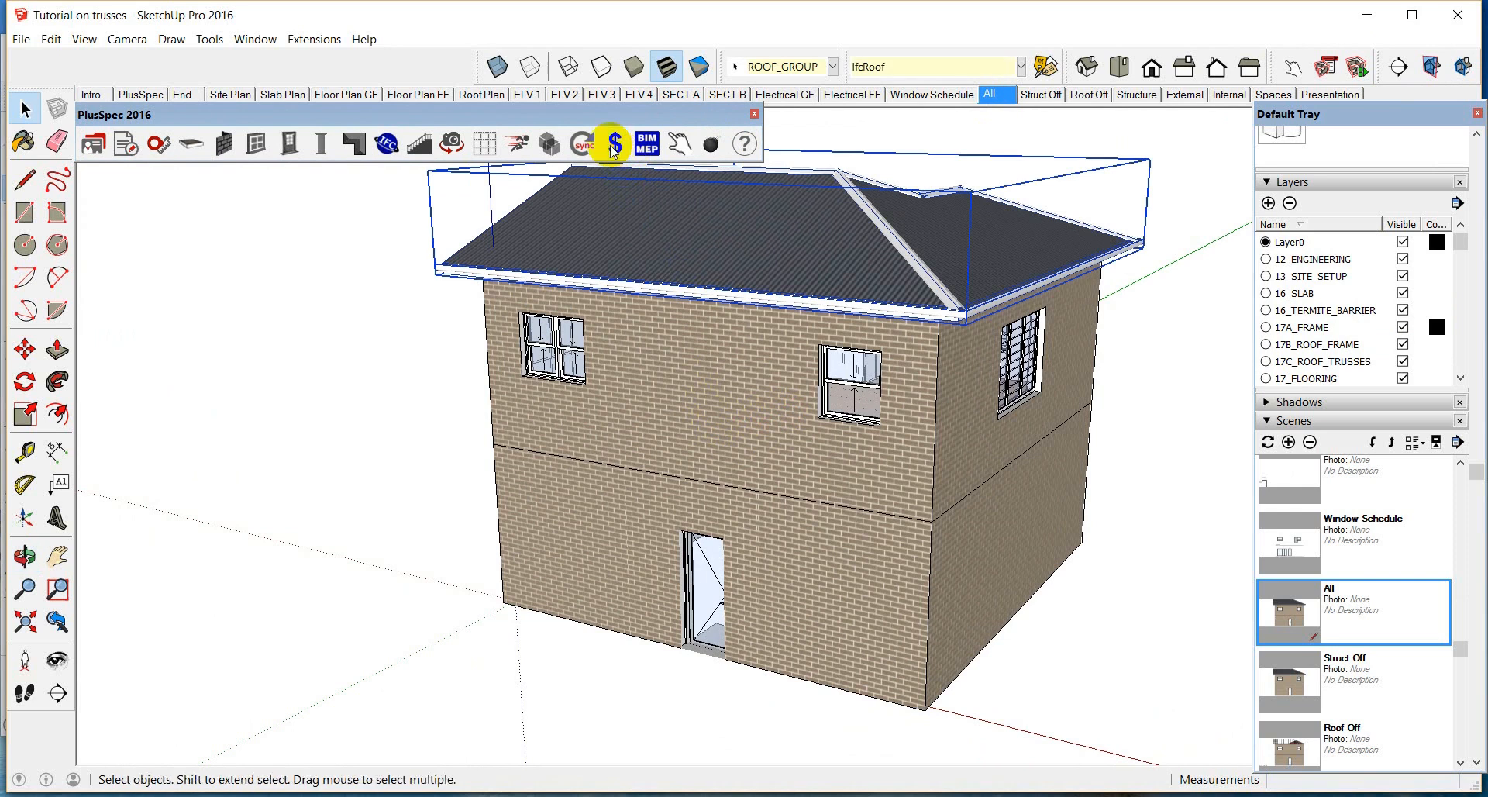
- Open PlusSpec price settings for the roof and show Dark Metal Roof and Eaves Lining prices
{"action": "left_click", "coordinate": [611, 144]}
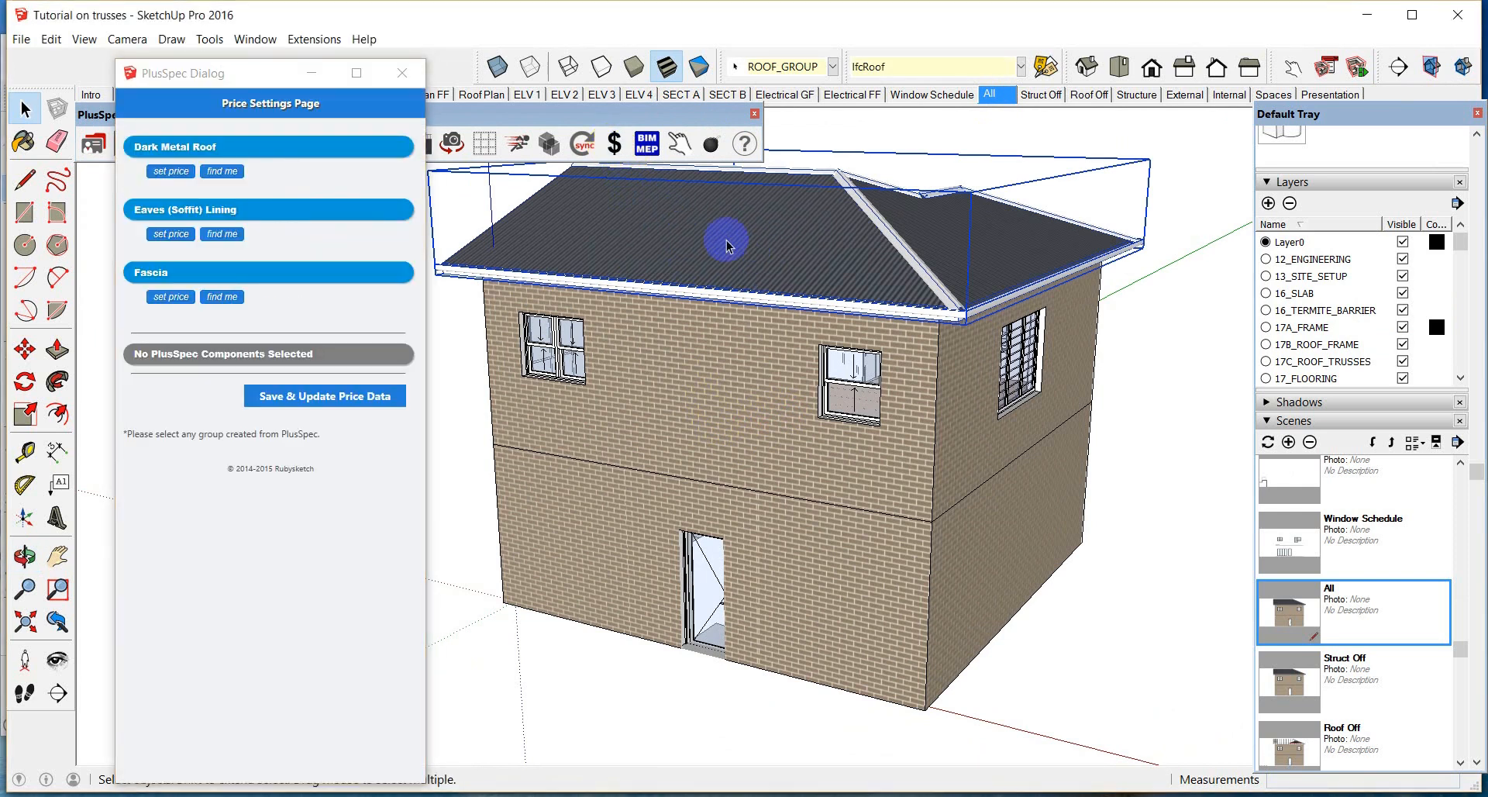
{"action": "left_click", "coordinate": [170, 171]}
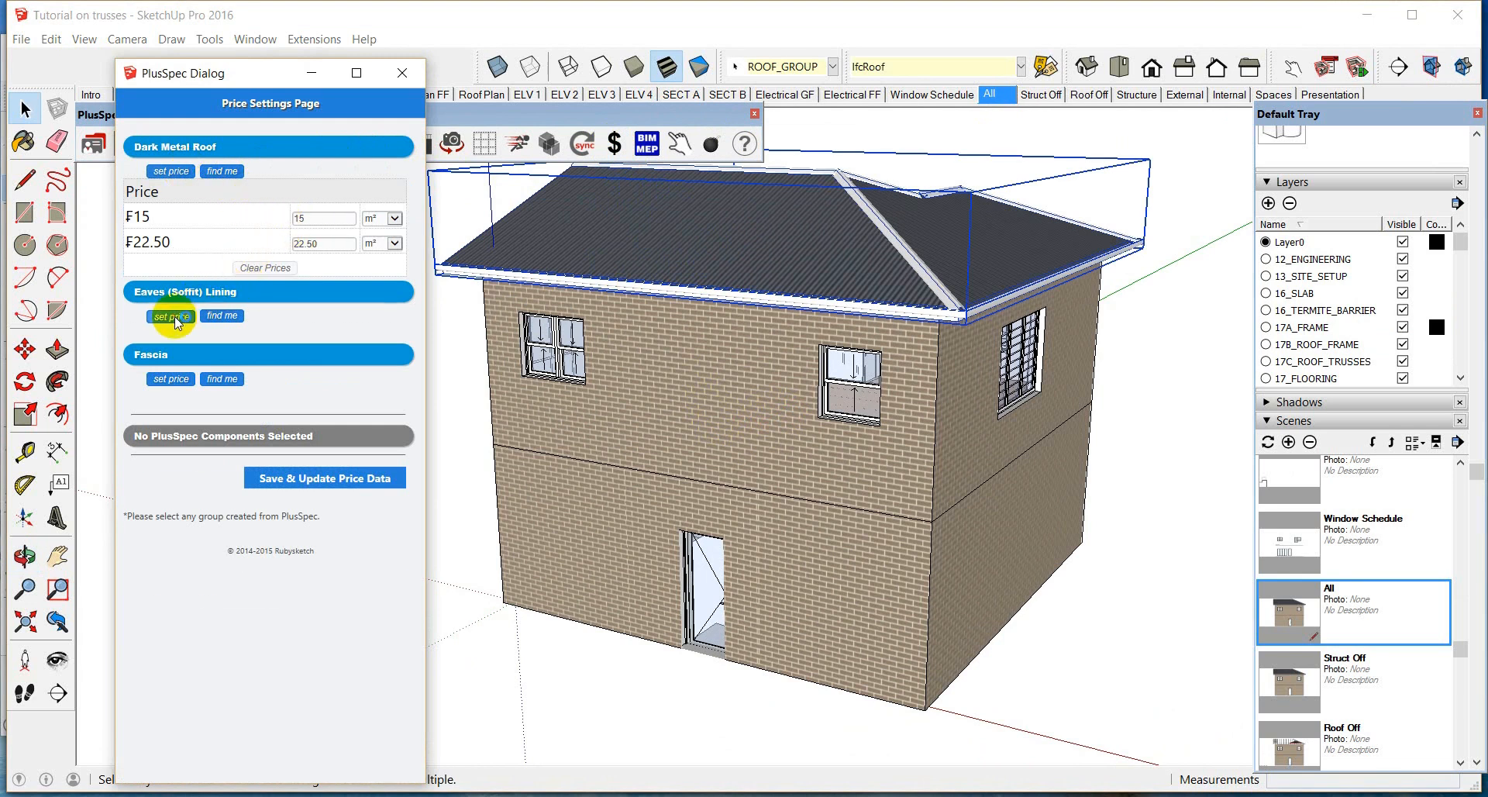
{"action": "left_click", "coordinate": [170, 315]}
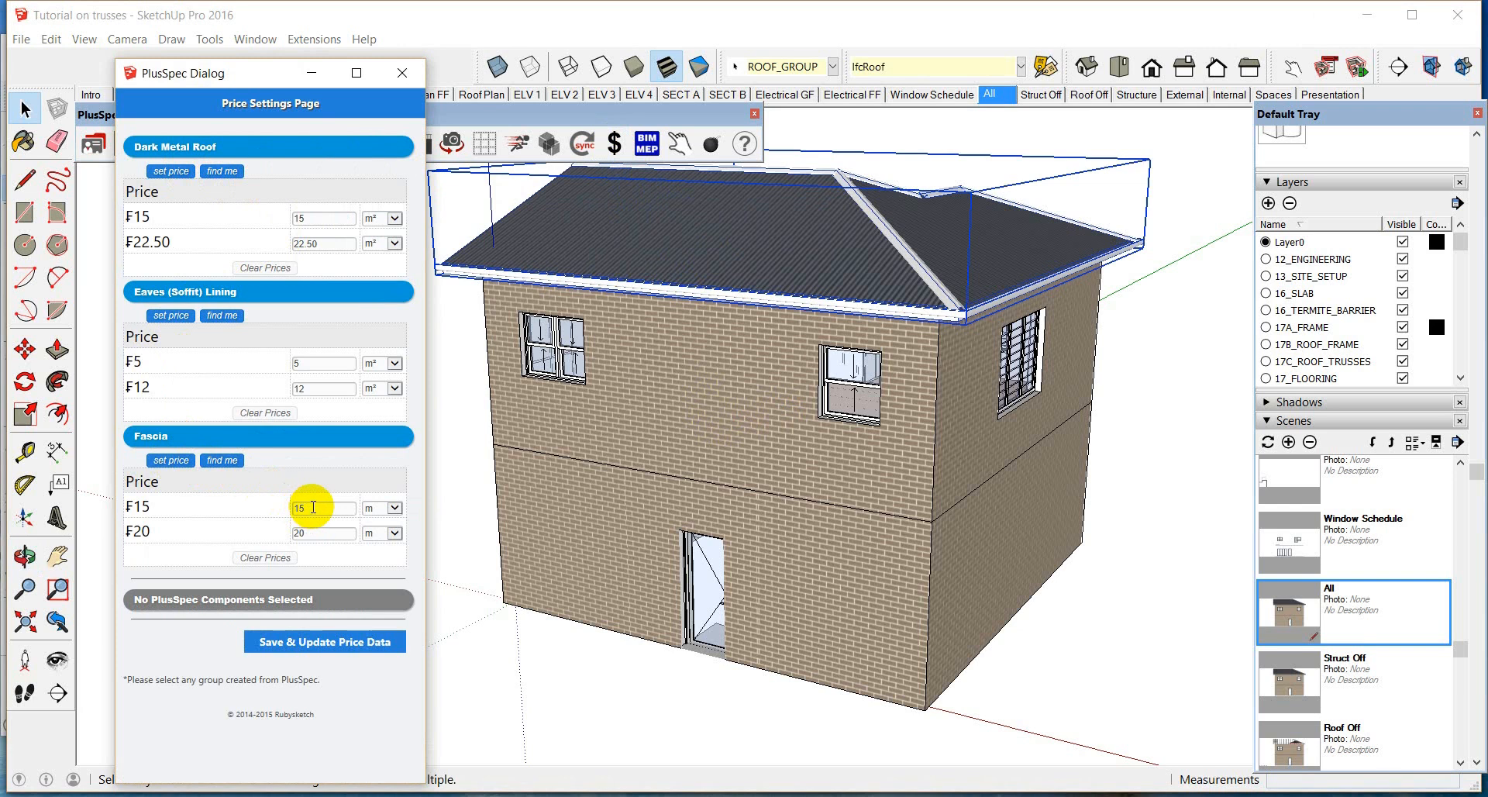
{"action": "mouse_move", "coordinate": [444, 167]}
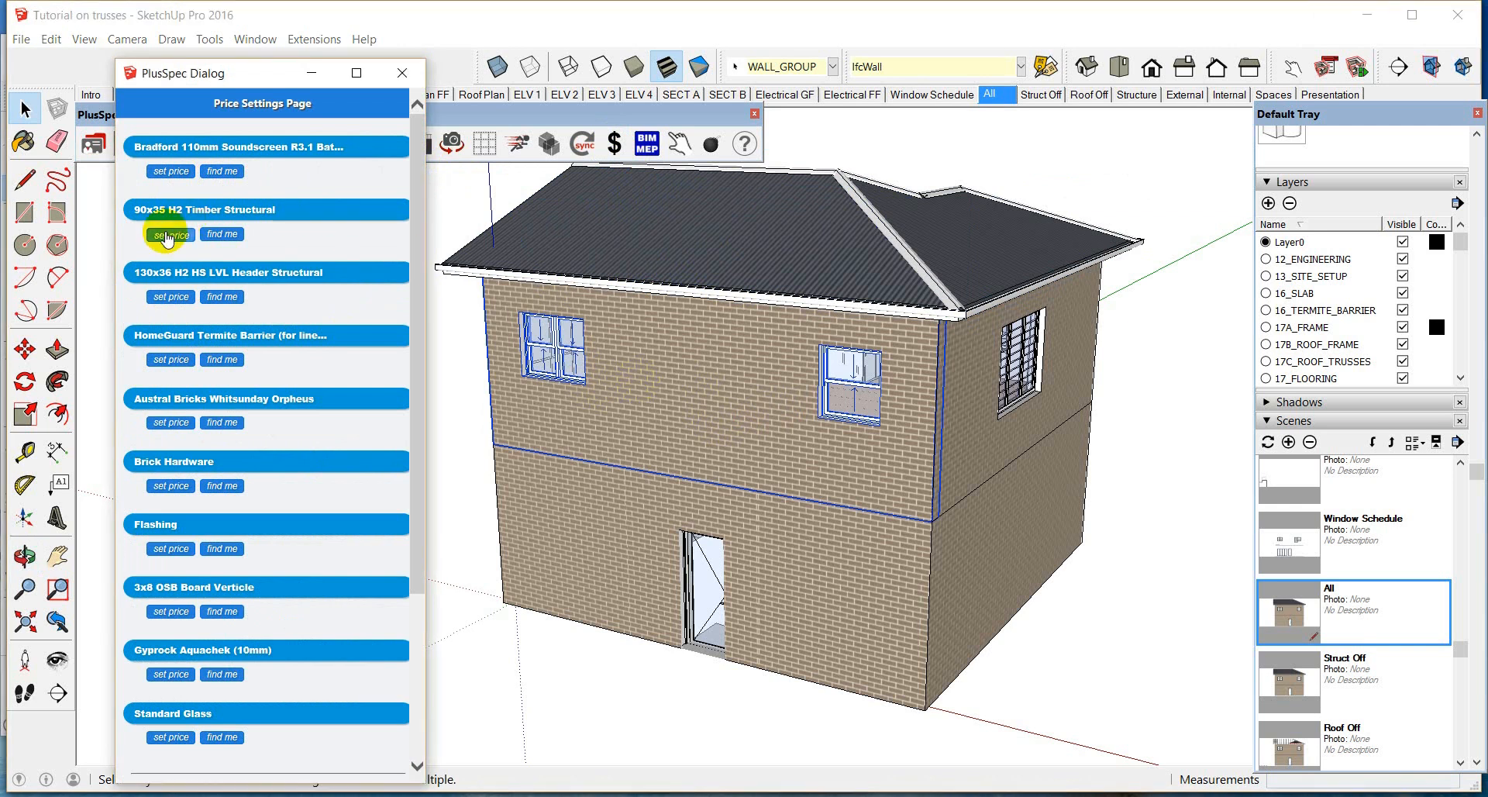
- Enter prices for the 90x35 H2 timber and the 130x36 LVL header (3.5)
{"action": "left_click", "coordinate": [170, 171]}
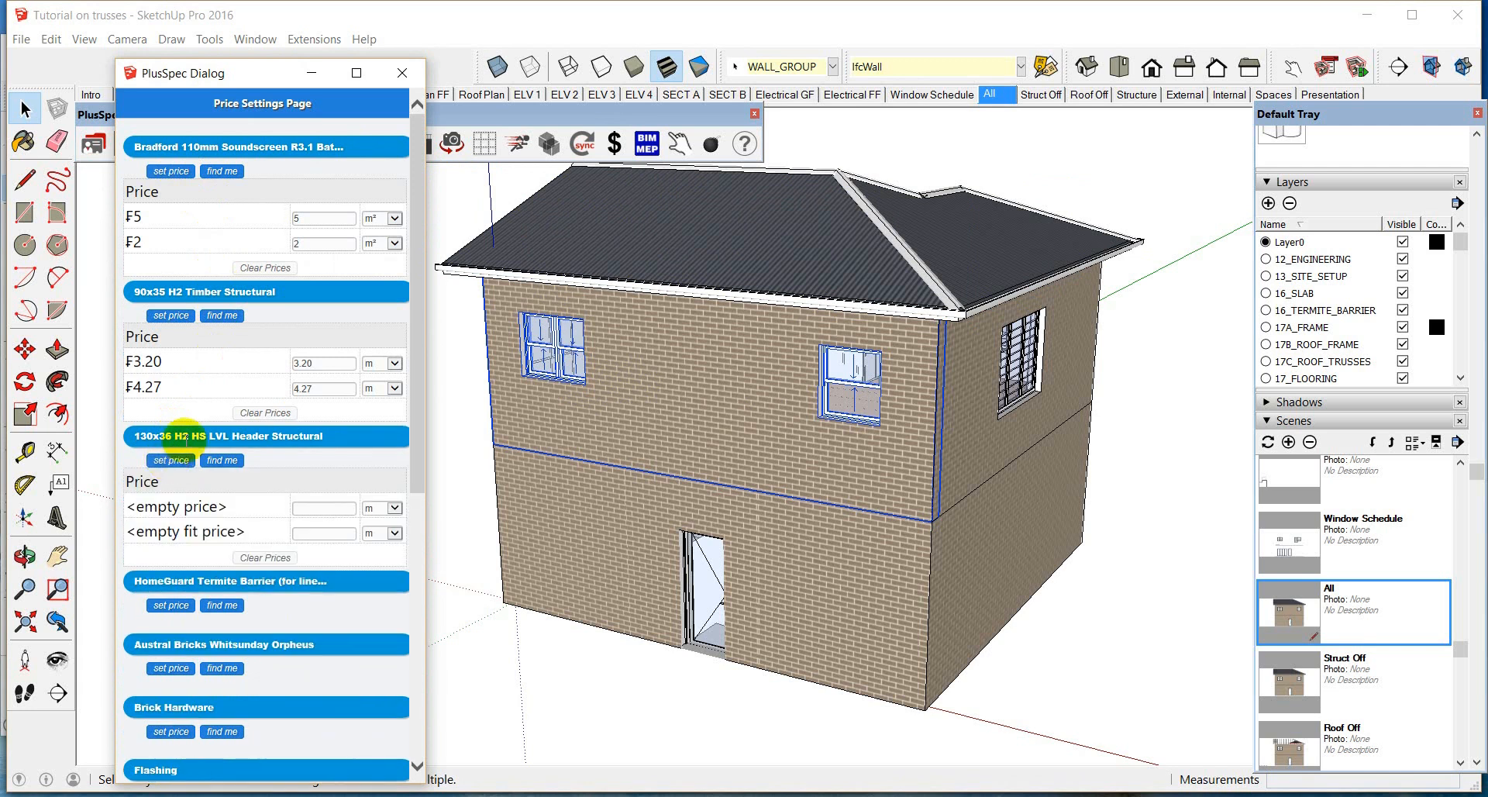
{"action": "scroll", "scroll_direction": "down", "scroll_amount": 3}
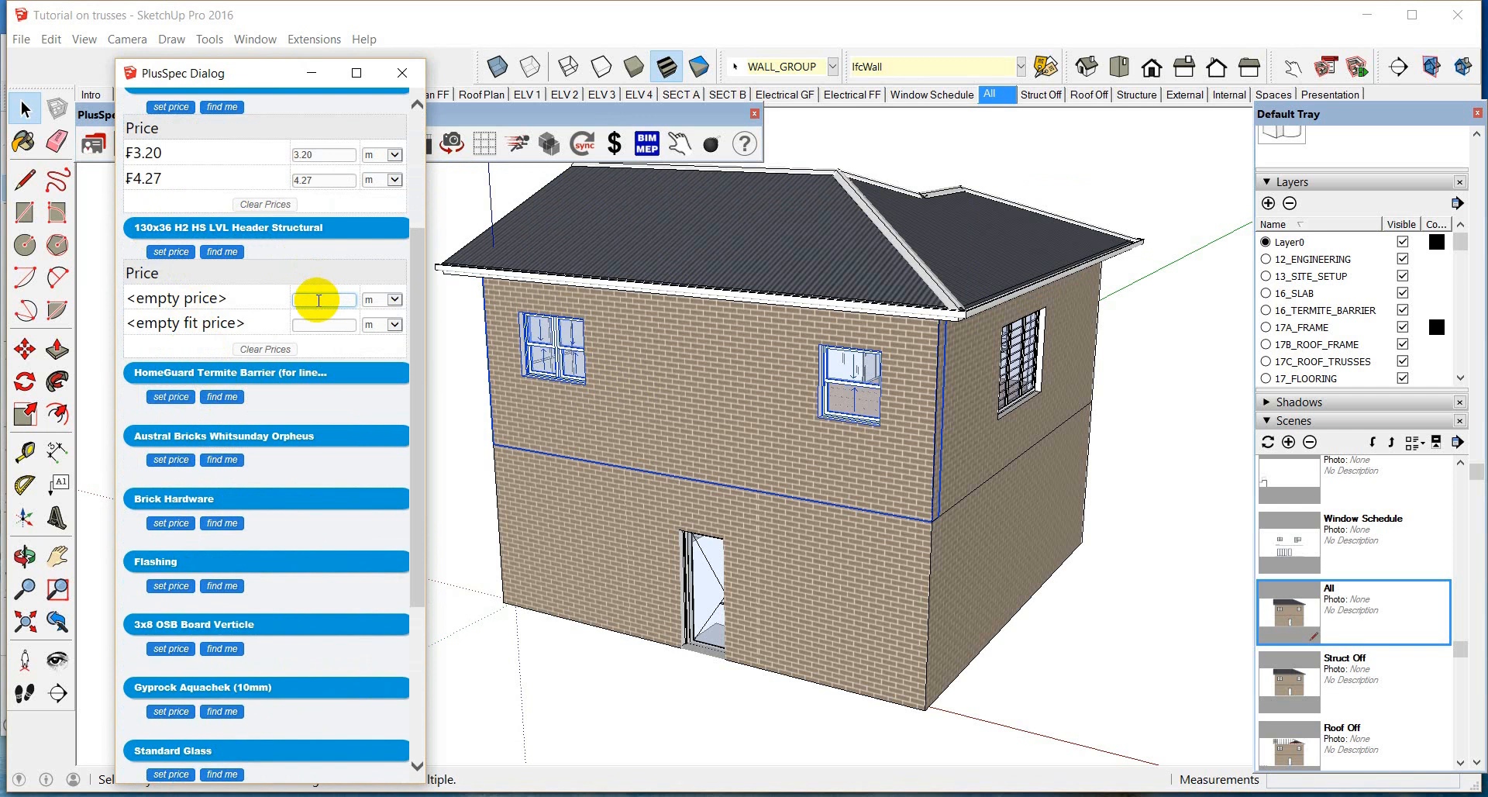
{"action": "type", "text": "3.5"}
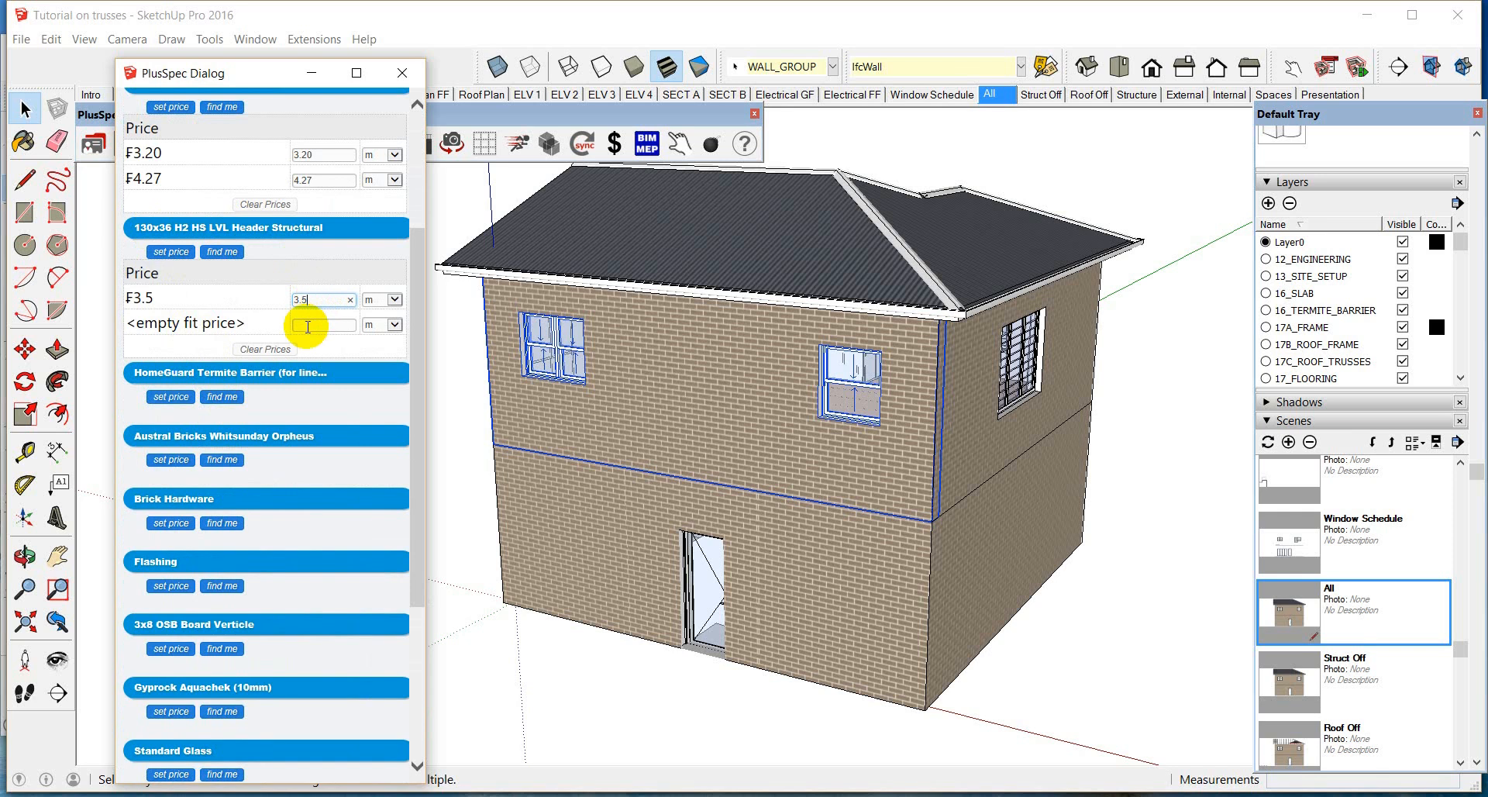
{"action": "type", "text": "2"}
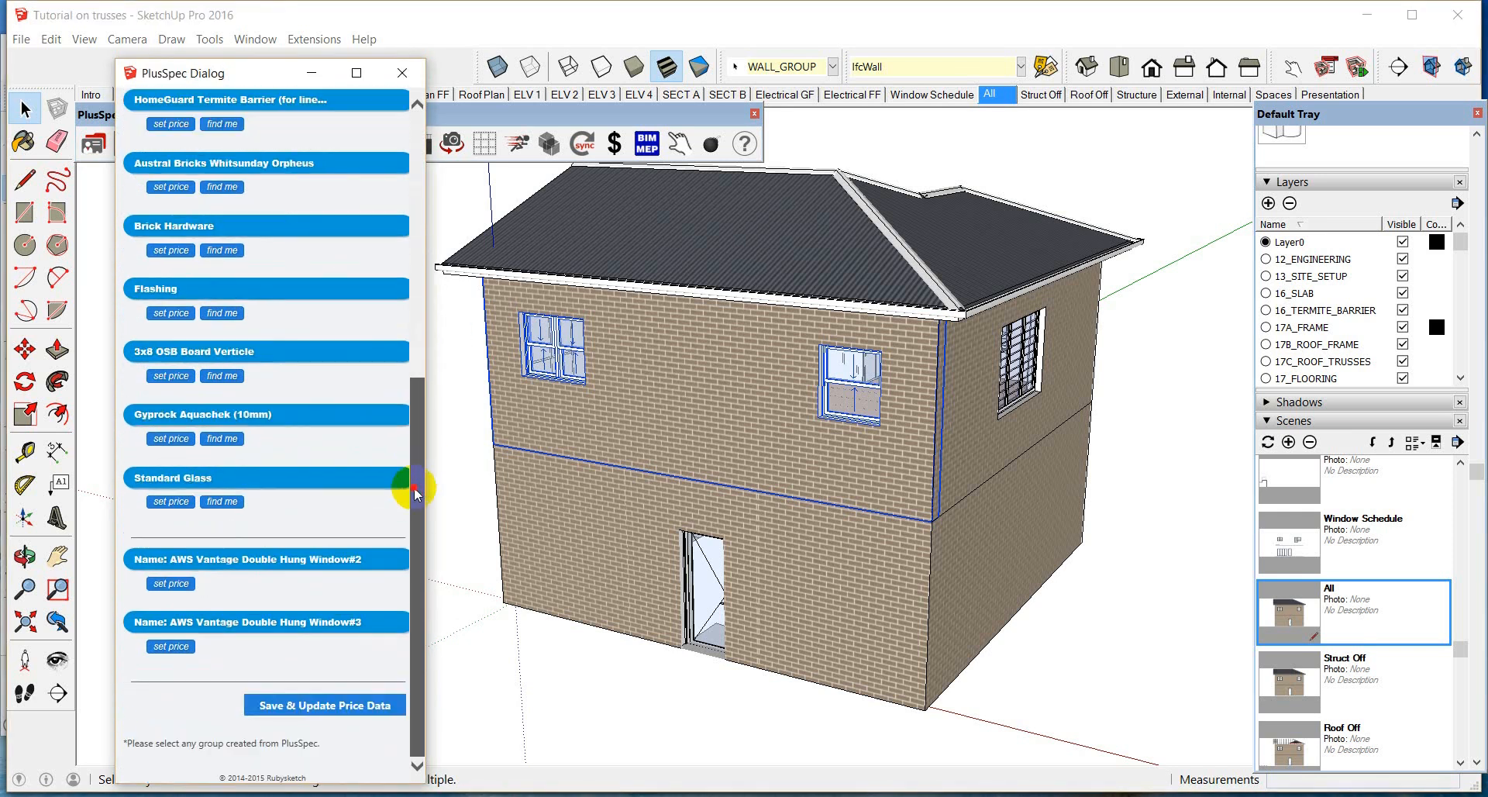
- Save and update the price data, dismissing the saved confirmation
{"action": "left_click", "coordinate": [324, 704]}
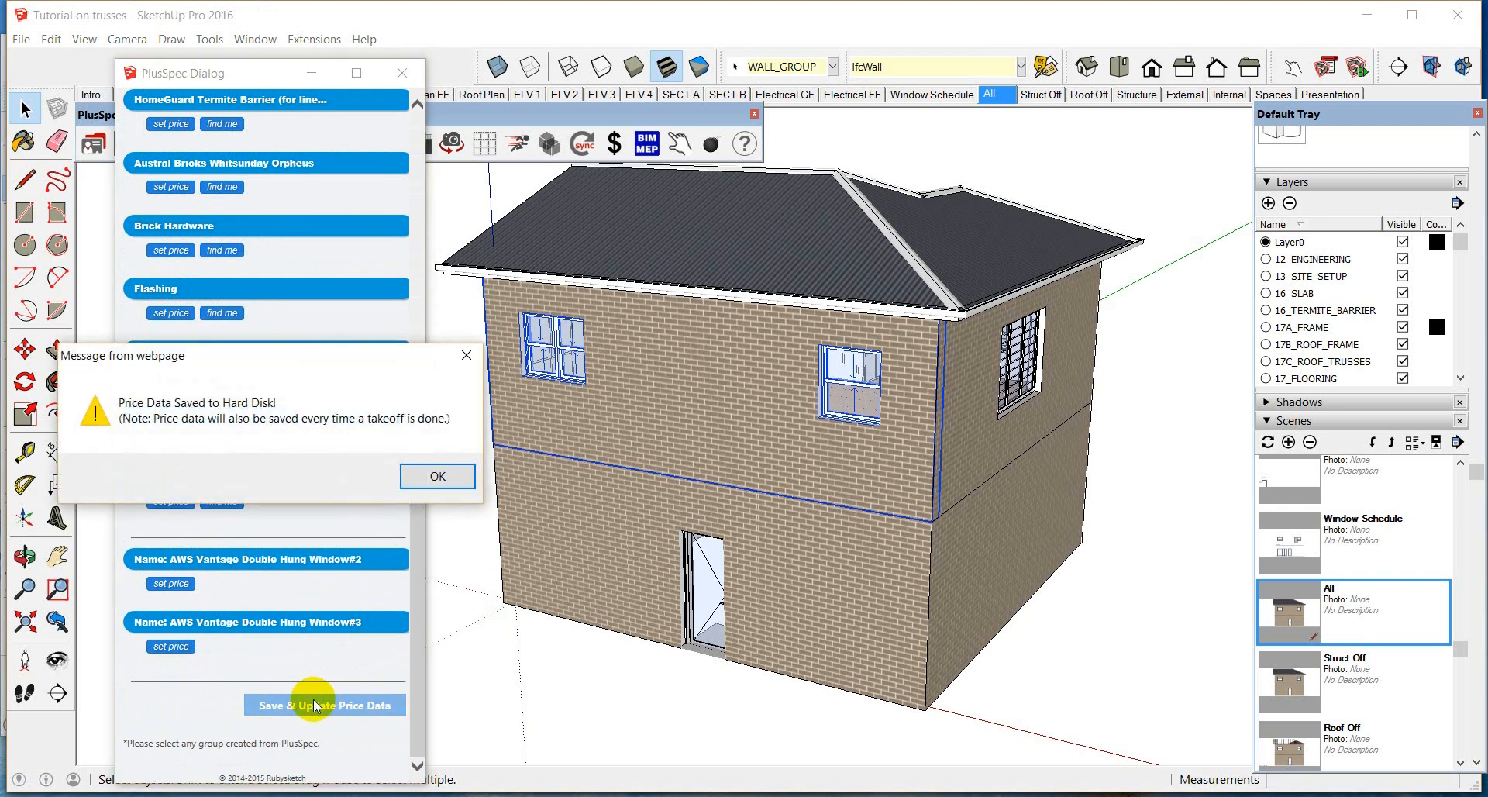
{"action": "left_click", "coordinate": [437, 476]}
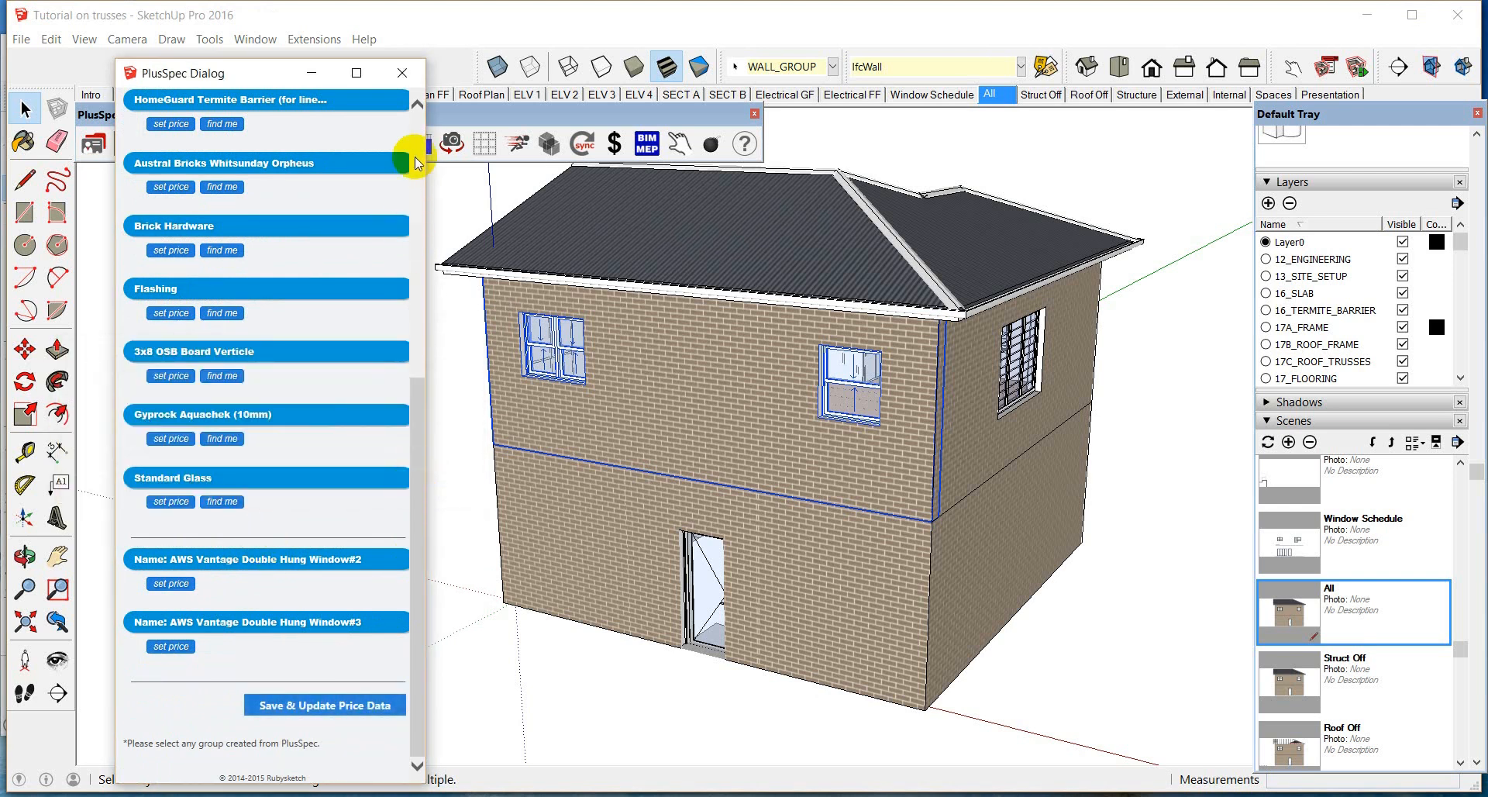
{"action": "left_click", "coordinate": [402, 72]}
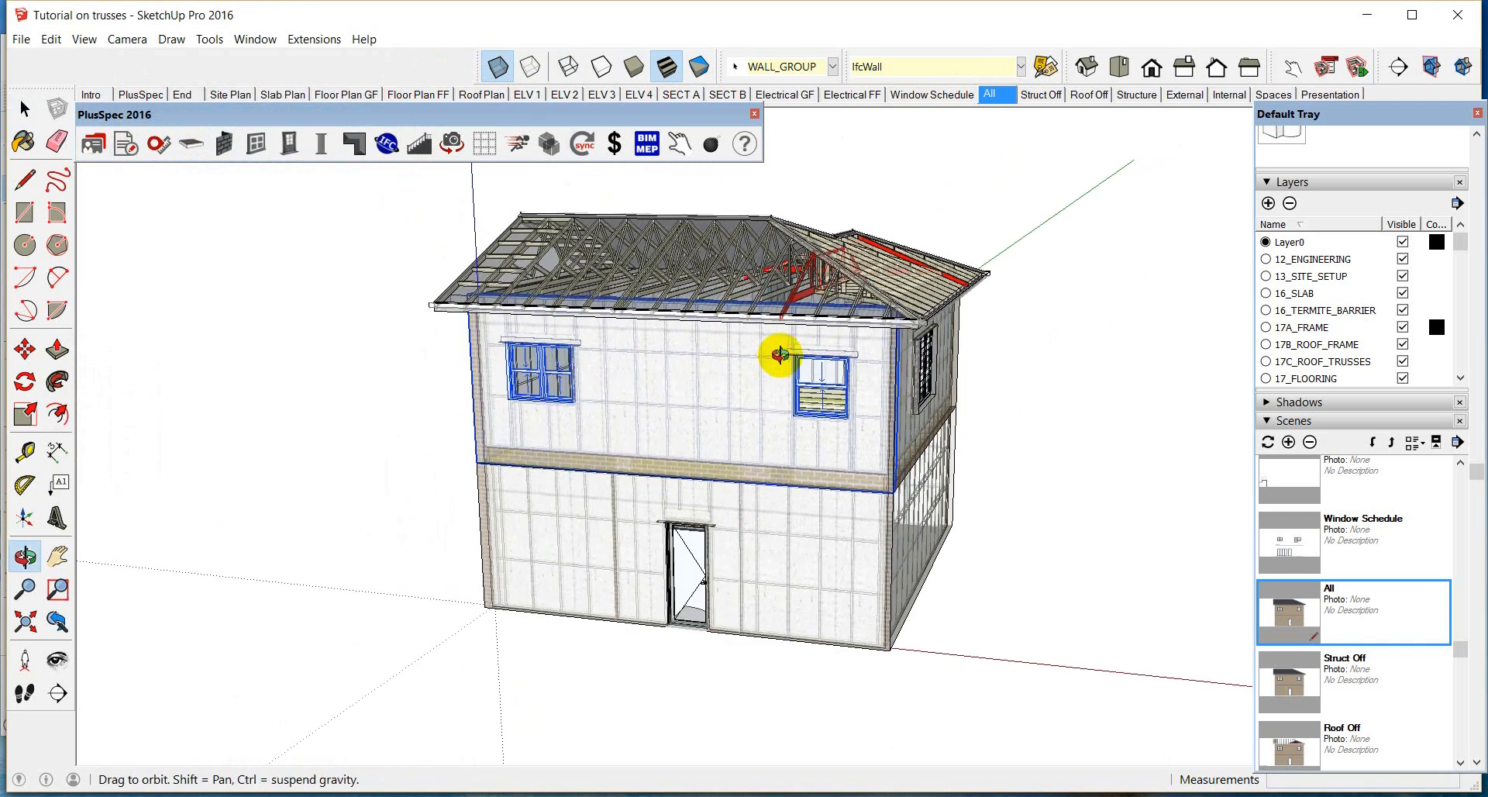
- Orbit the house and generate the PlusSpec takeoff report from the toolbar
{"action": "left_click_drag", "start_coordinate": [778, 355], "coordinate": [665, 266]}
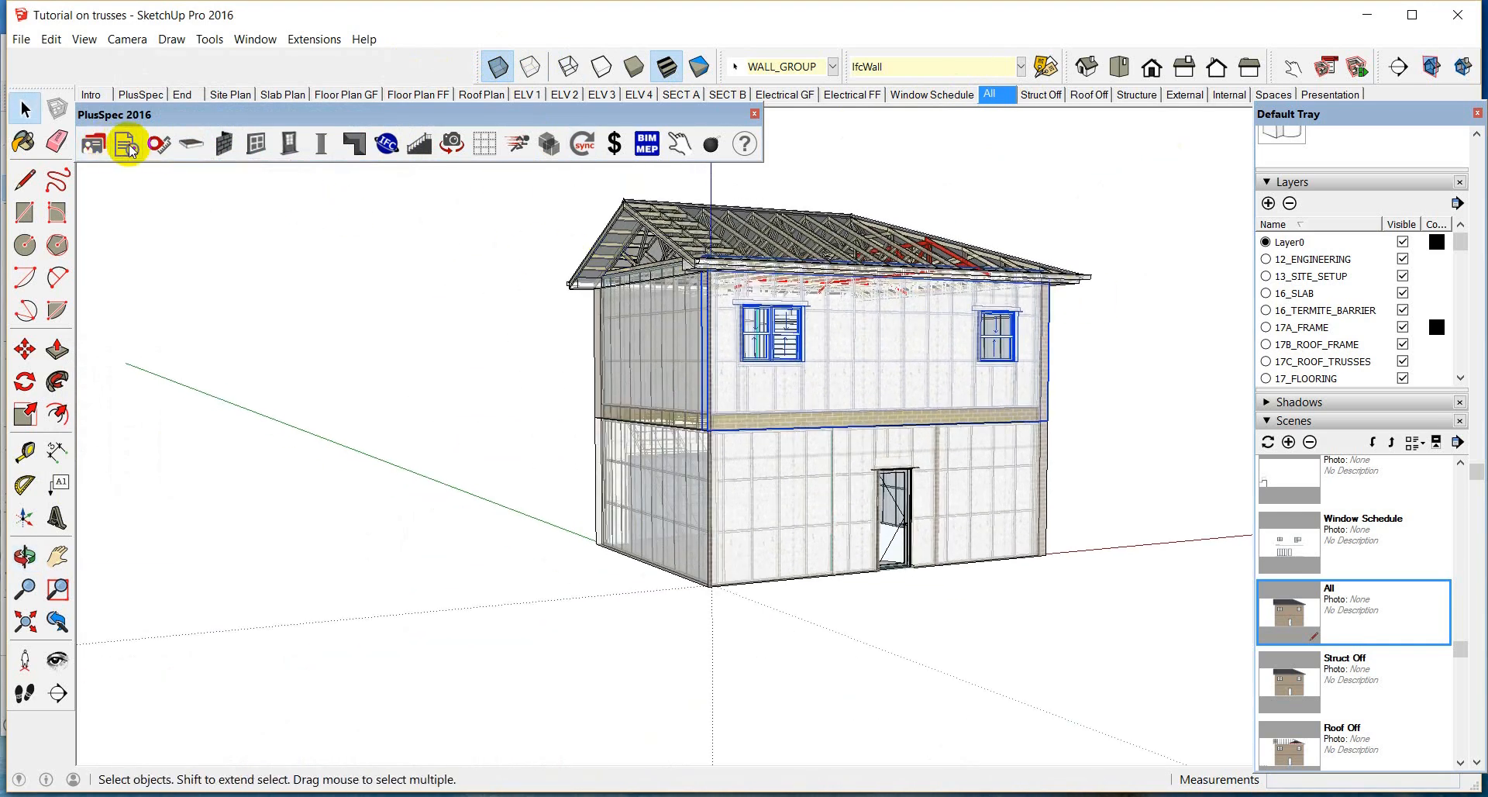
{"action": "left_click", "coordinate": [127, 145]}
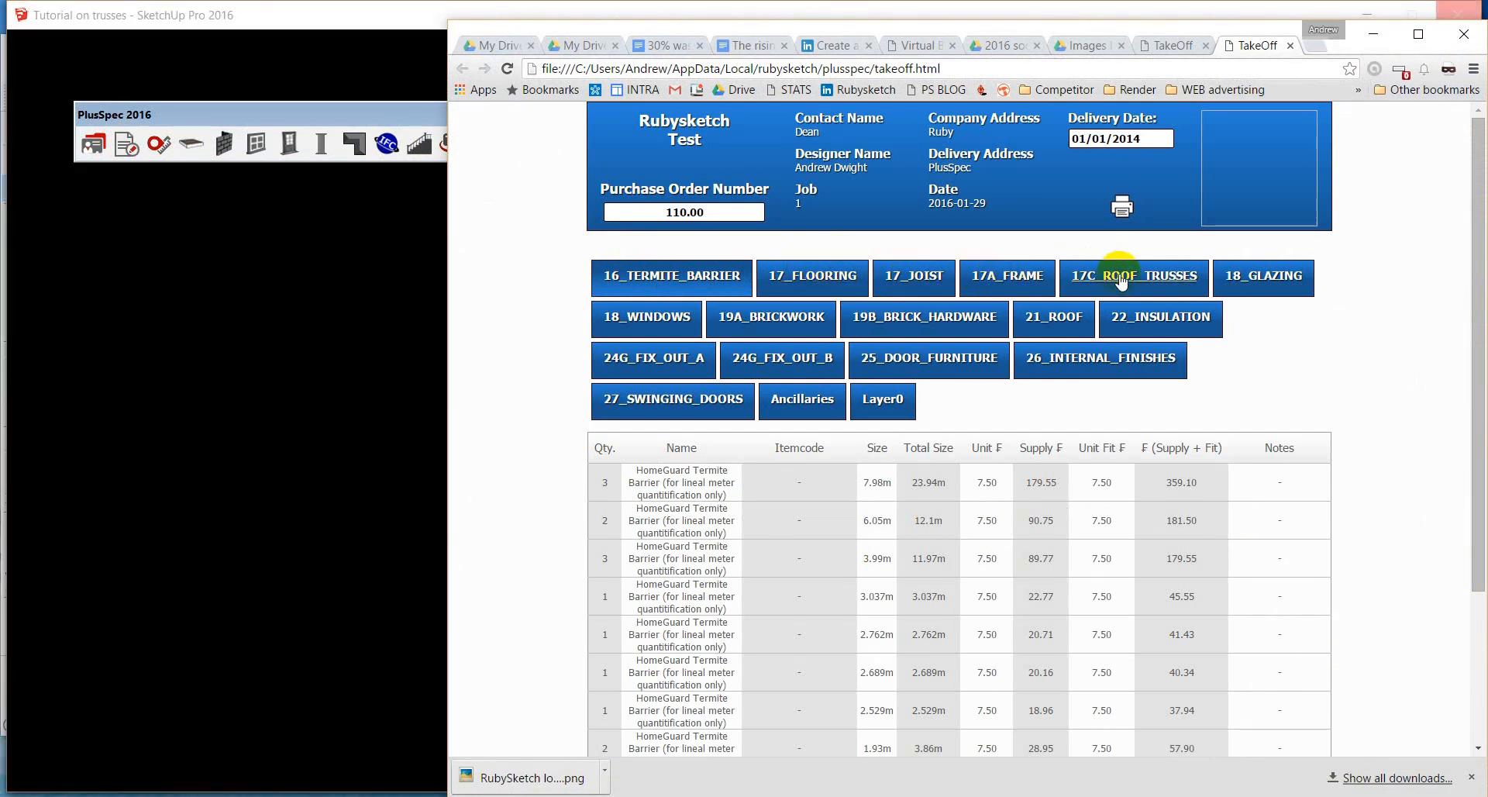
- Review 17C_ROOF_TRUSSES, 22_INSULATION and 17A_FRAME quantities to the totals, then minimize the report
{"action": "left_click", "coordinate": [1133, 275]}
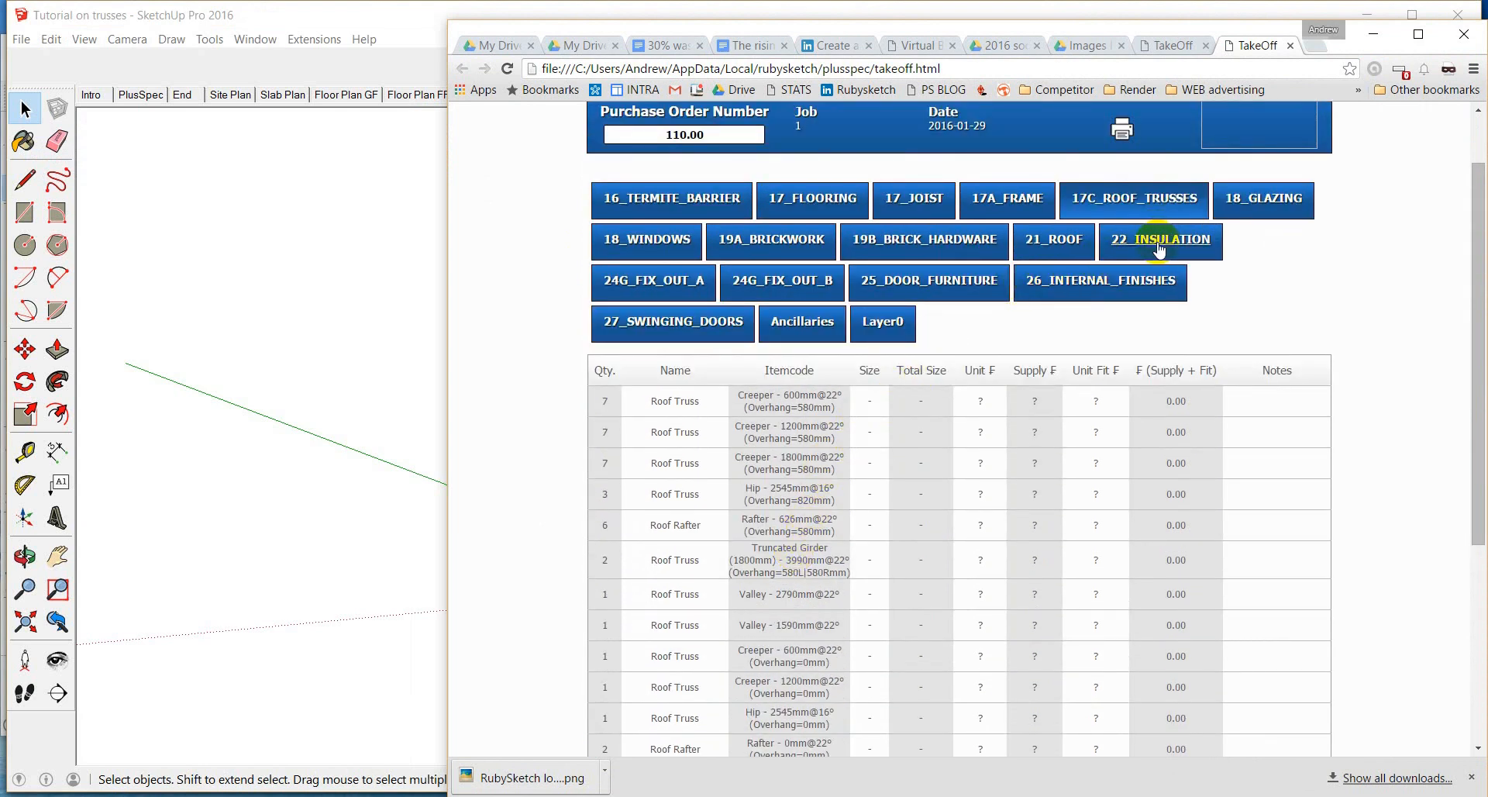
{"action": "left_click", "coordinate": [1159, 241]}
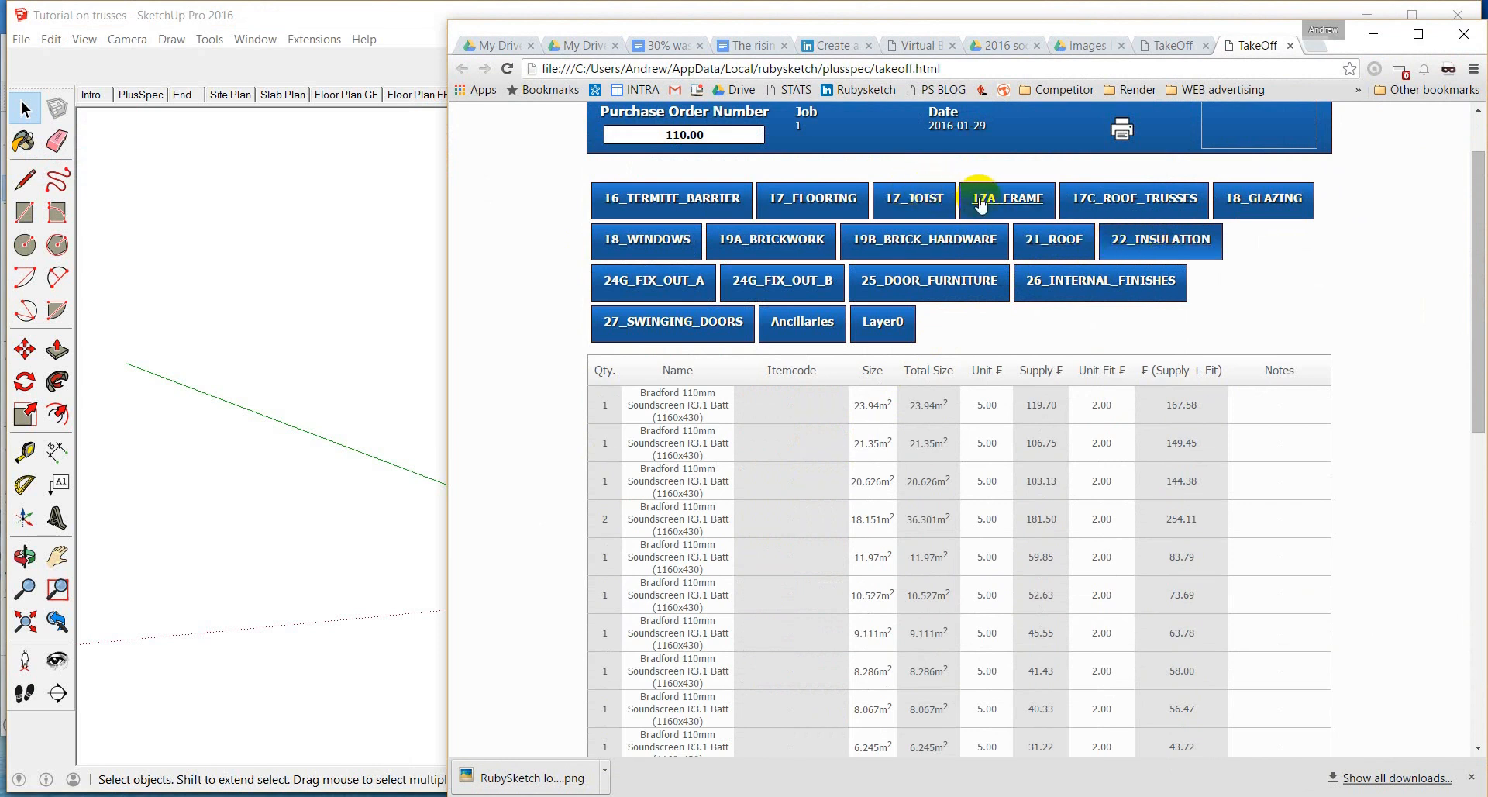
{"action": "left_click", "coordinate": [1007, 199]}
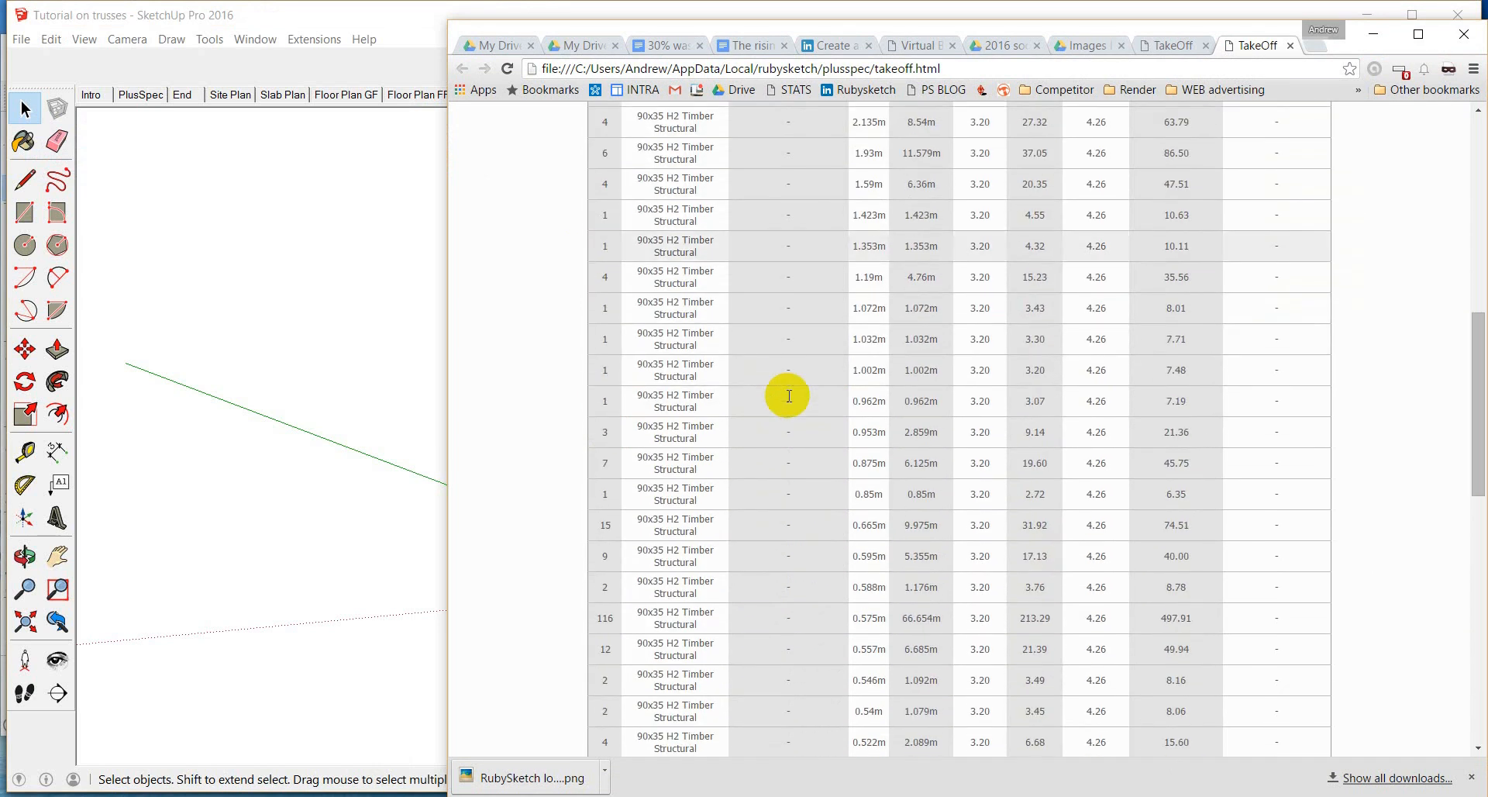
{"action": "scroll", "scroll_direction": "down", "scroll_amount": 3}
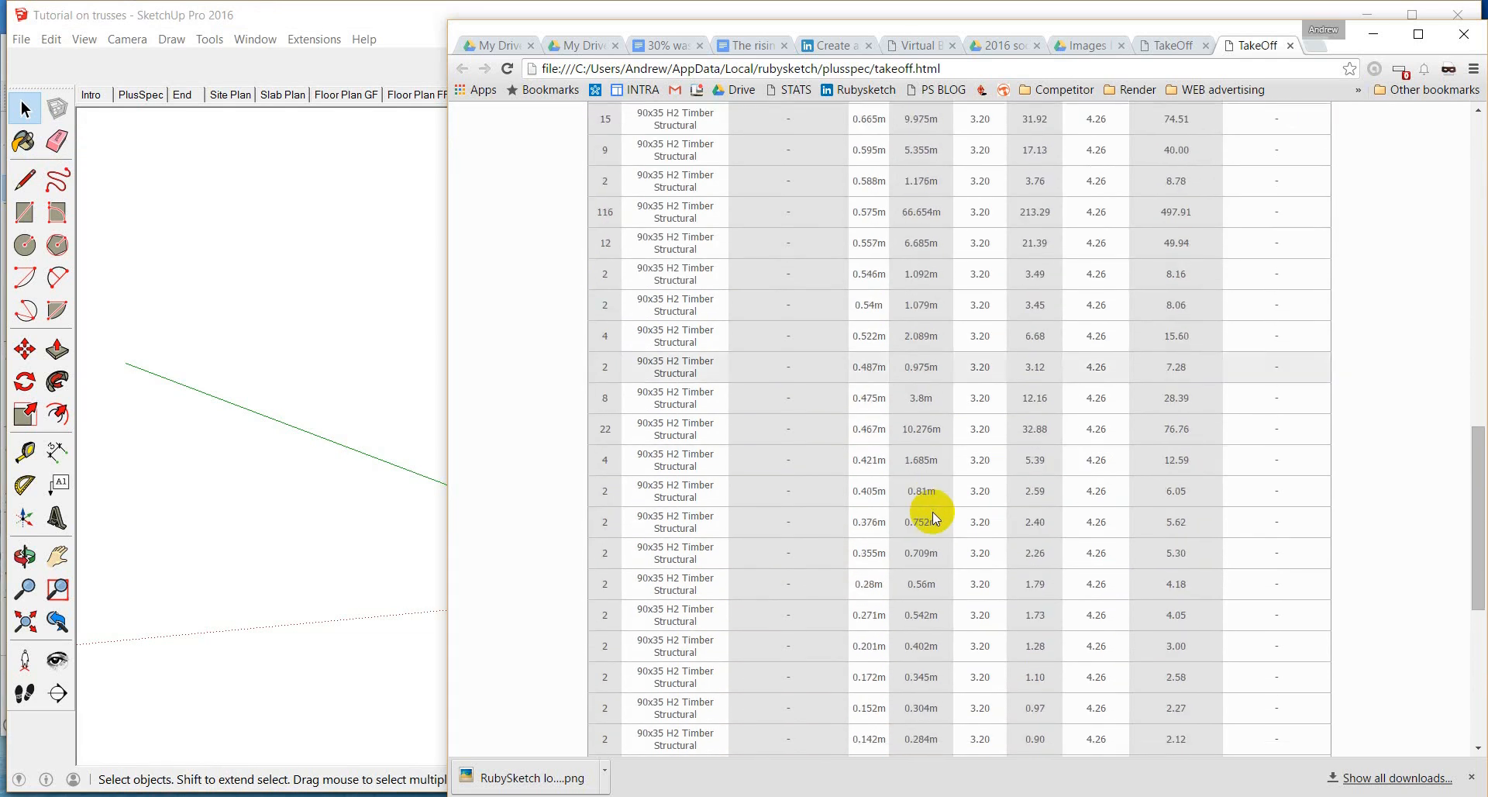
{"action": "scroll", "scroll_direction": "down", "scroll_amount": 3}
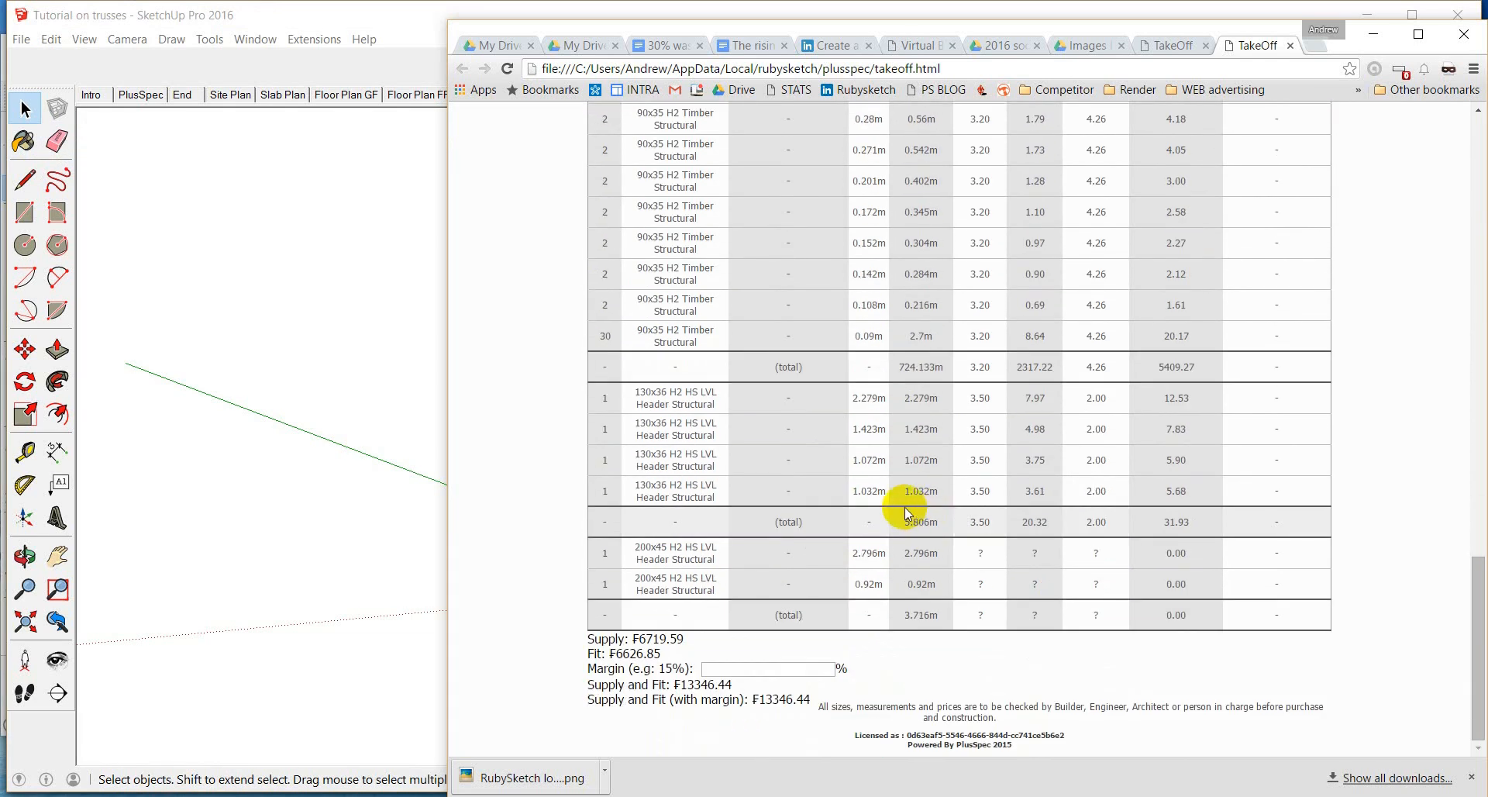
{"action": "mouse_move", "coordinate": [877, 523]}
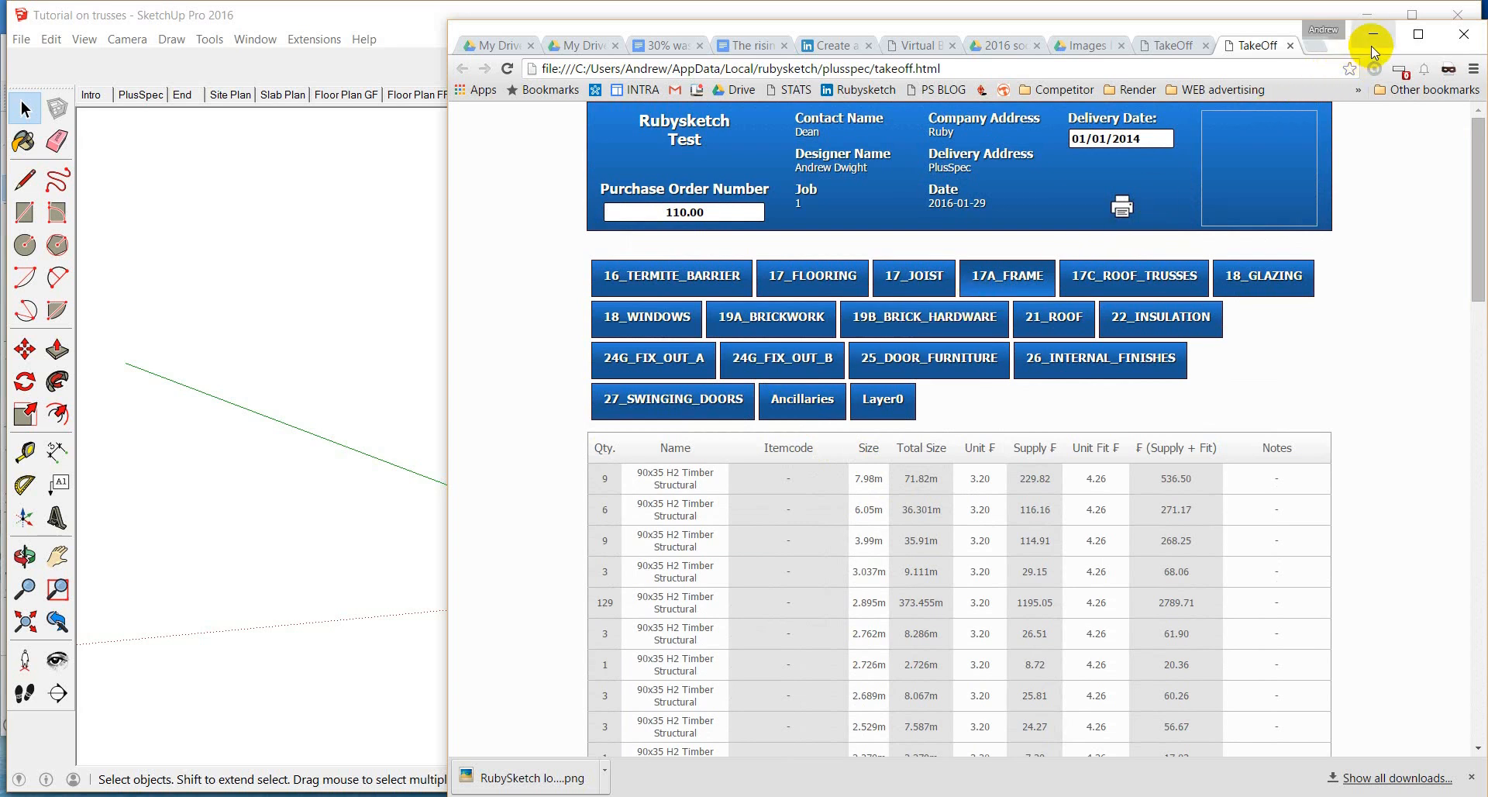
{"action": "mouse_move", "coordinate": [1372, 35]}
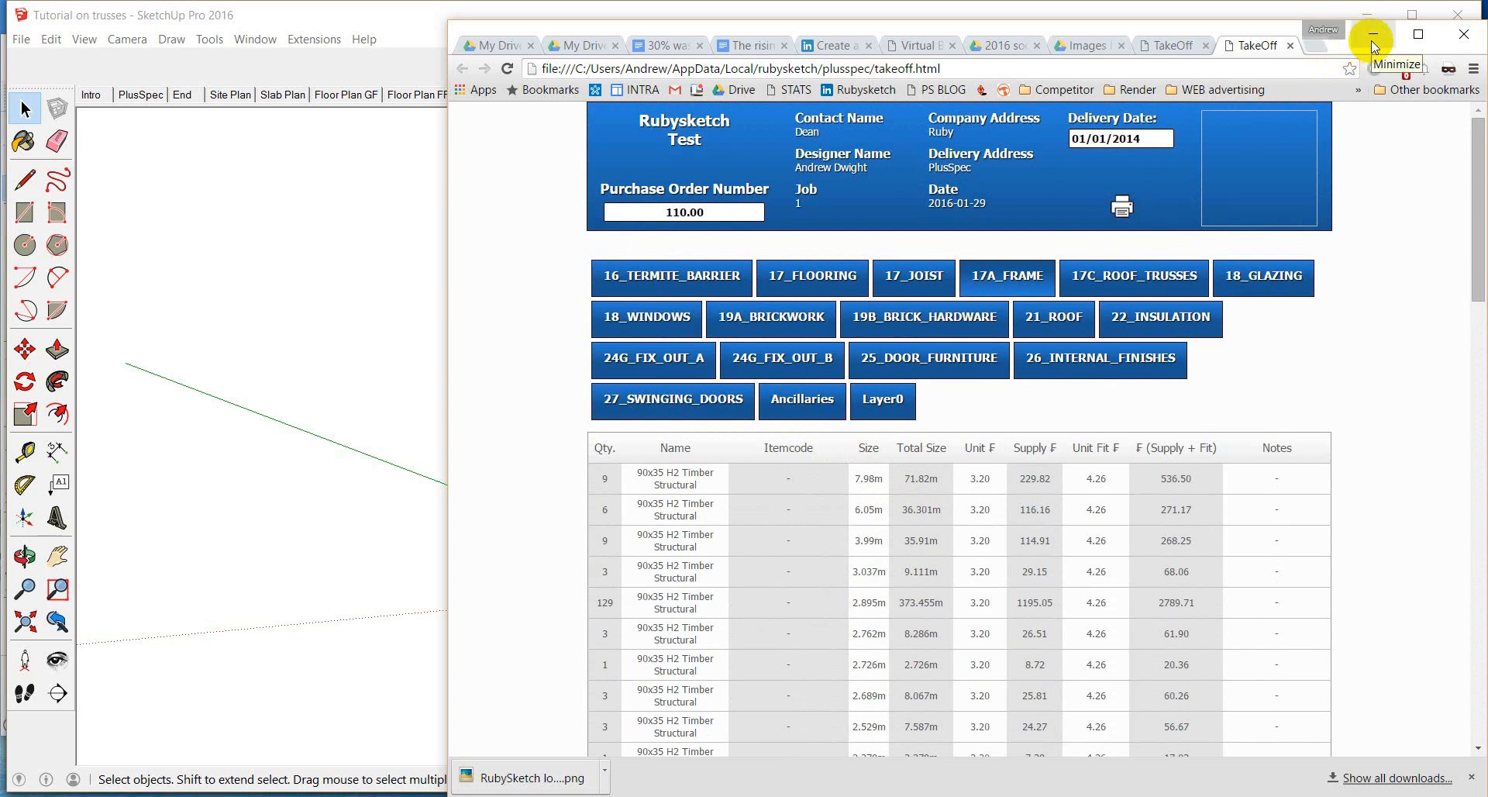
{"action": "left_click", "coordinate": [1375, 34]}
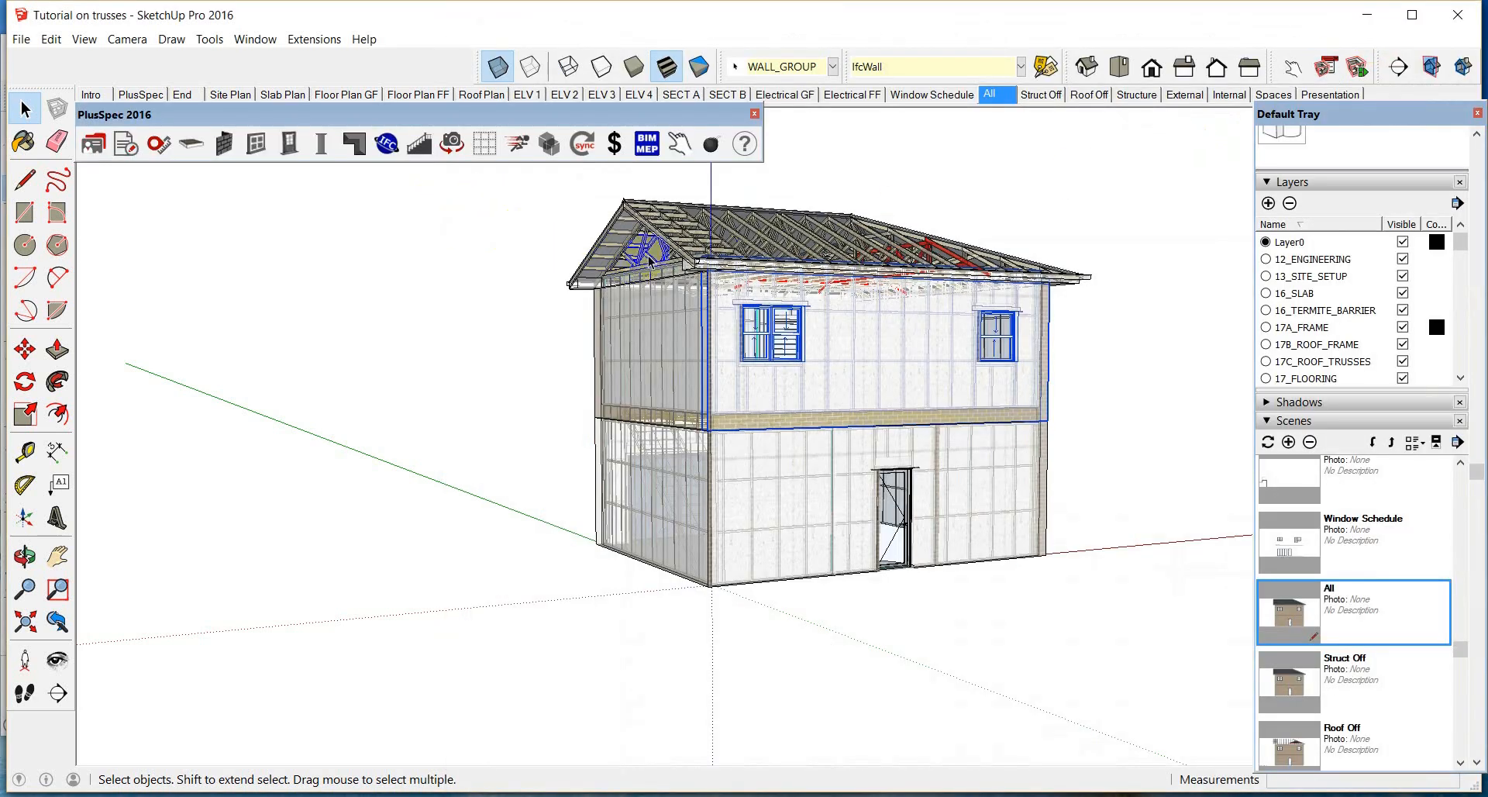
- Step through the ELV 1, ELV 2 and ELV 3 elevation scenes, ending on End
{"action": "left_click", "coordinate": [527, 93]}
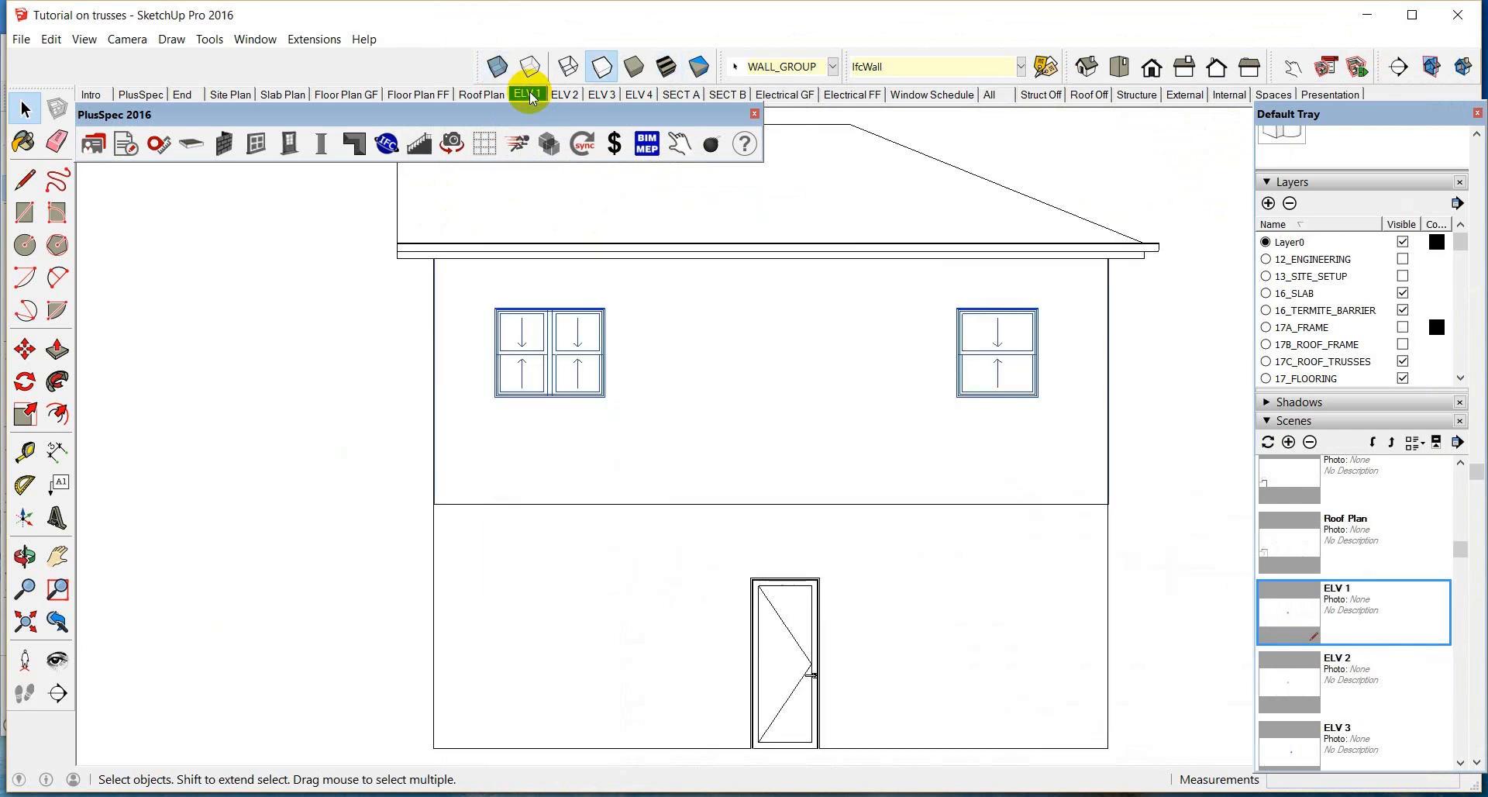
{"action": "left_click", "coordinate": [565, 94]}
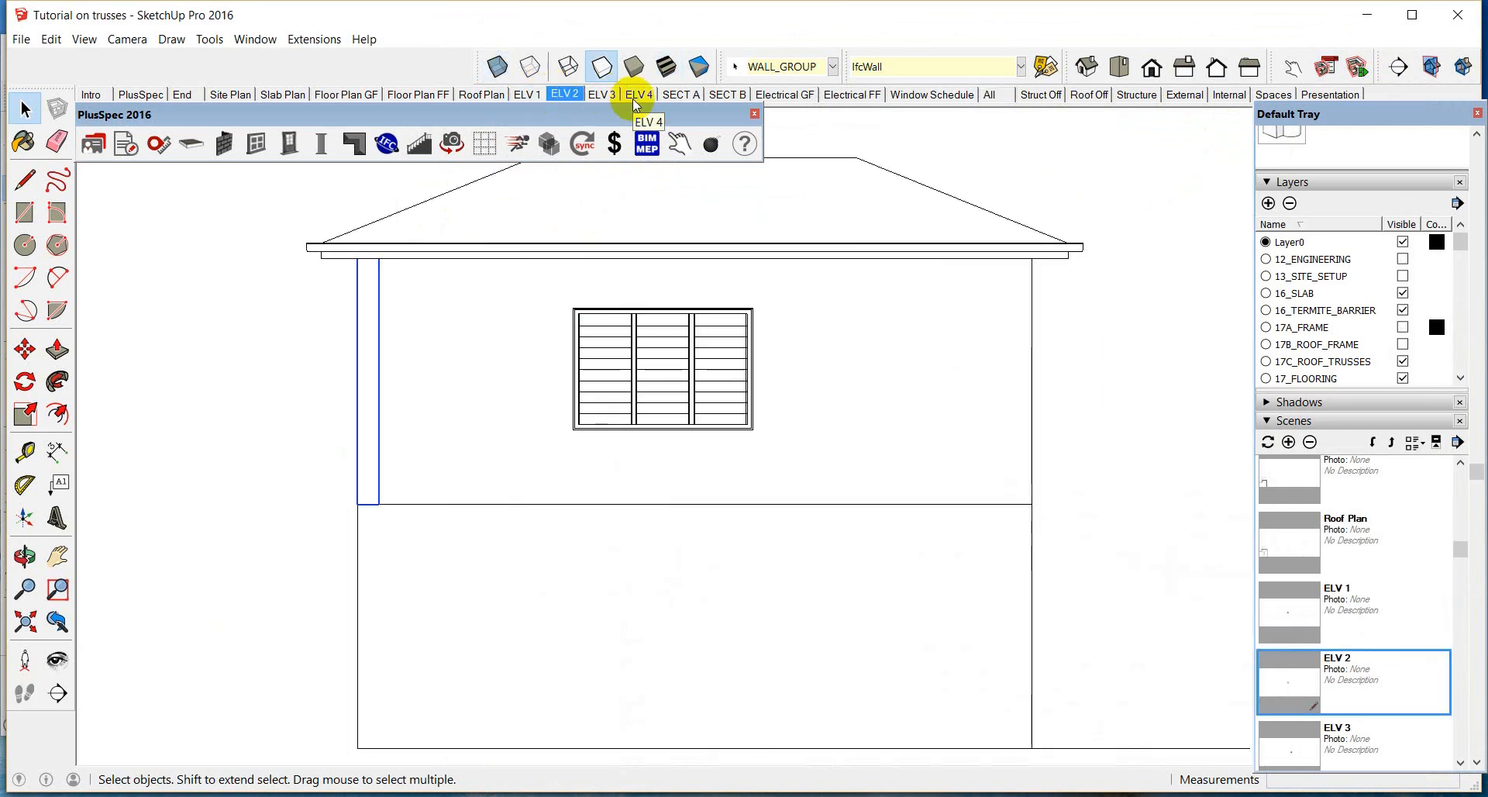
{"action": "left_click", "coordinate": [601, 94]}
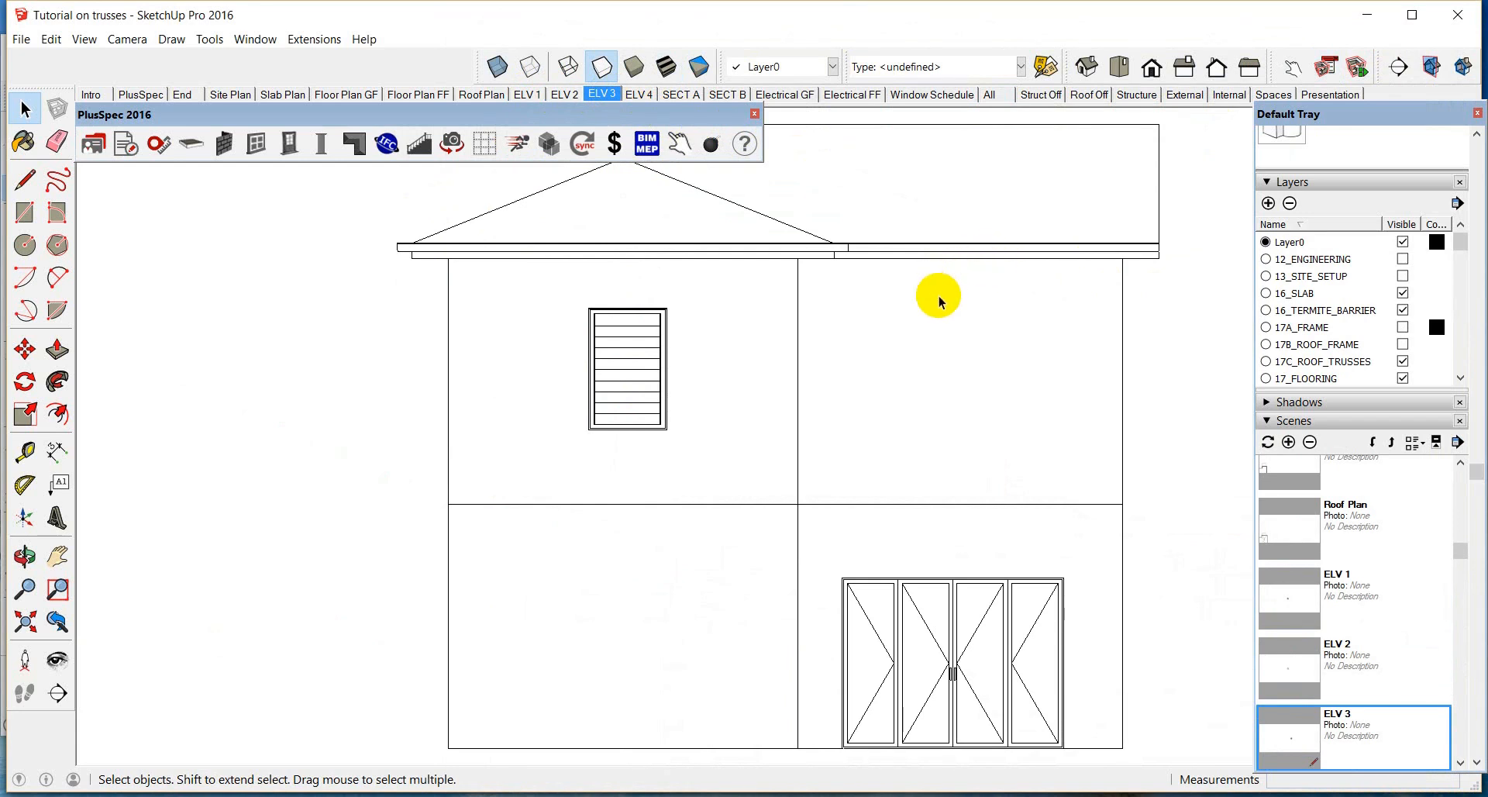
{"action": "mouse_move", "coordinate": [816, 284]}
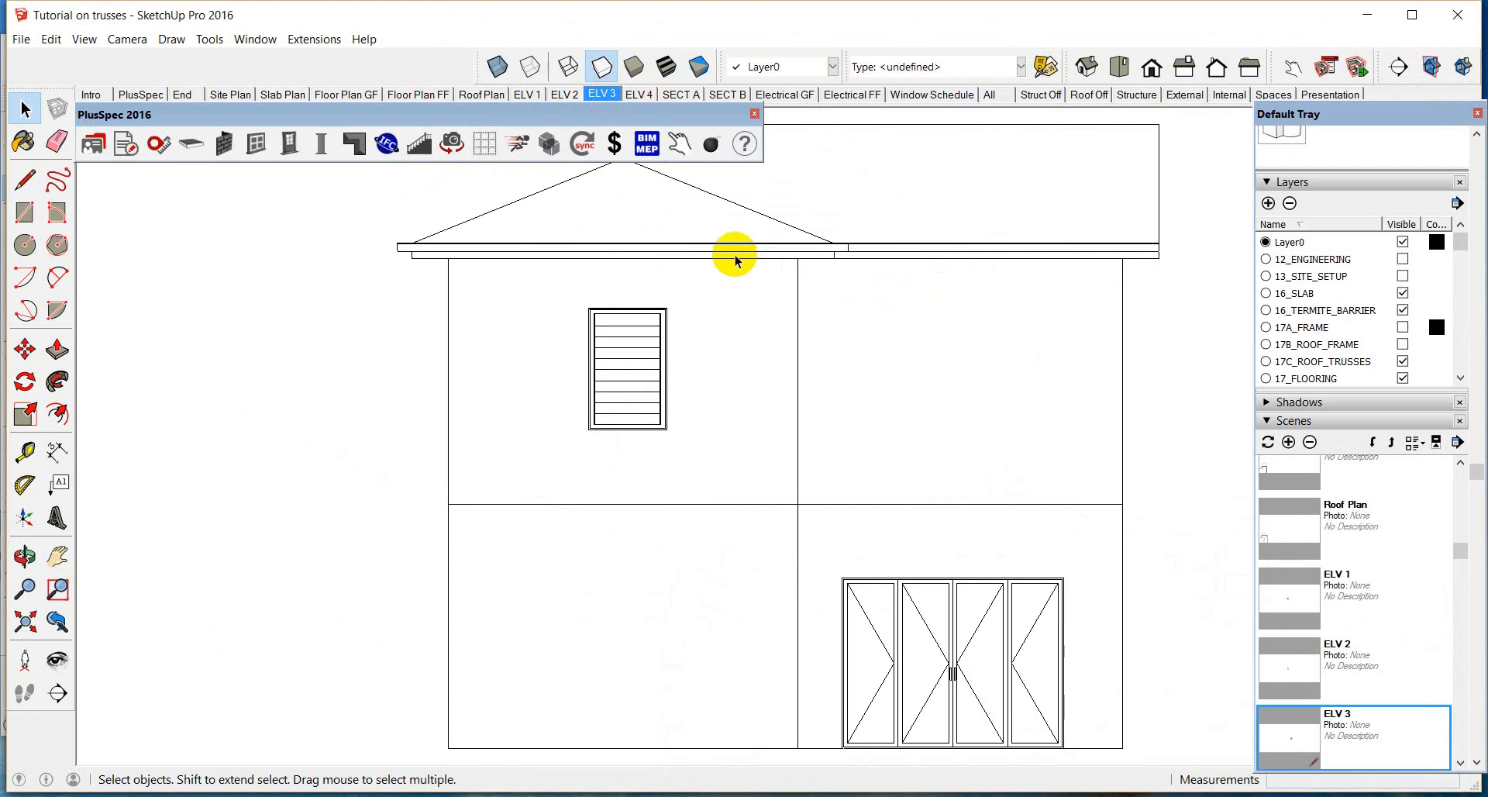
{"action": "left_click", "coordinate": [184, 93]}
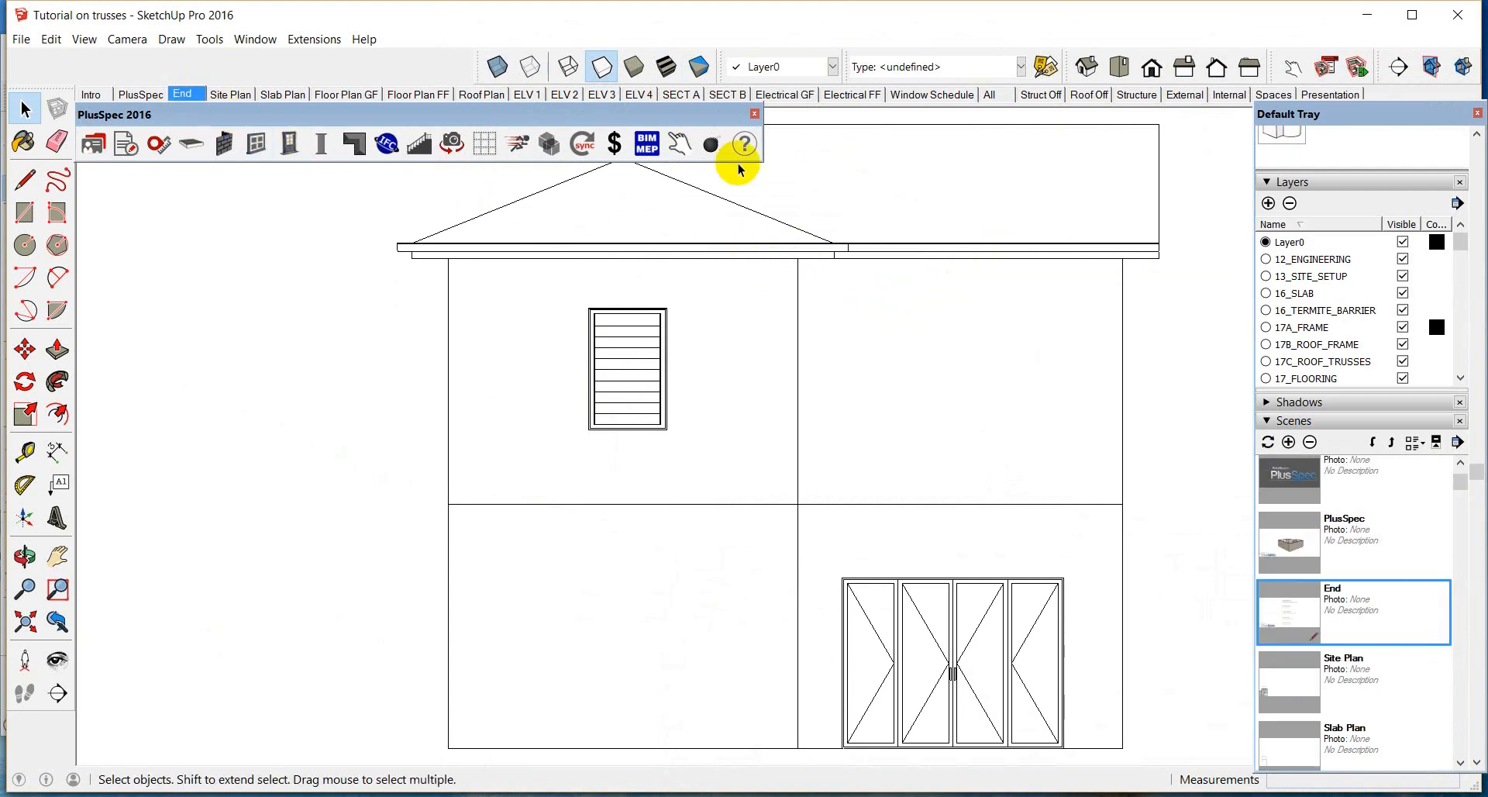
{"action": "left_click", "coordinate": [744, 143]}
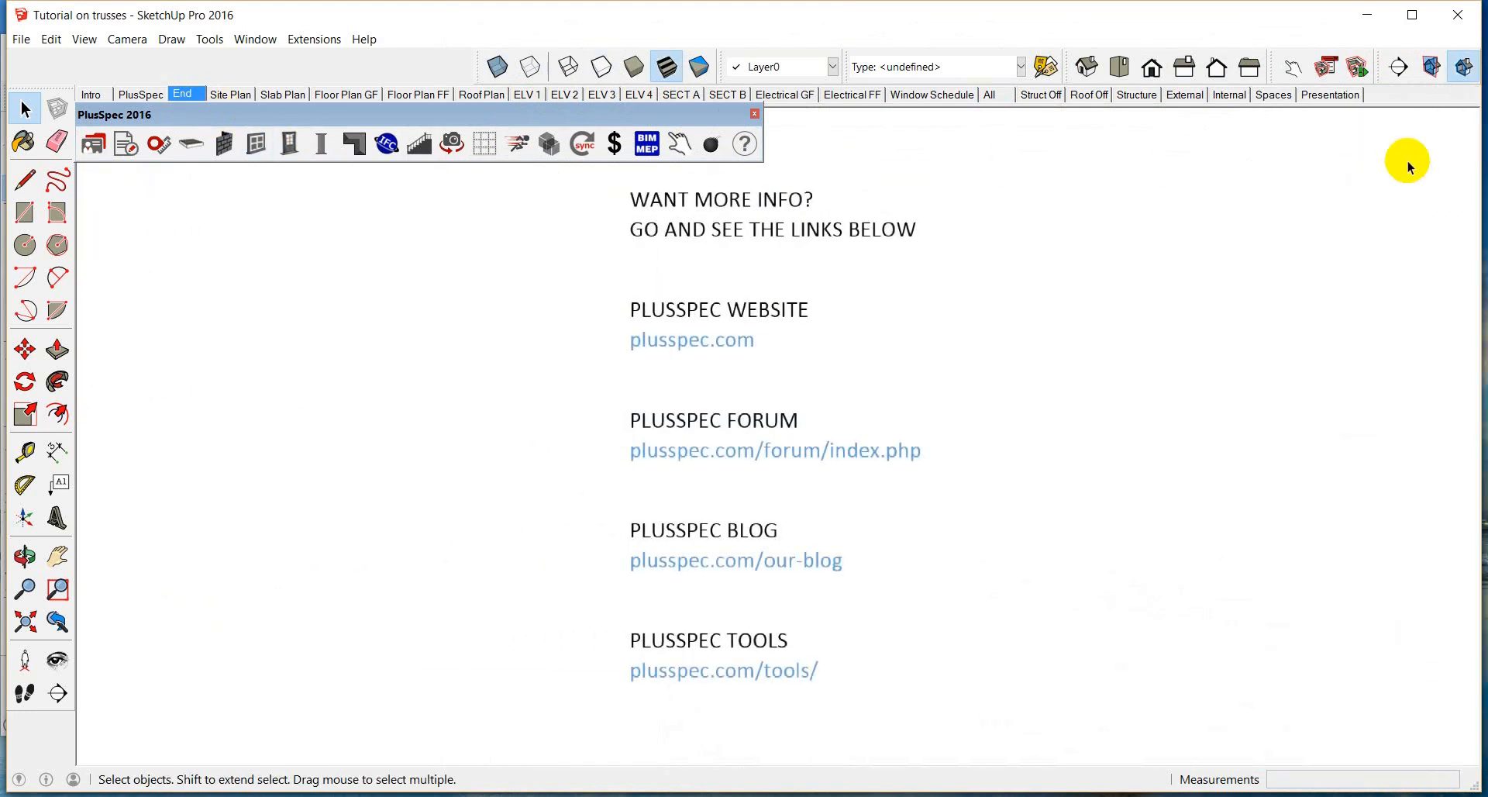
{"action": "mouse_move", "coordinate": [936, 279]}
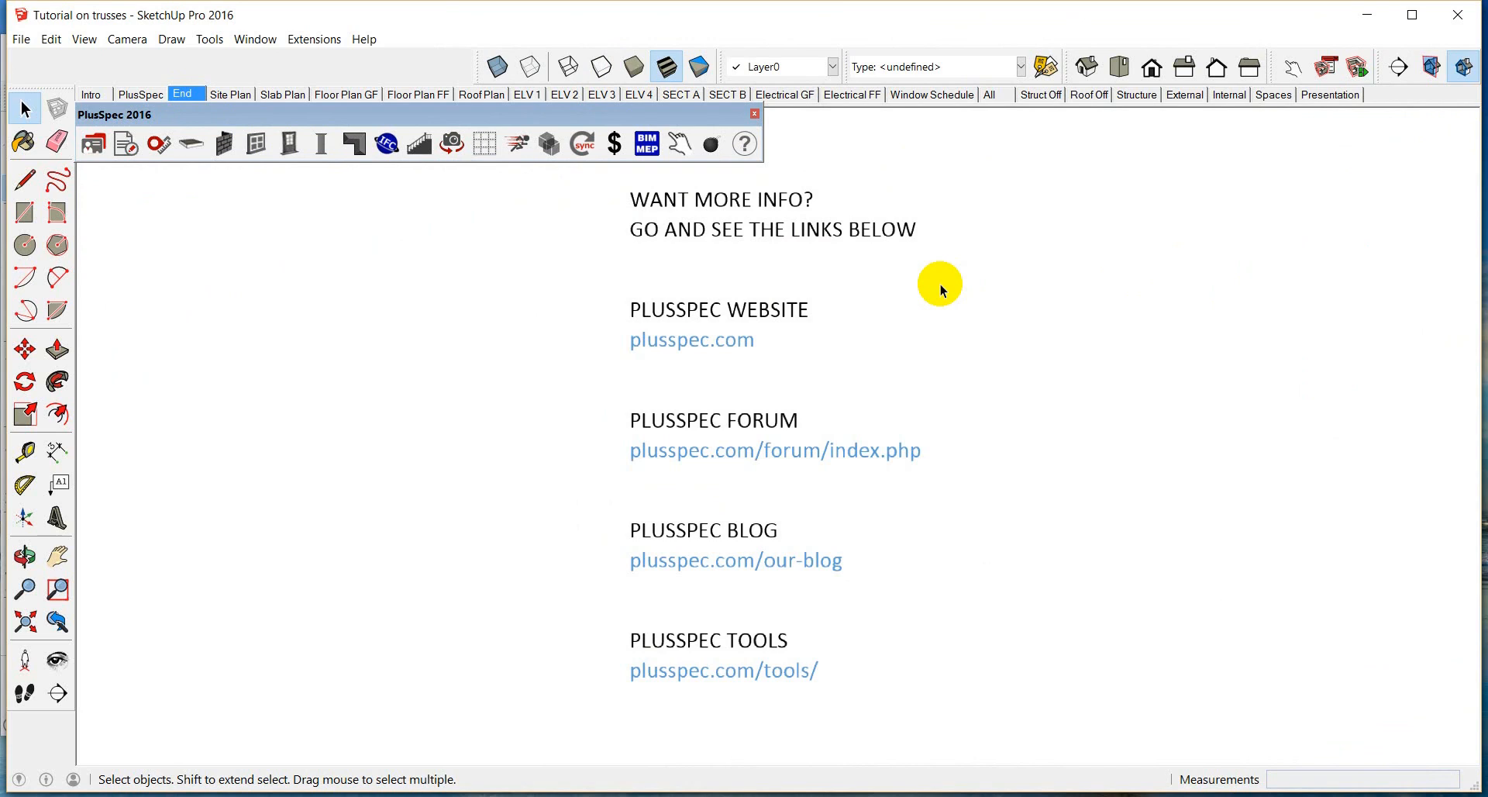
{"action": "mouse_move", "coordinate": [777, 406]}
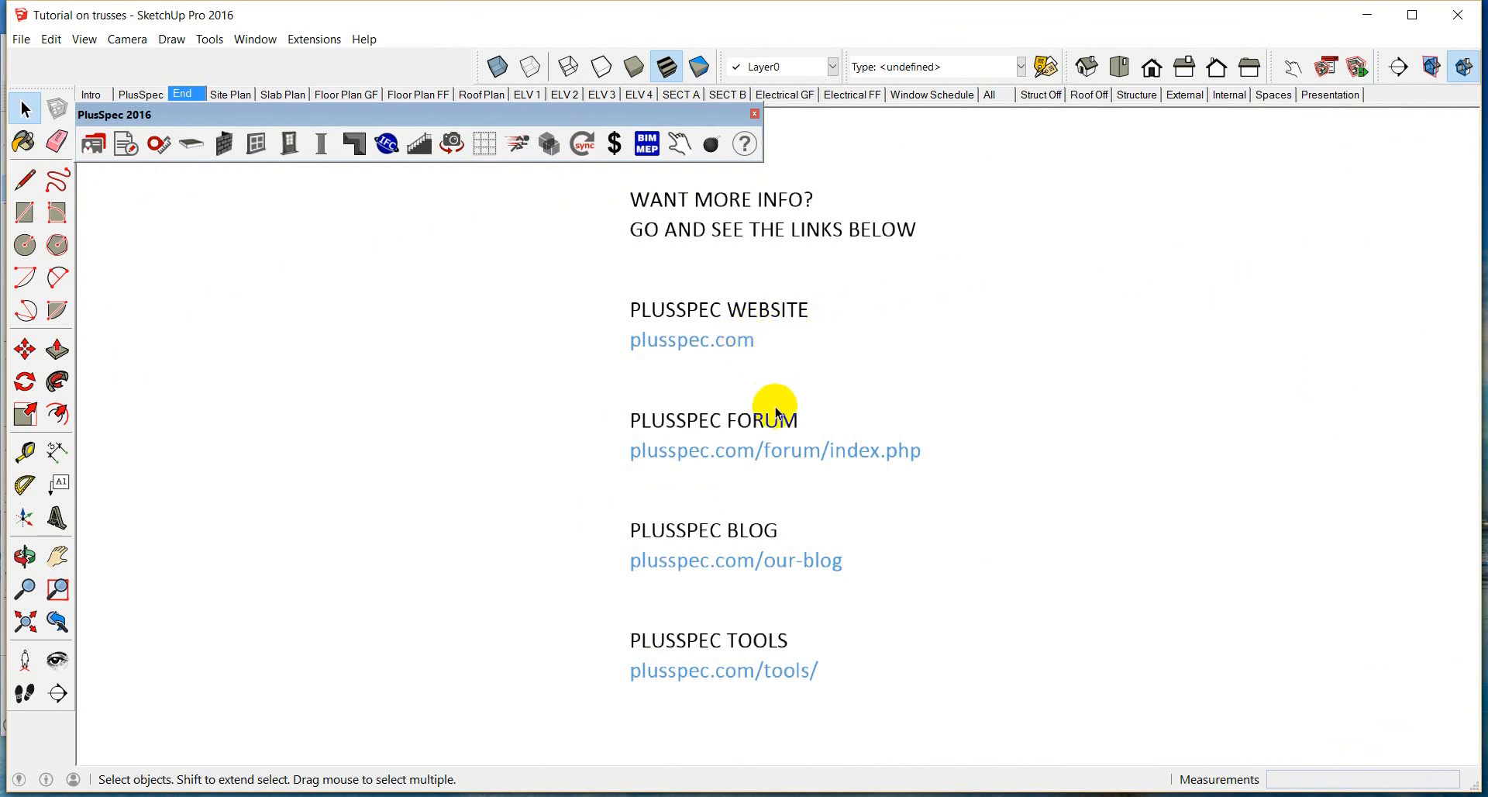
{"action": "mouse_move", "coordinate": [760, 596]}
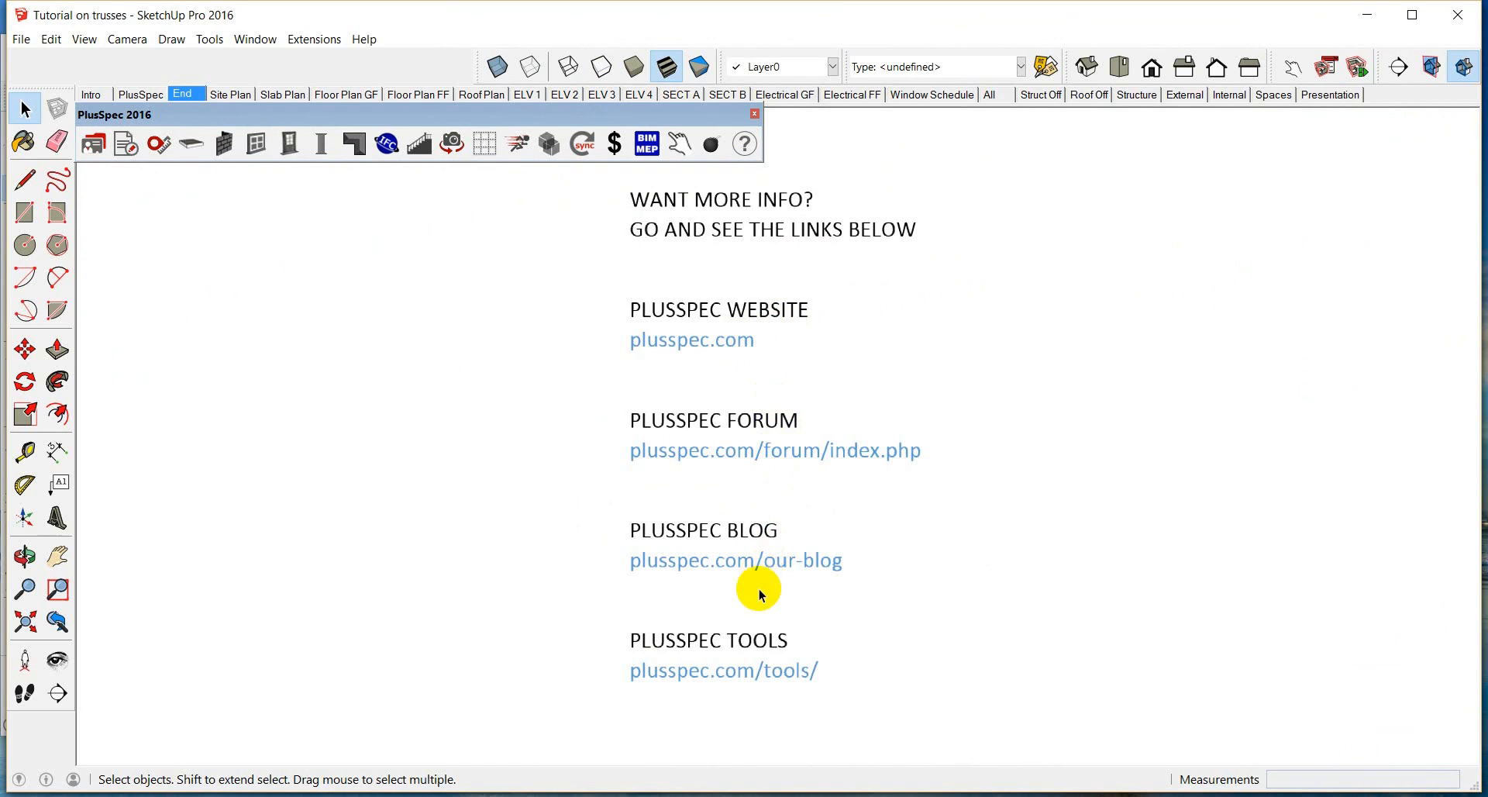
{"action": "mouse_move", "coordinate": [778, 680]}
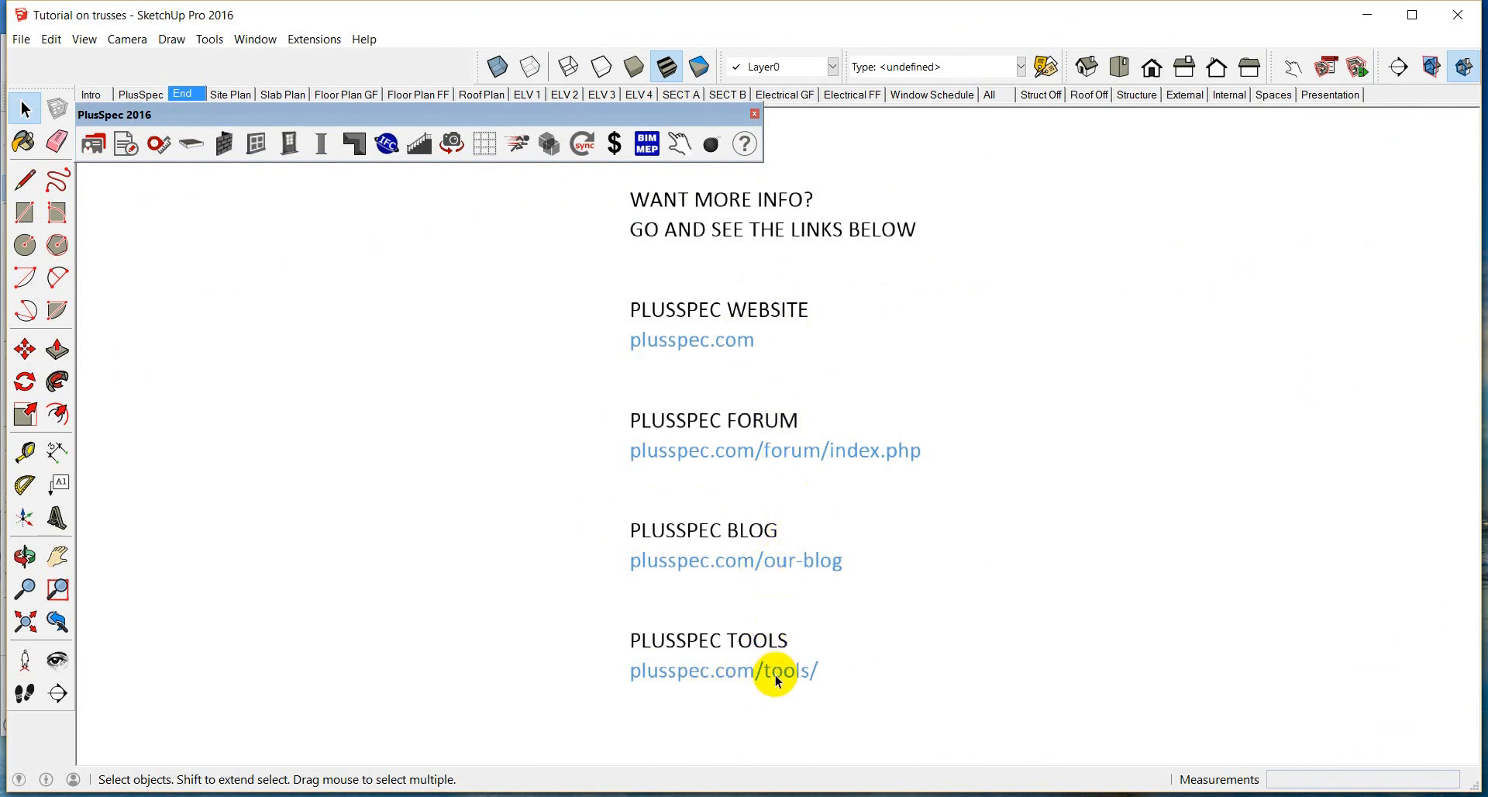
{"action": "mouse_move", "coordinate": [837, 368]}
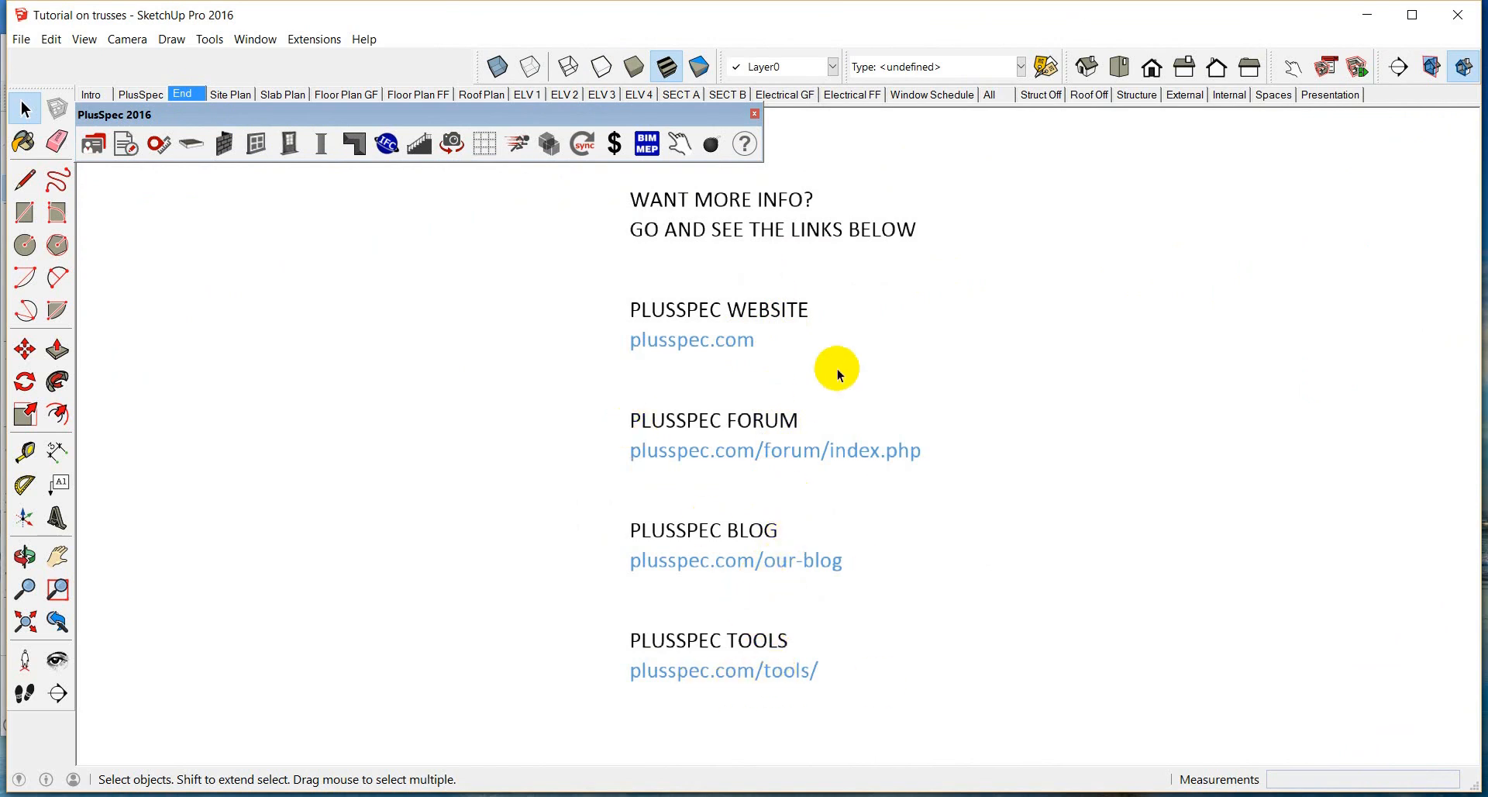
{"action": "mouse_move", "coordinate": [895, 749]}
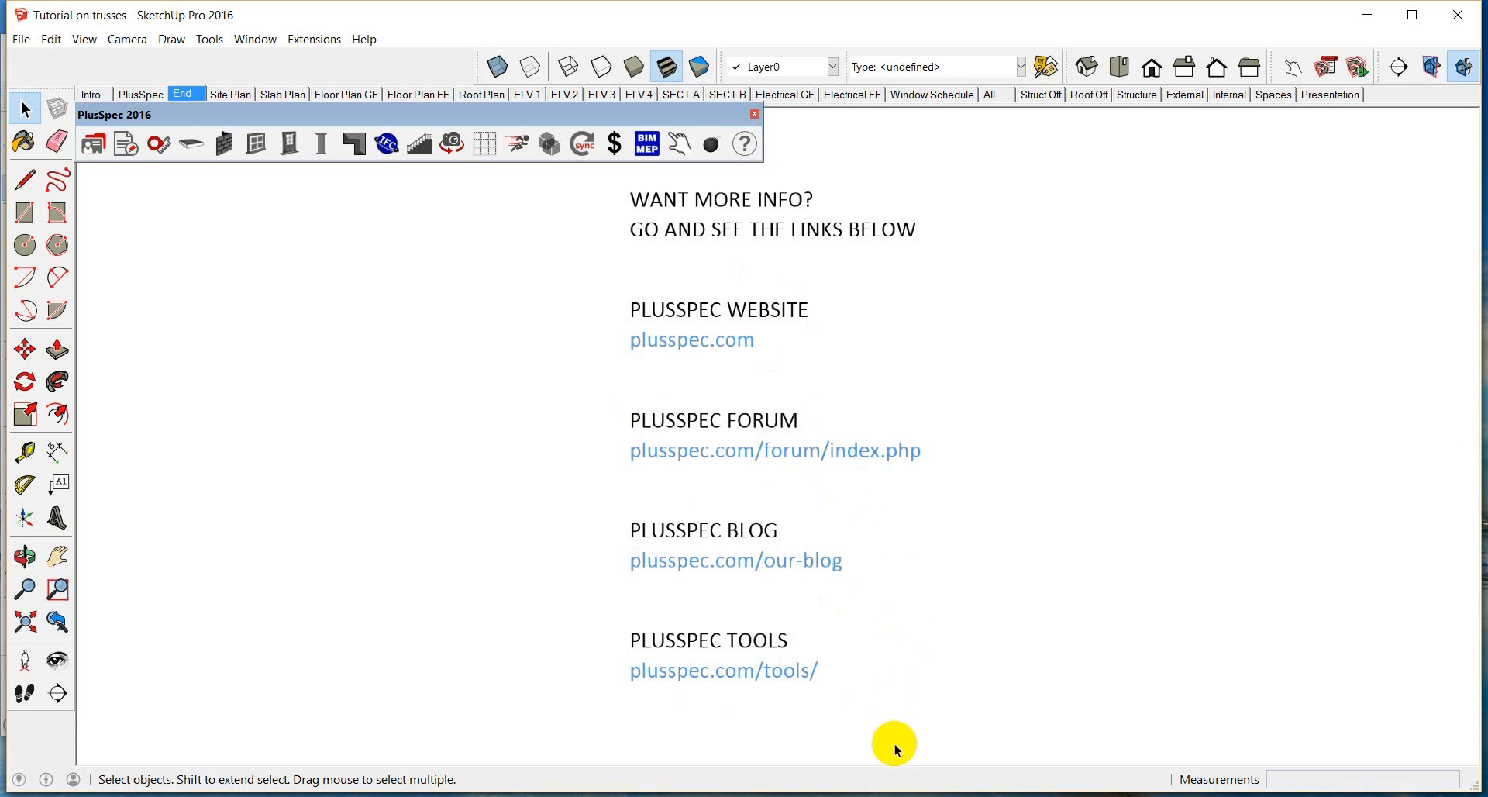